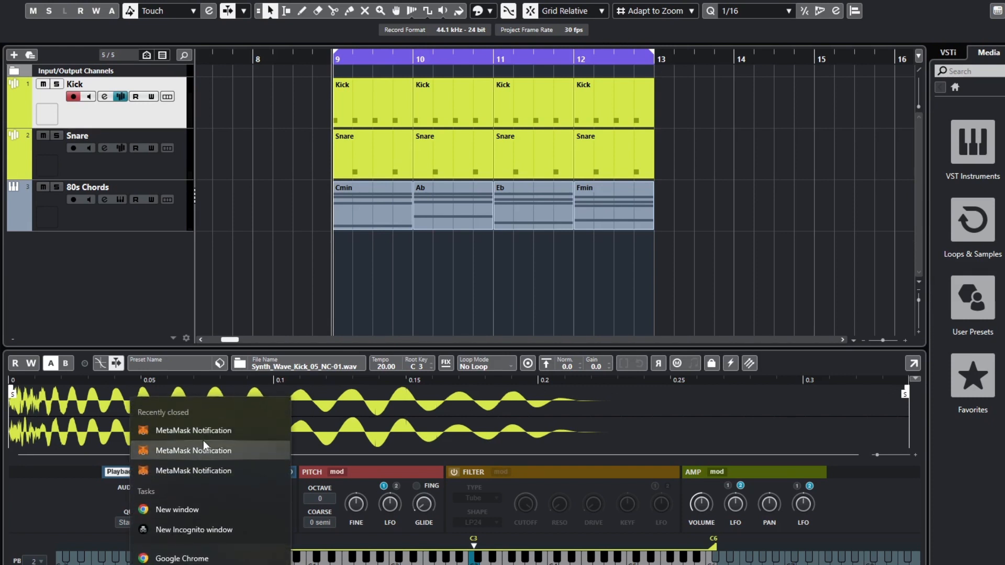
mouse_move(194, 534)
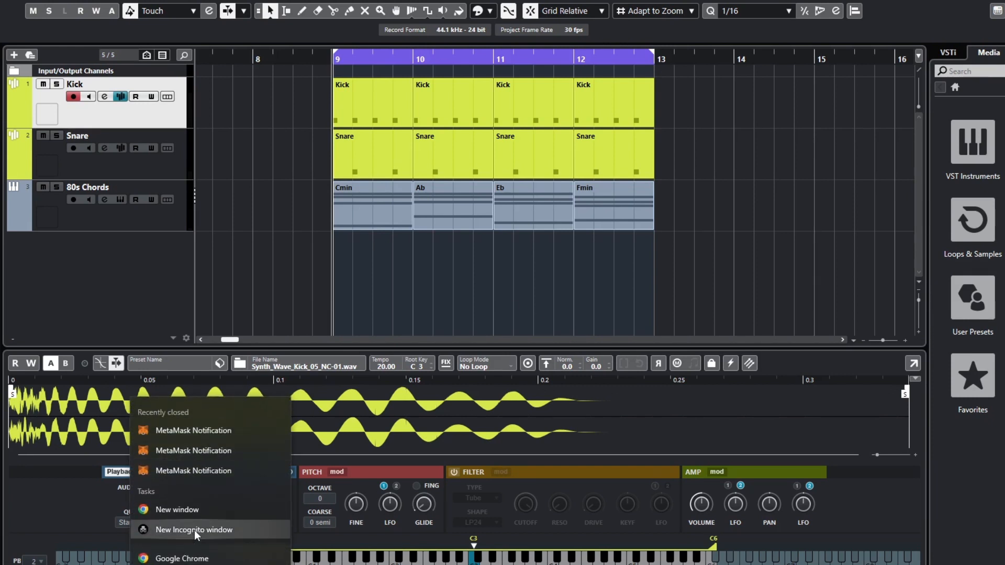
- Launch a new incognito Chrome window over the Cubase drum and chords project
click(192, 530)
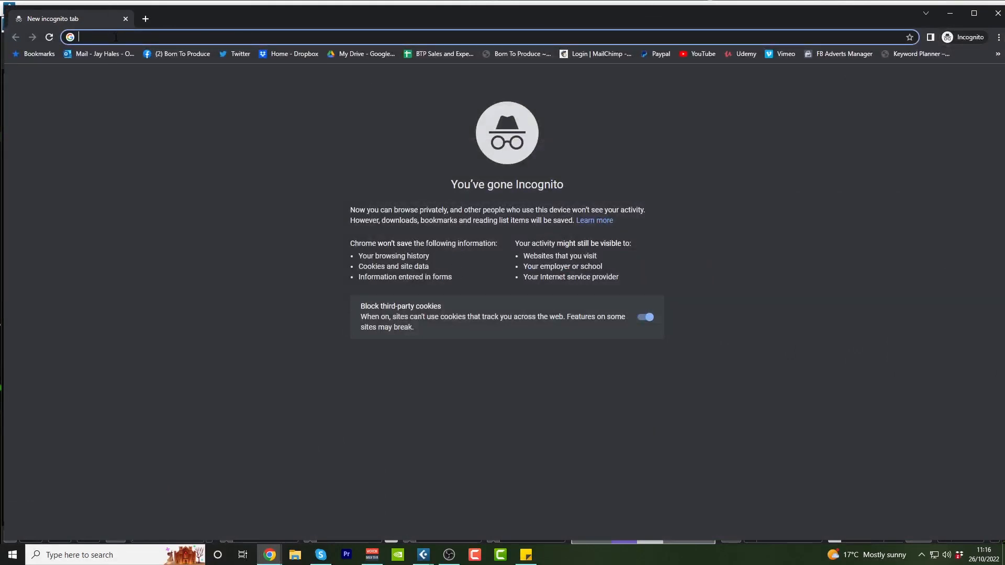
- Load valhalladsp.com/plugins via the 'valhalla' address search and skim its reverb and delay list
text(valhalladsp.com/plugins/)
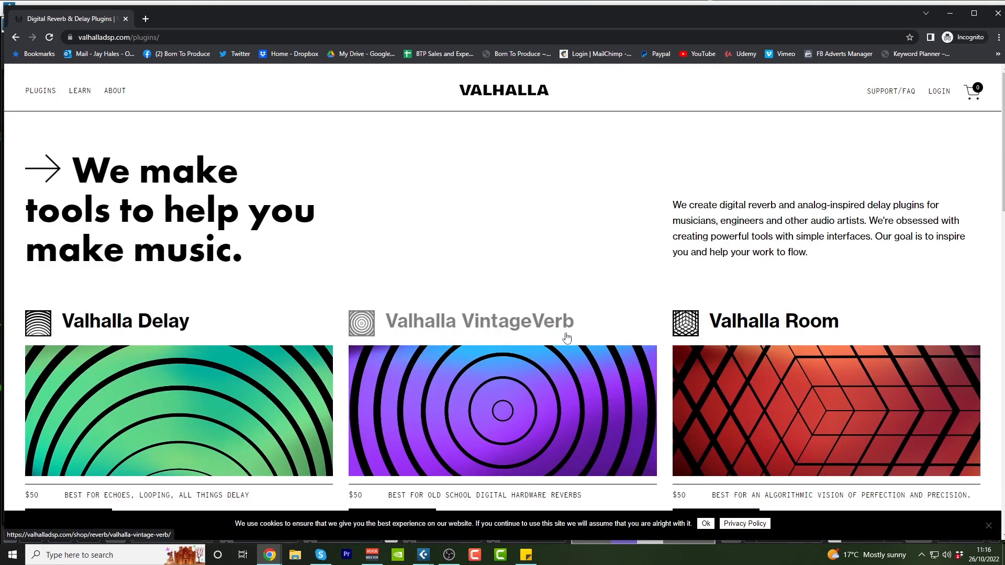
scroll(down, 3)
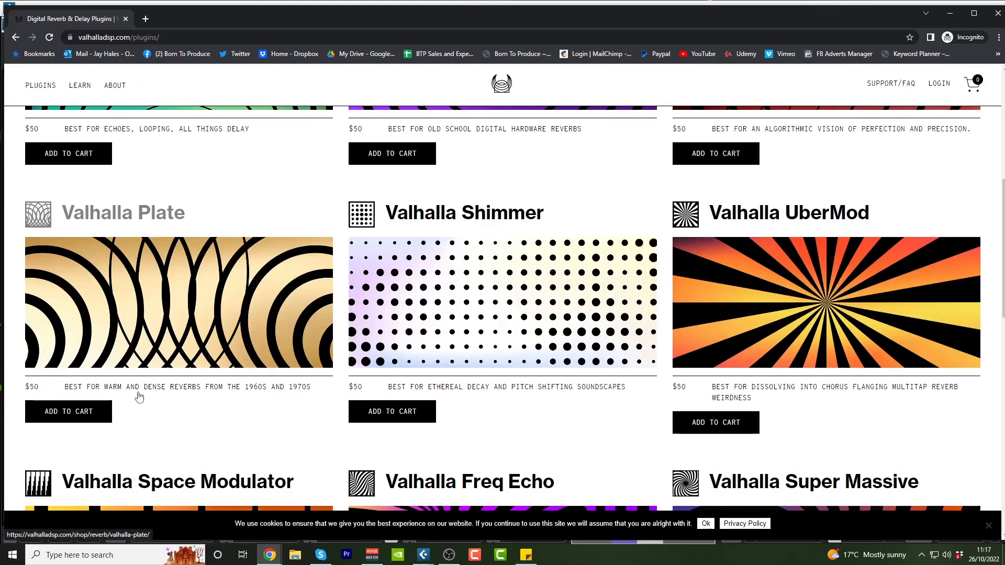
mouse_move(297, 391)
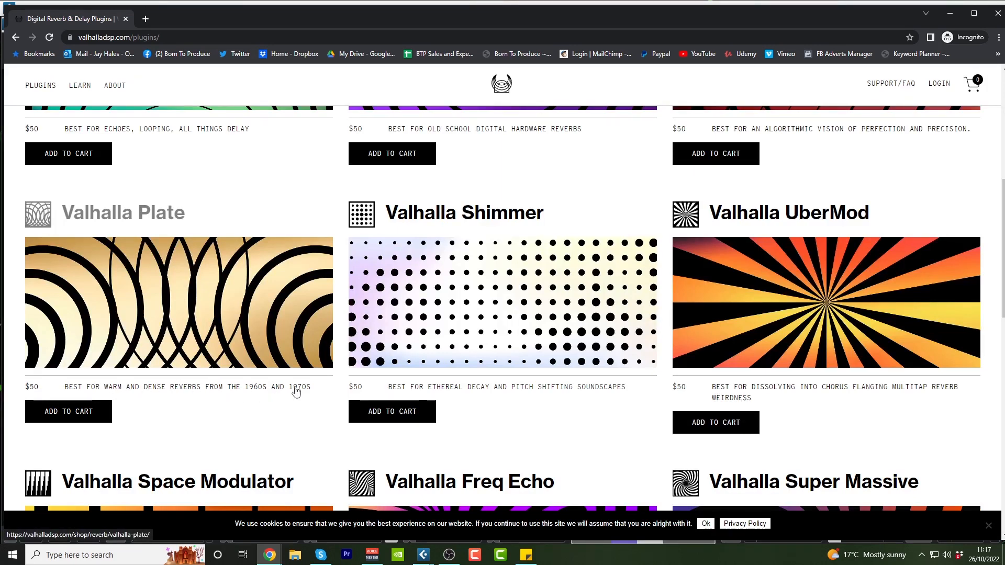
scroll(up, 3)
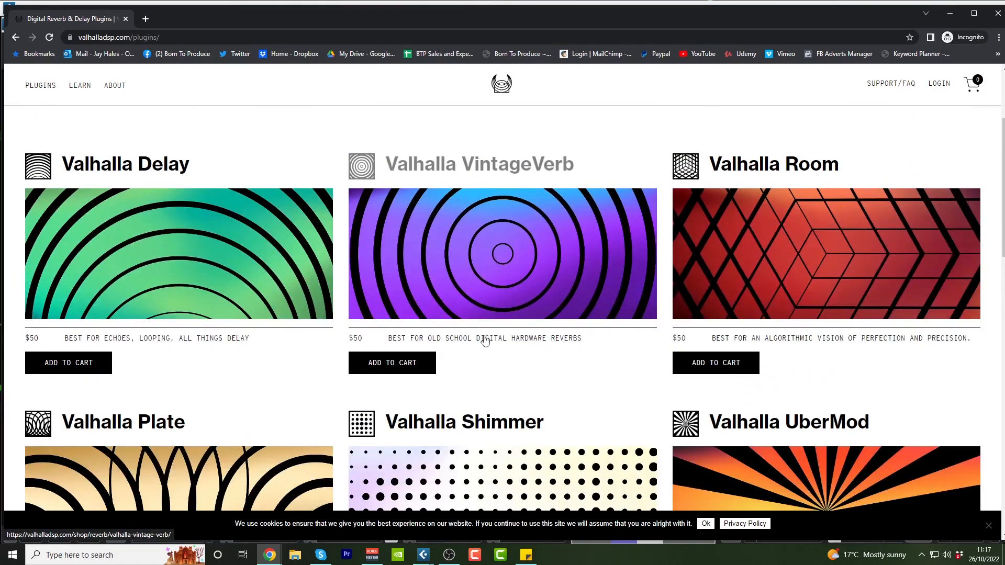
mouse_move(539, 348)
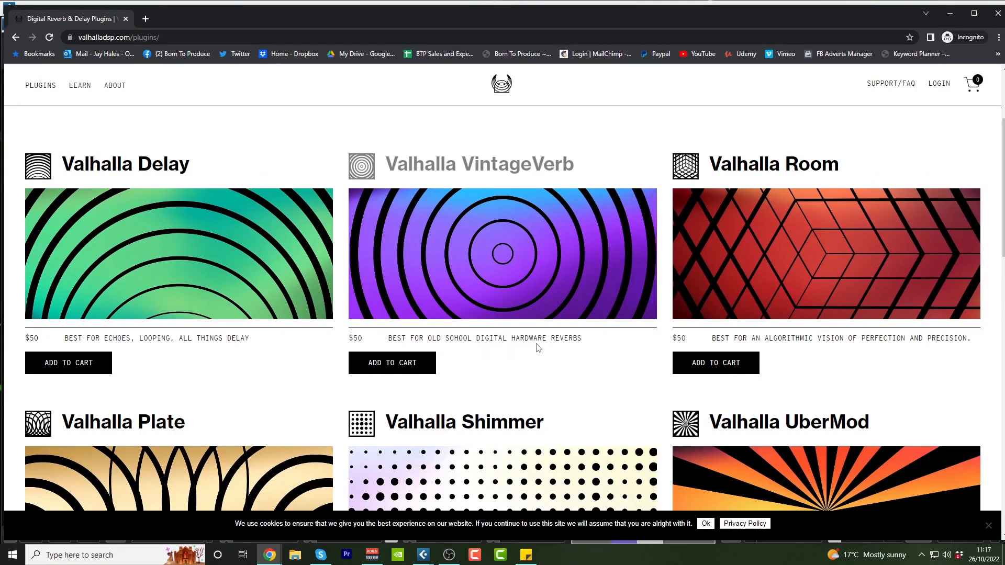
scroll(down, 3)
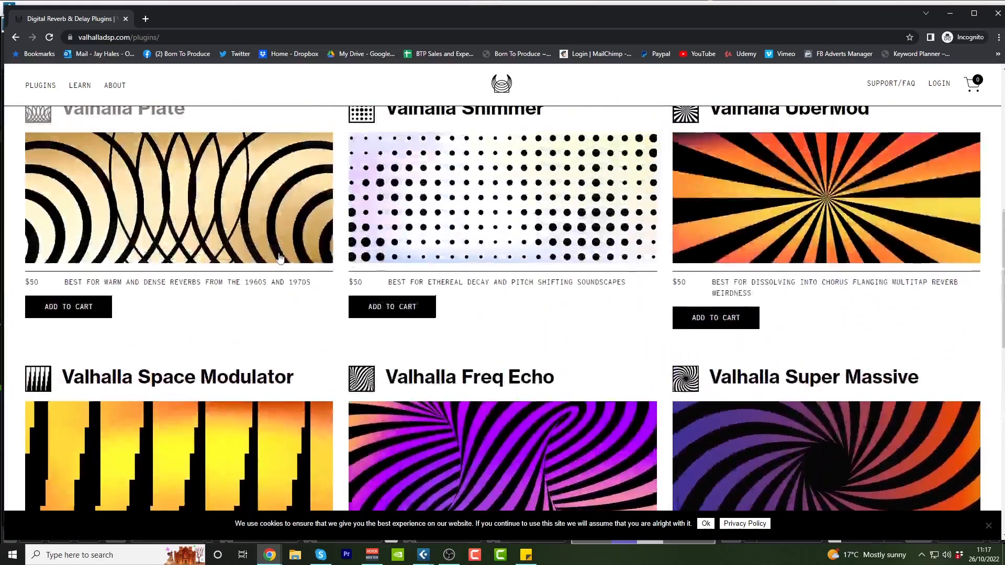
scroll(up, 3)
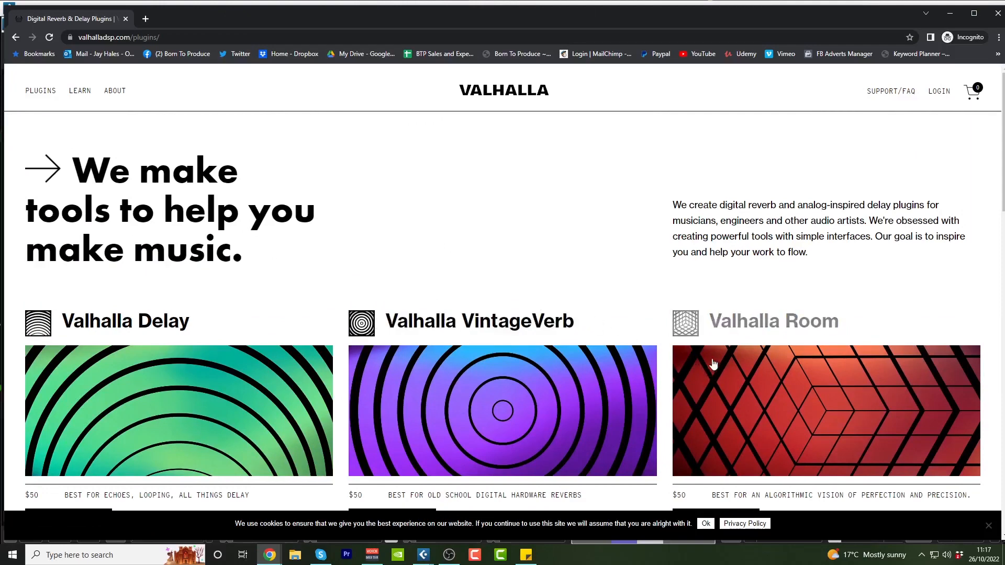
scroll(down, 3)
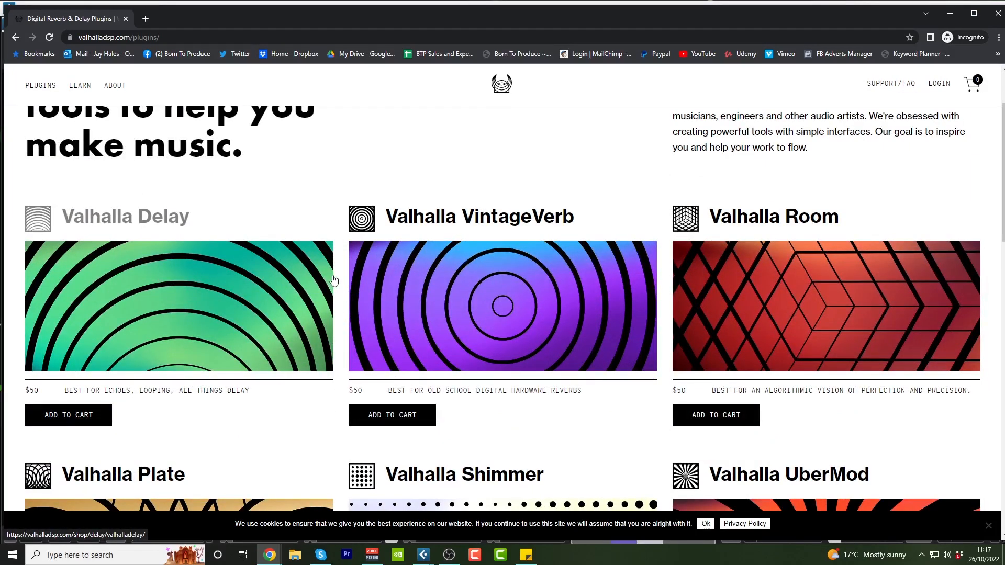
mouse_move(387, 288)
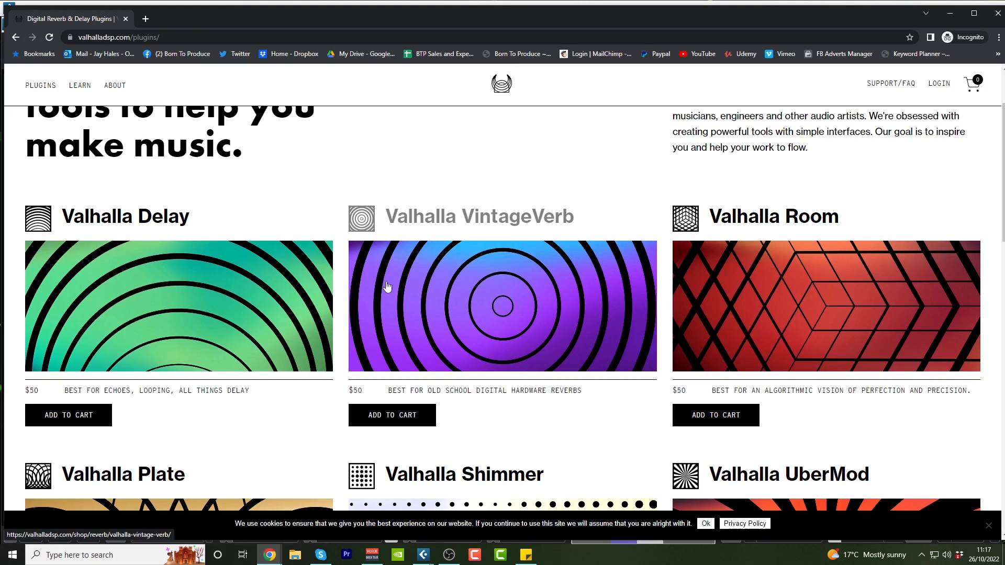
- Scroll down to the free Space Modulator, Freq Echo and Supermassive plugins
scroll(down, 3)
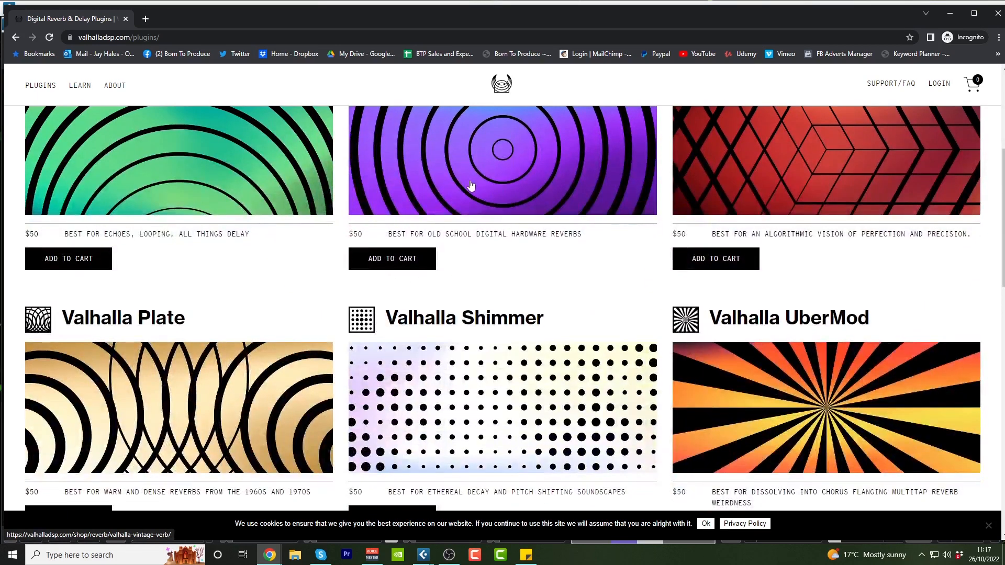
scroll(down, 3)
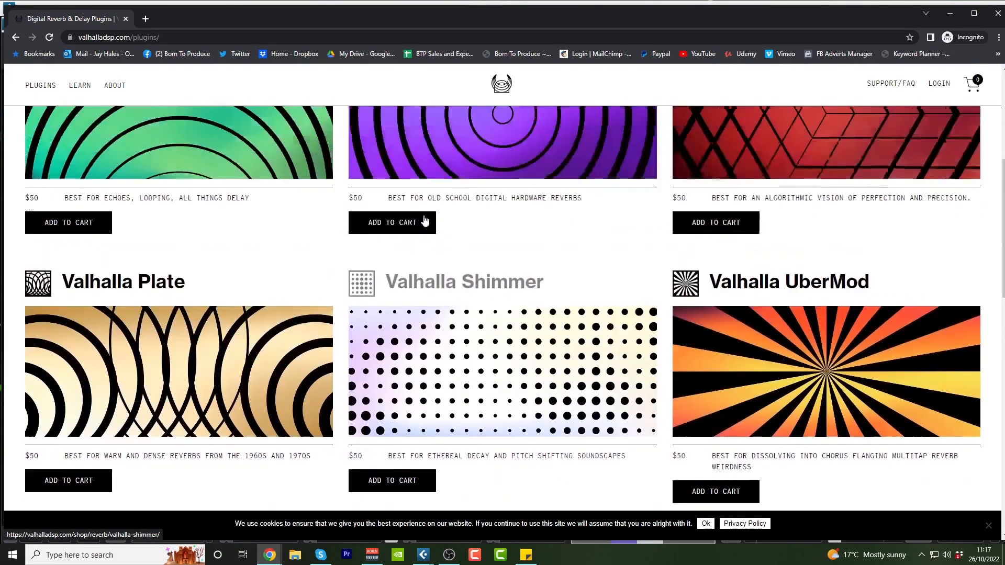
scroll(down, 3)
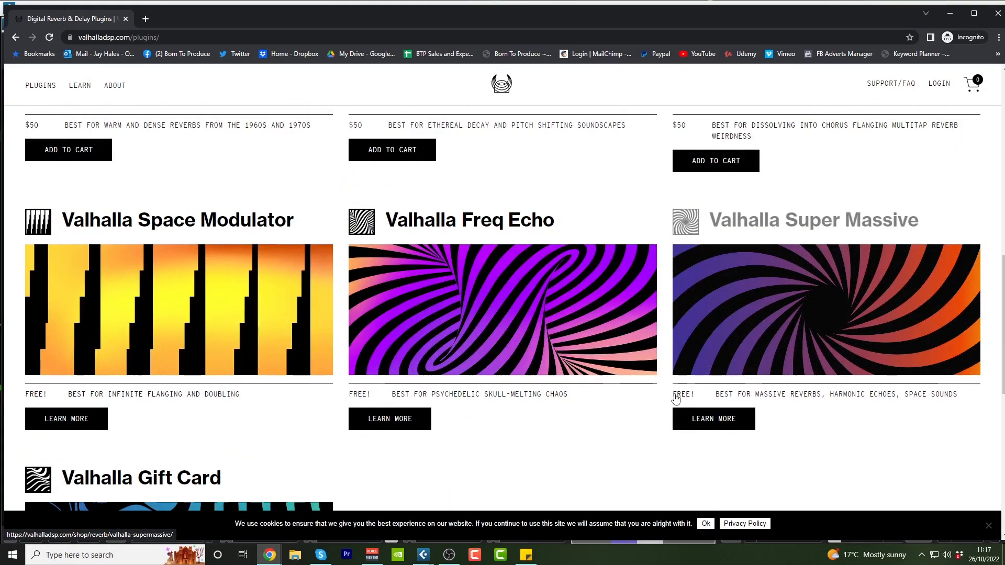
mouse_move(760, 402)
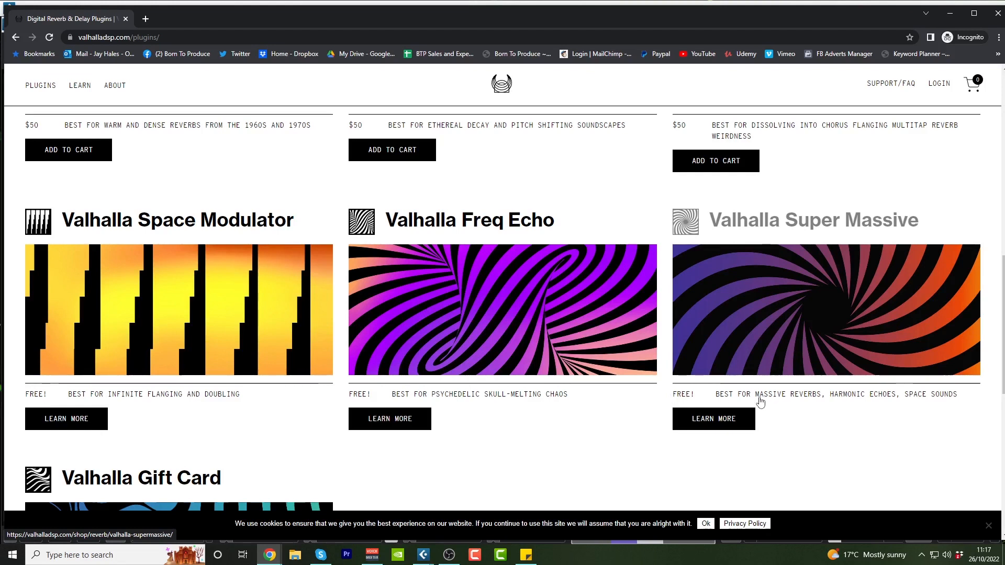
mouse_move(758, 400)
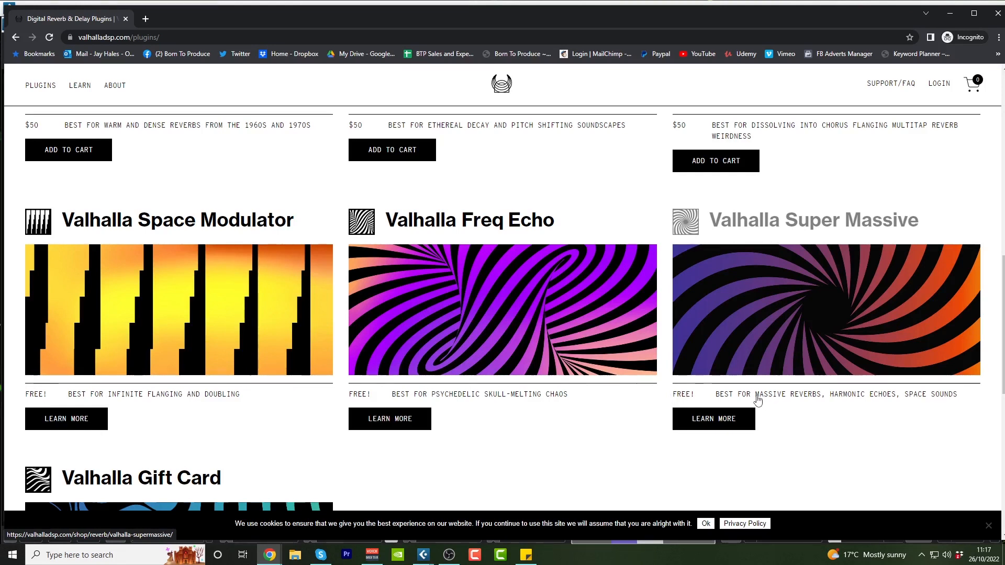
mouse_move(739, 295)
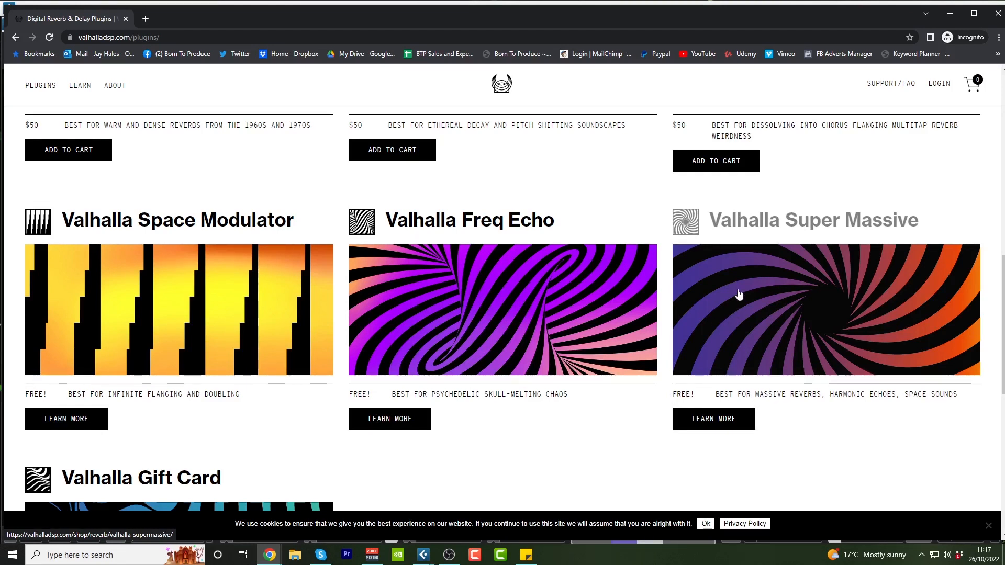
mouse_move(743, 407)
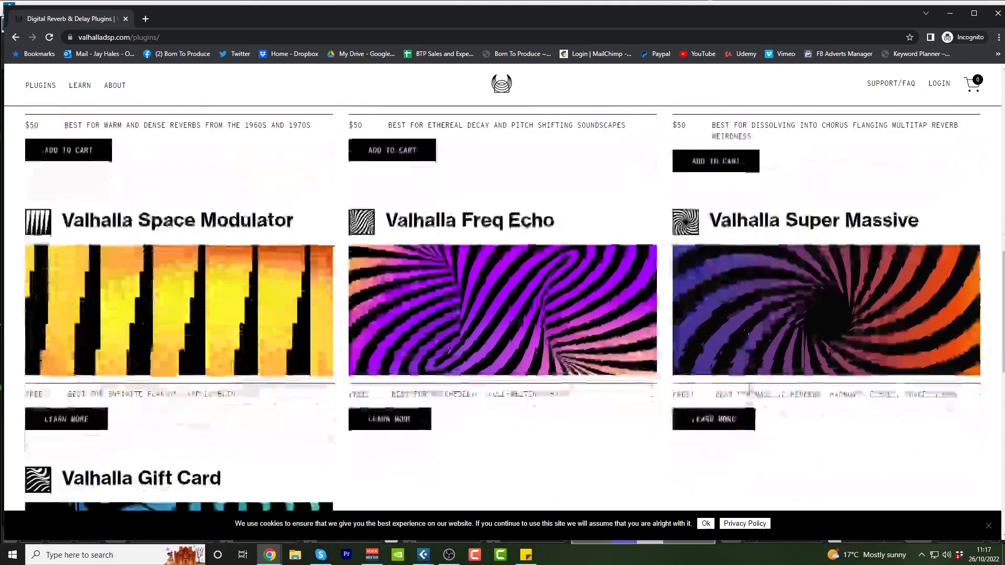
- Scroll the Valhalla page near the Delay, VintageVerb and Room plugins before returning to Cubase
scroll(down, 3)
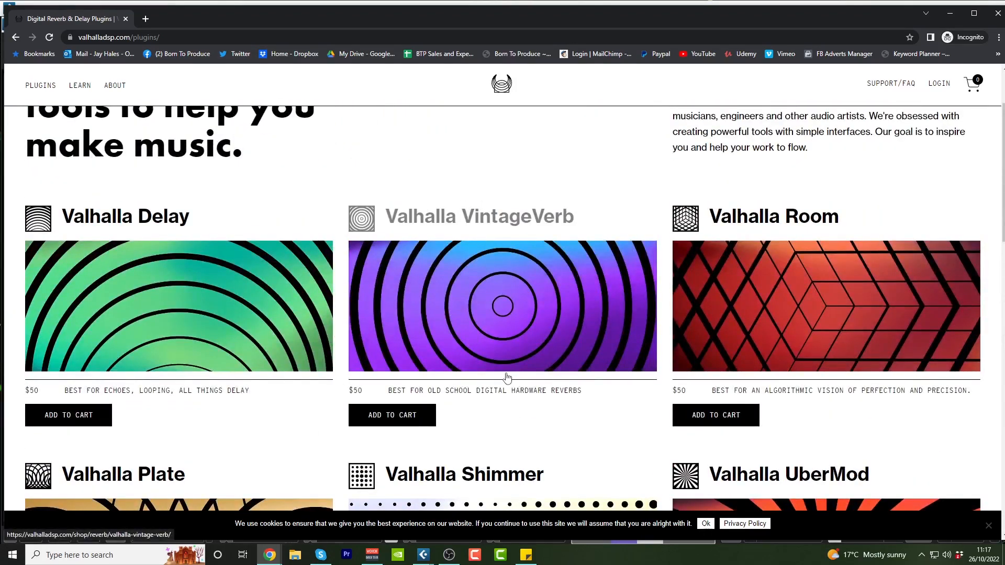
mouse_move(467, 361)
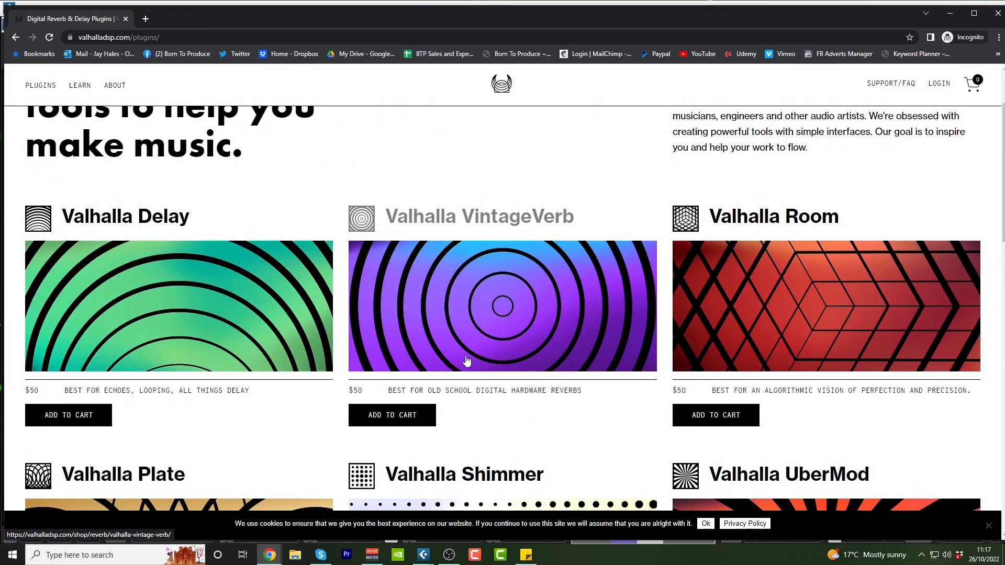
mouse_move(469, 358)
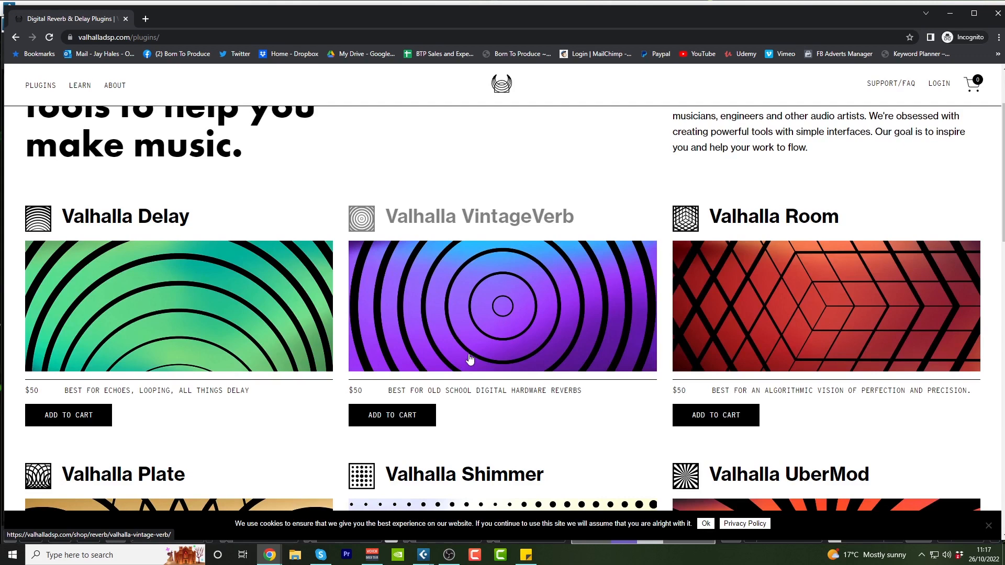
mouse_move(948, 15)
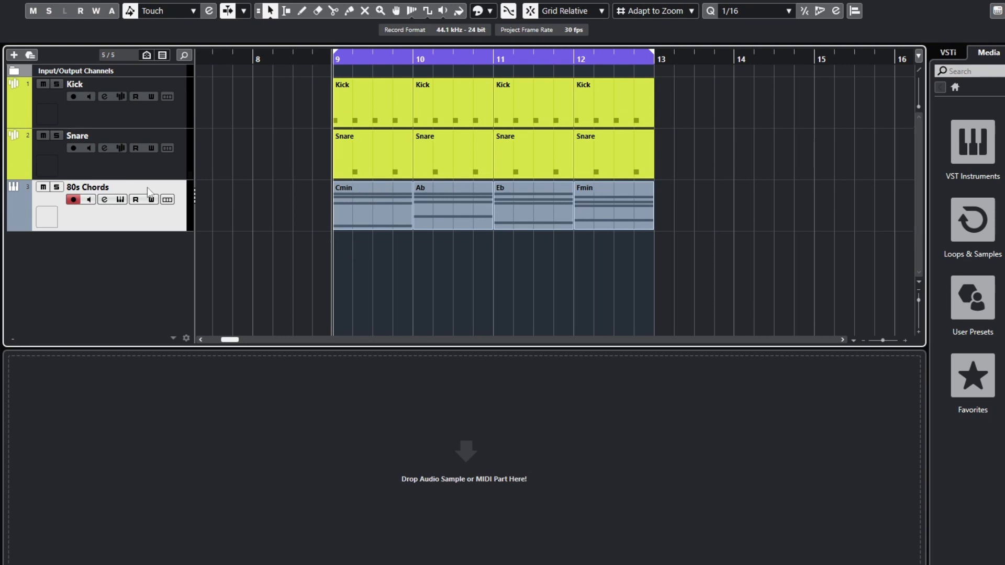
- Insert ValhallaVintageVerb from the Other category on the Kick channel
click(104, 97)
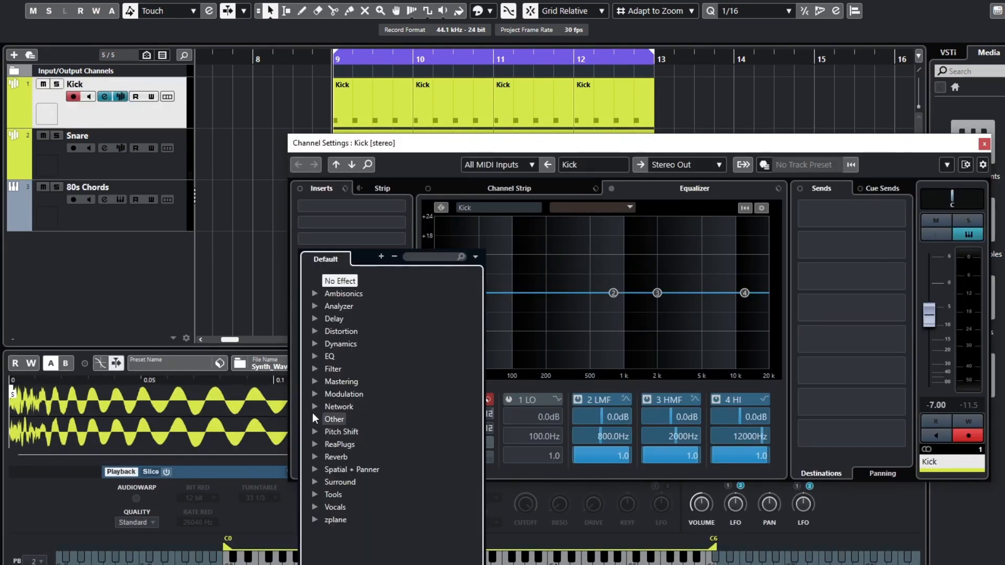
click(334, 419)
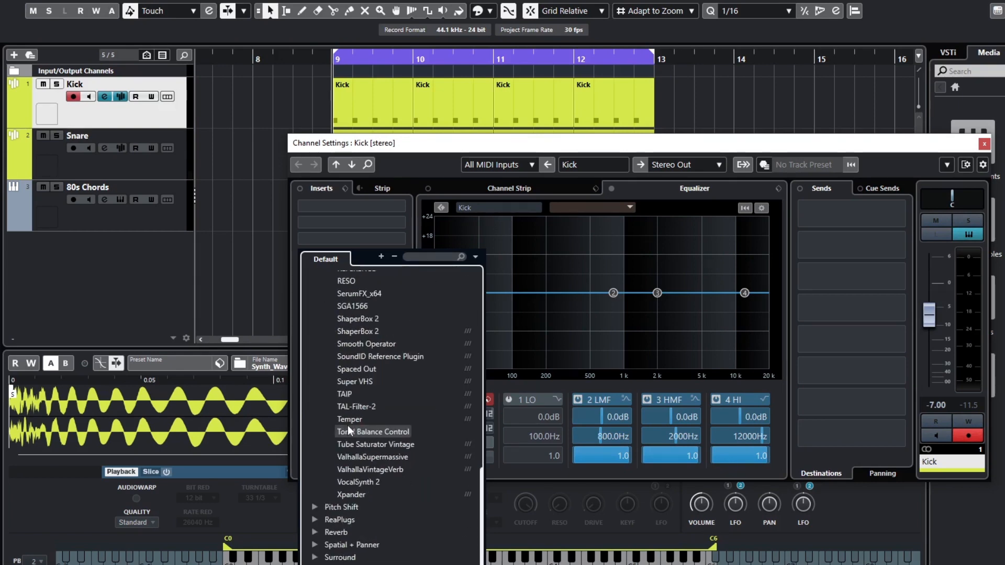
click(371, 469)
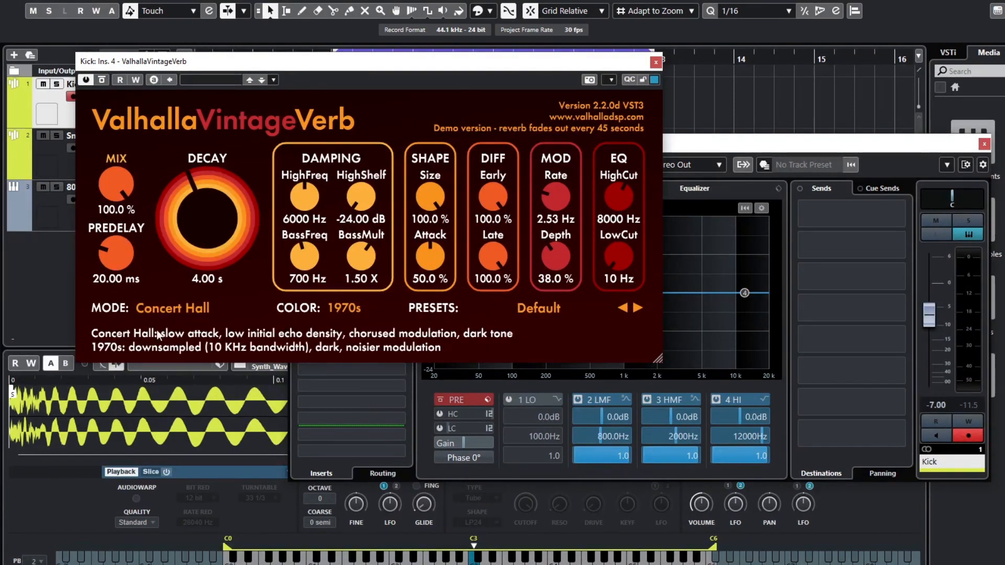
mouse_move(354, 320)
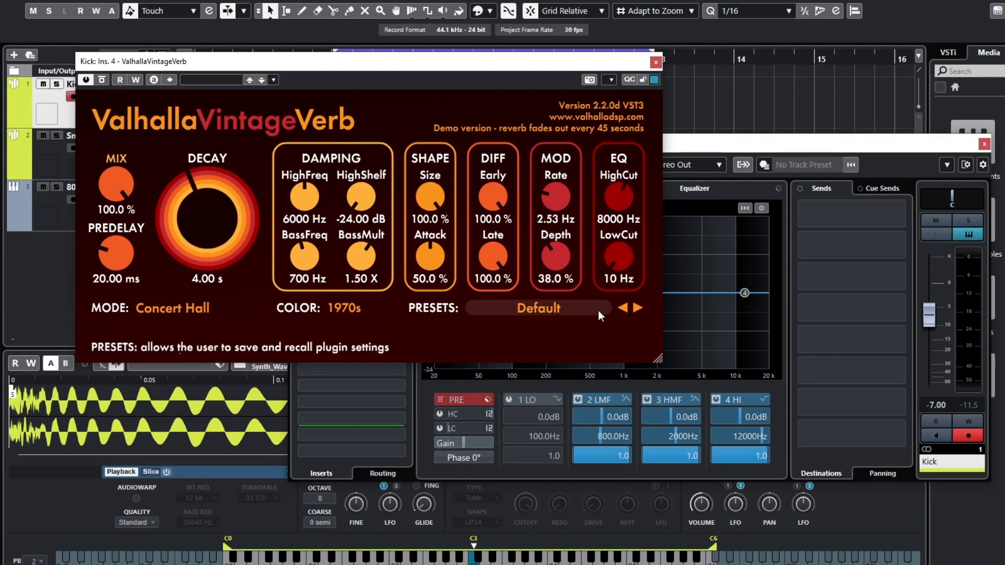
click(538, 307)
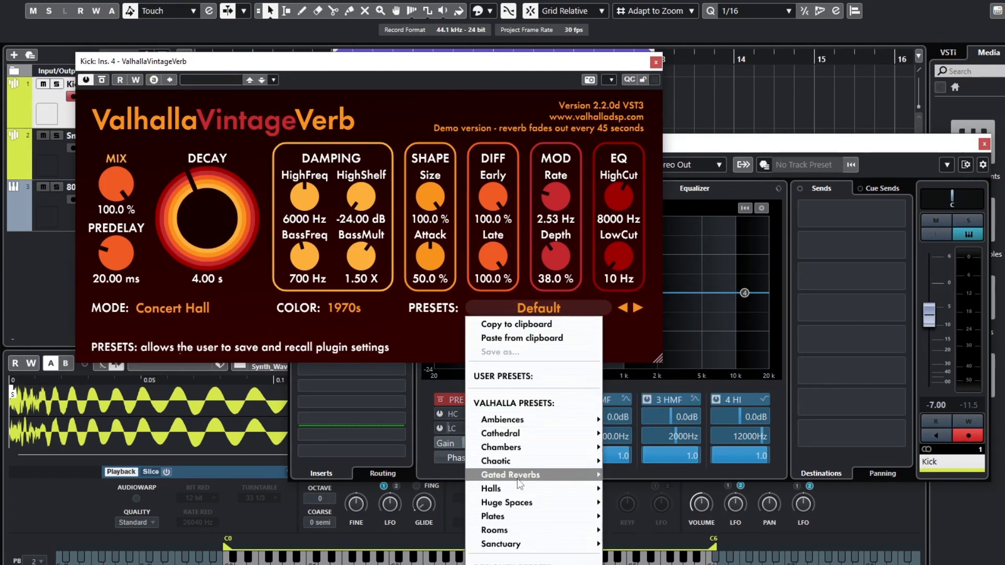
mouse_move(511, 475)
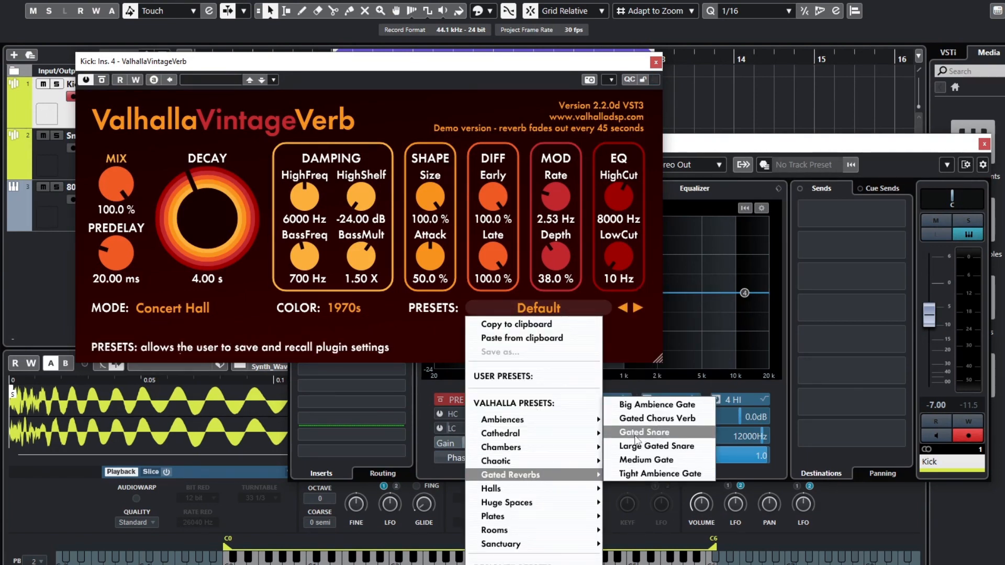
click(643, 431)
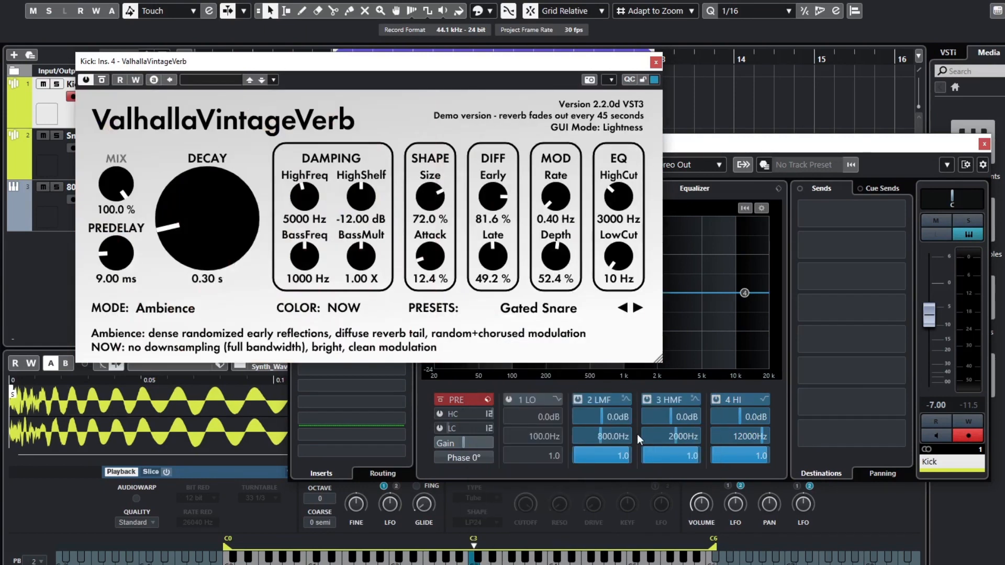
mouse_move(507, 286)
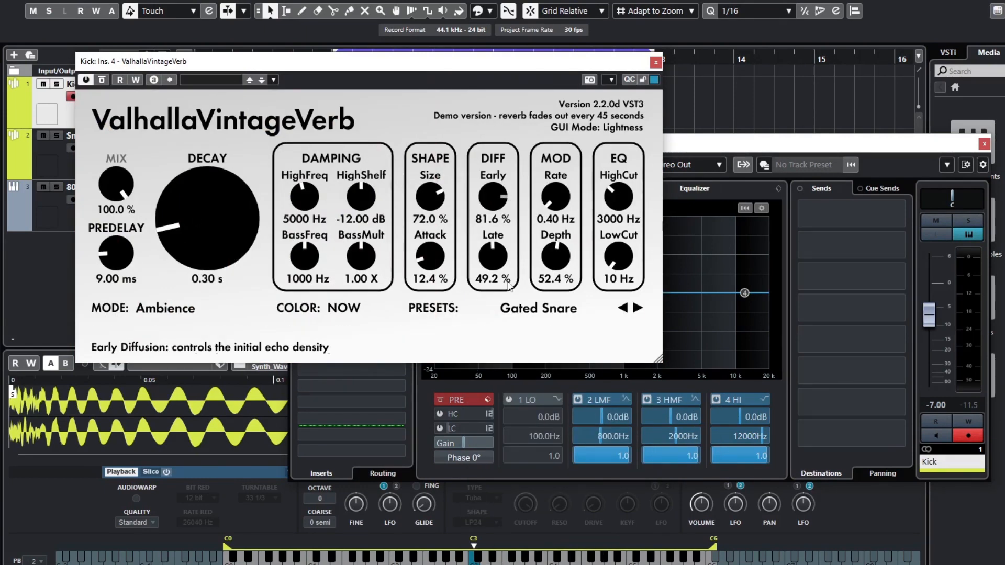
mouse_move(246, 314)
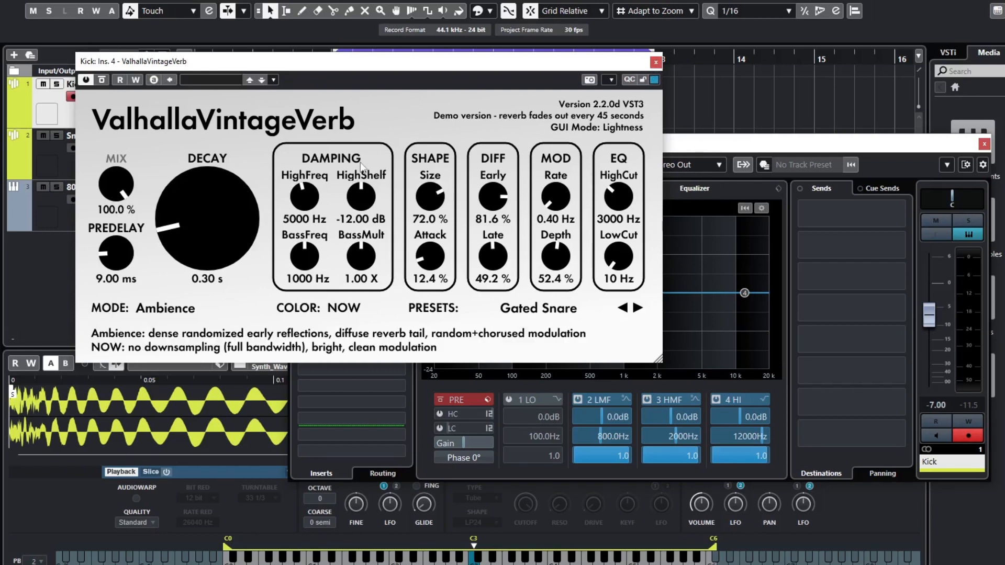
click(654, 62)
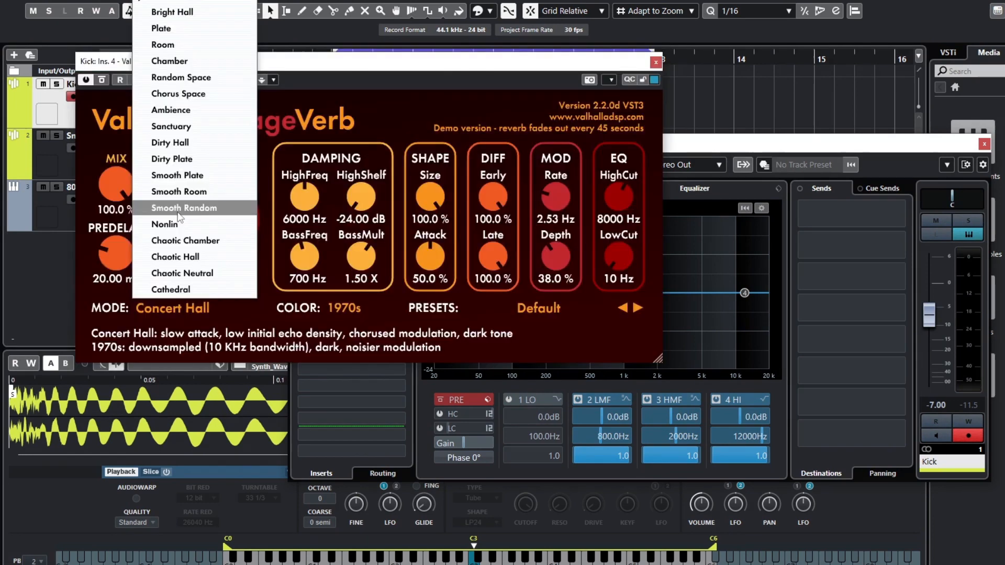
mouse_move(180, 264)
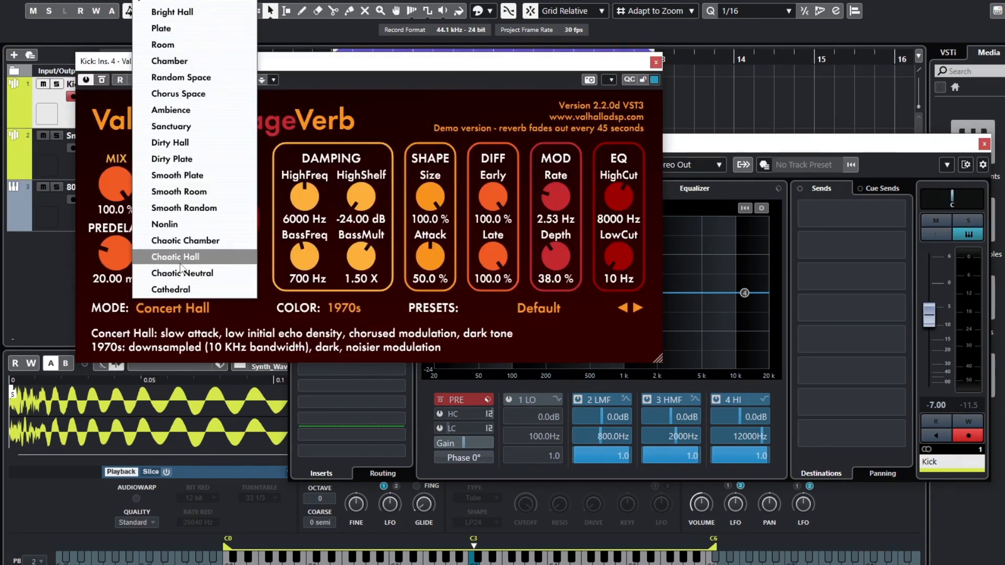
mouse_move(184, 254)
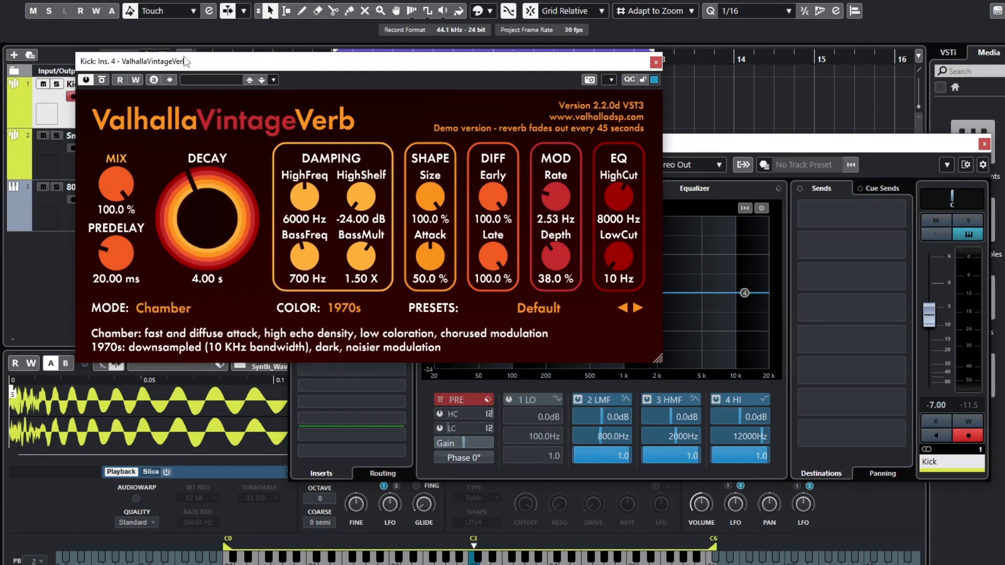
mouse_move(359, 308)
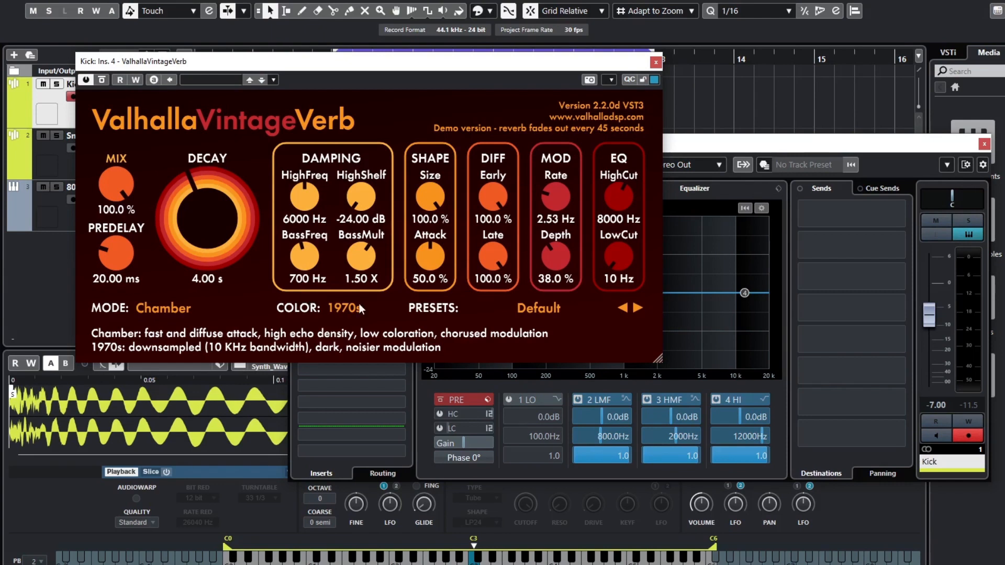
- Set VintageVerb colour to 1980s and load the Gated Reverbs Medium Gate preset
click(341, 308)
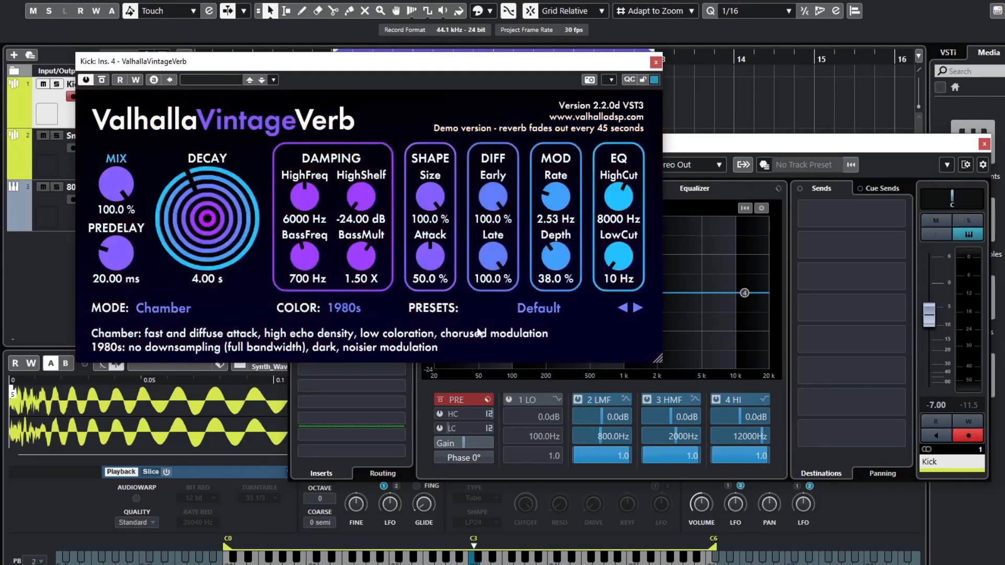
mouse_move(559, 310)
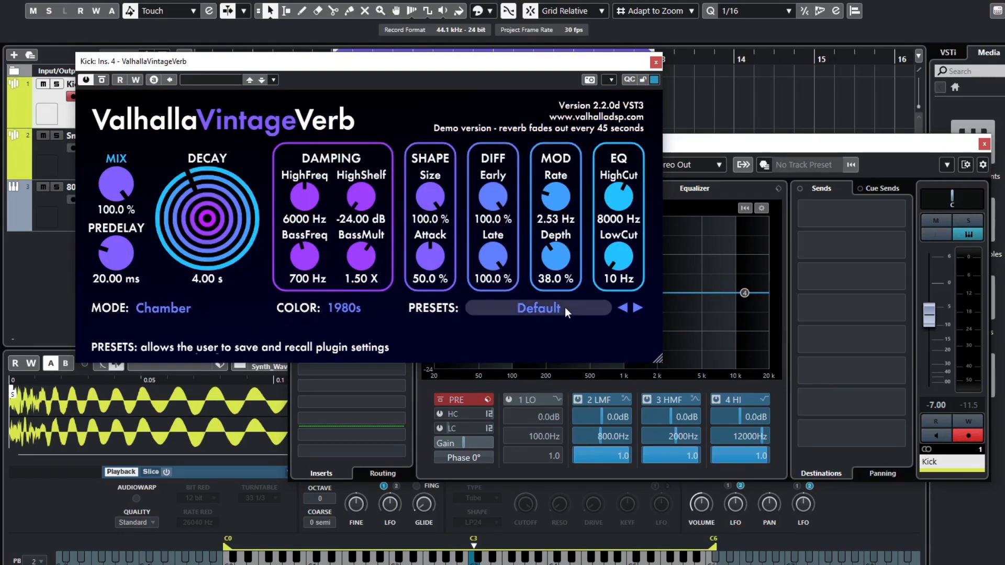
click(538, 308)
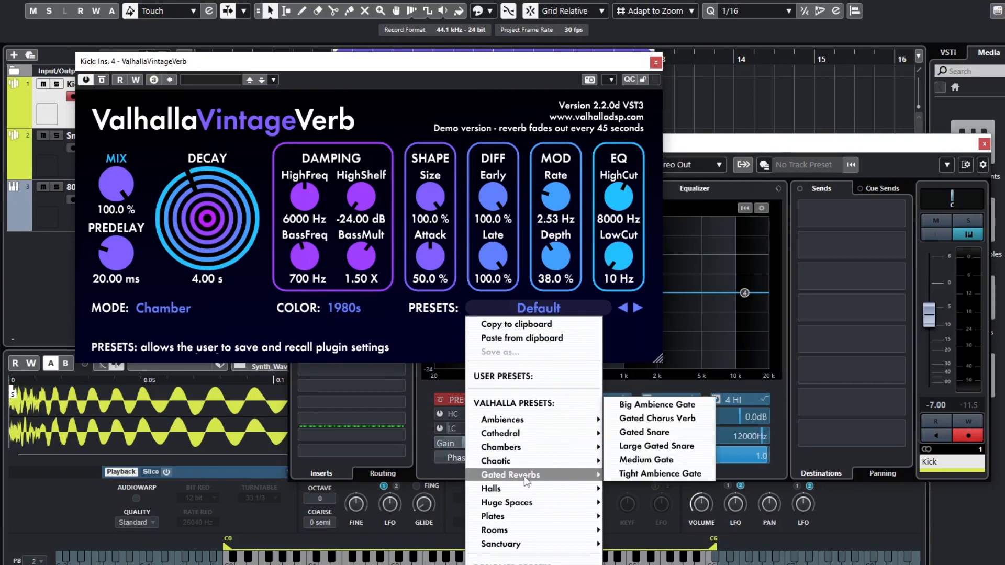
click(646, 460)
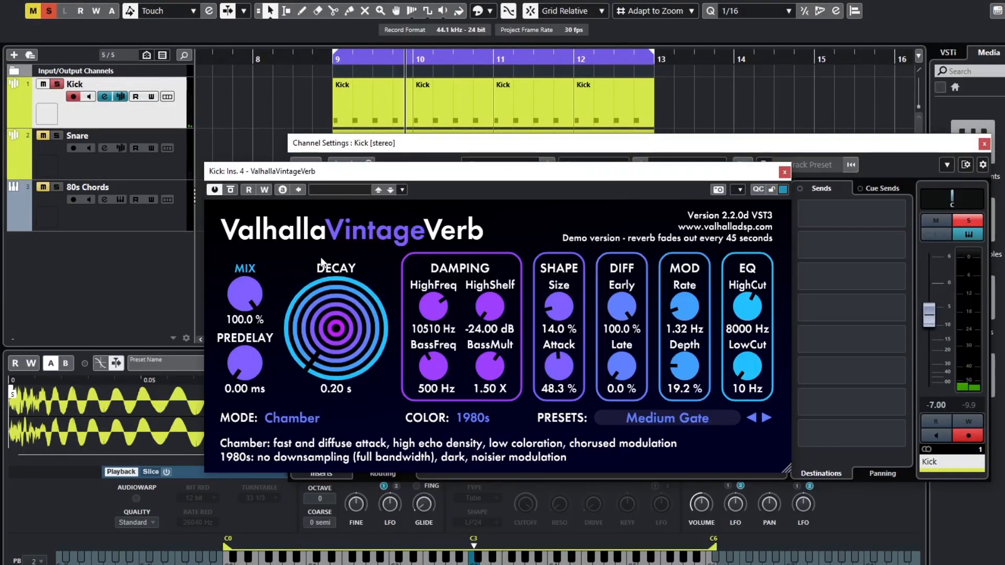
- Bring the VintageVerb MIX knob down from 100% to roughly 15%
drag(244, 298, 244, 372)
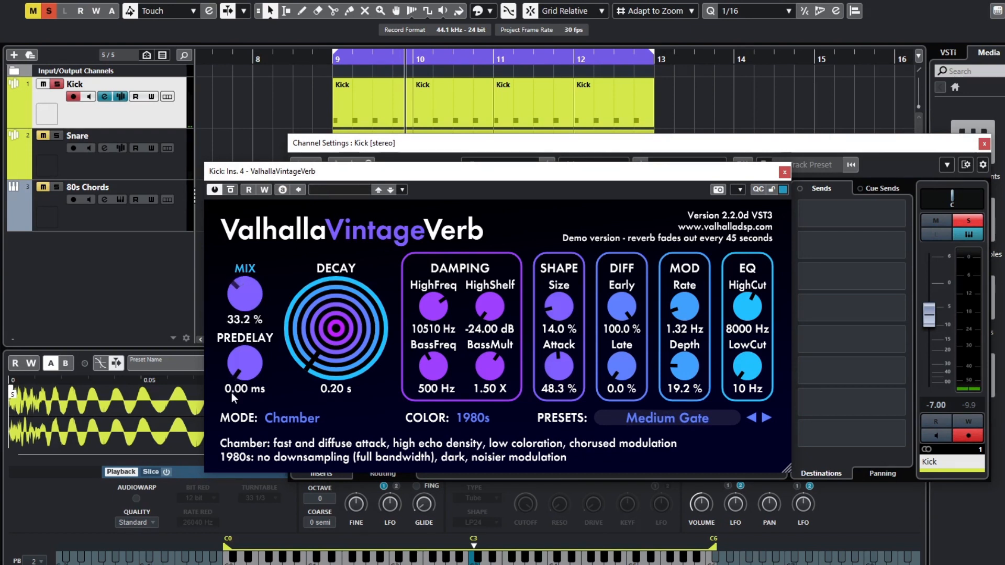
drag(245, 295, 245, 327)
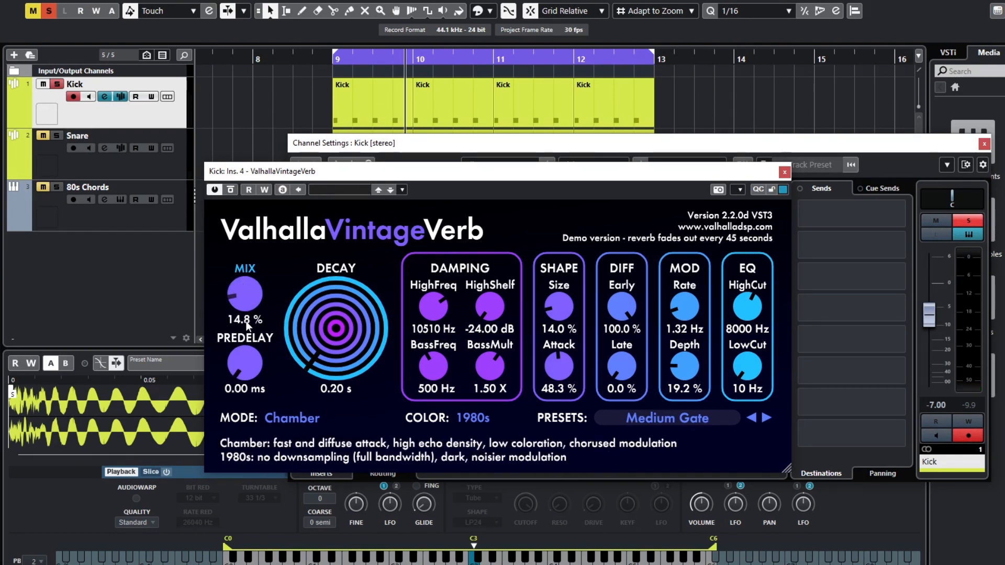
drag(244, 296, 244, 290)
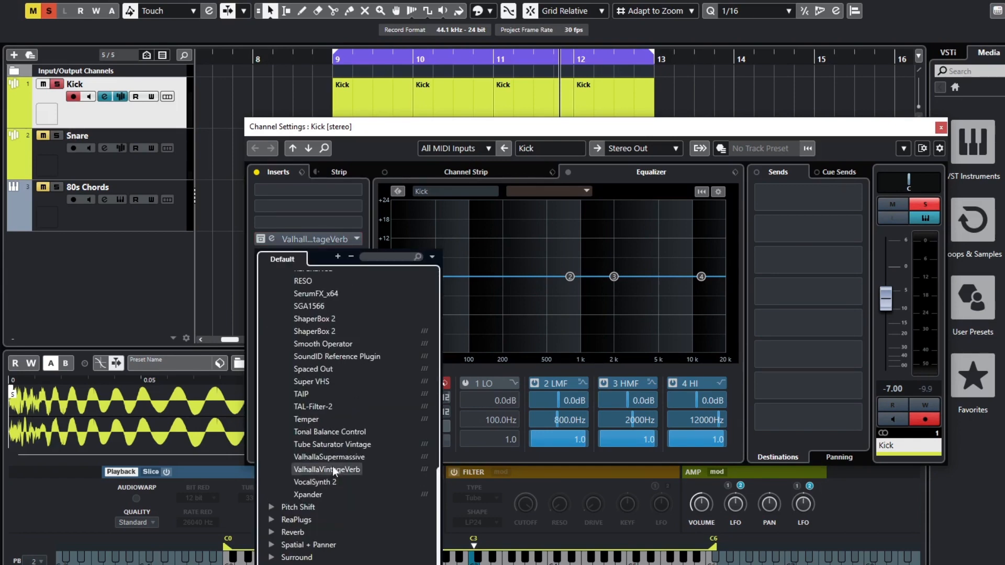
- Insert ValhallaSupermassive in the next slot after VintageVerb on the Kick channel
click(329, 456)
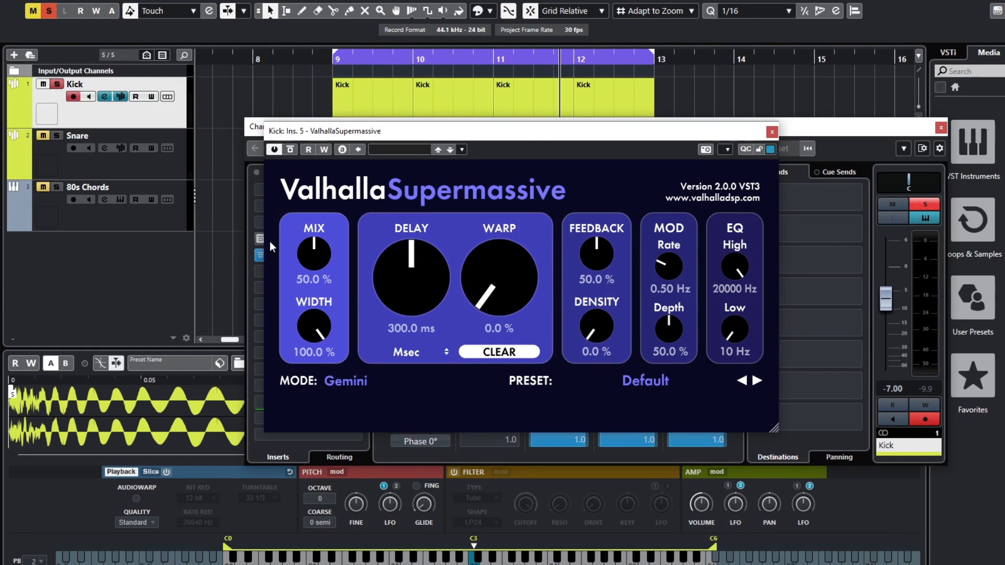
mouse_move(459, 232)
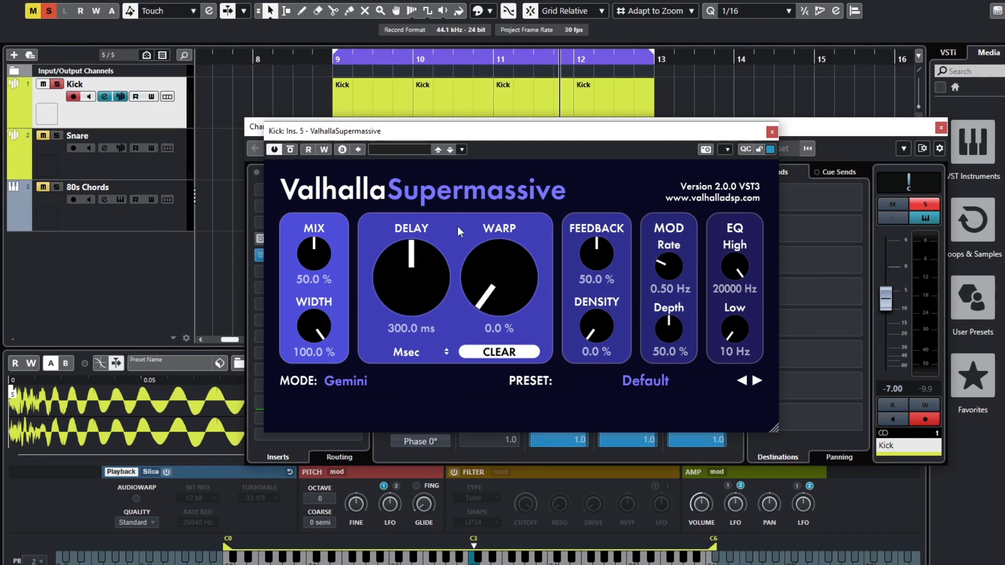
mouse_move(354, 302)
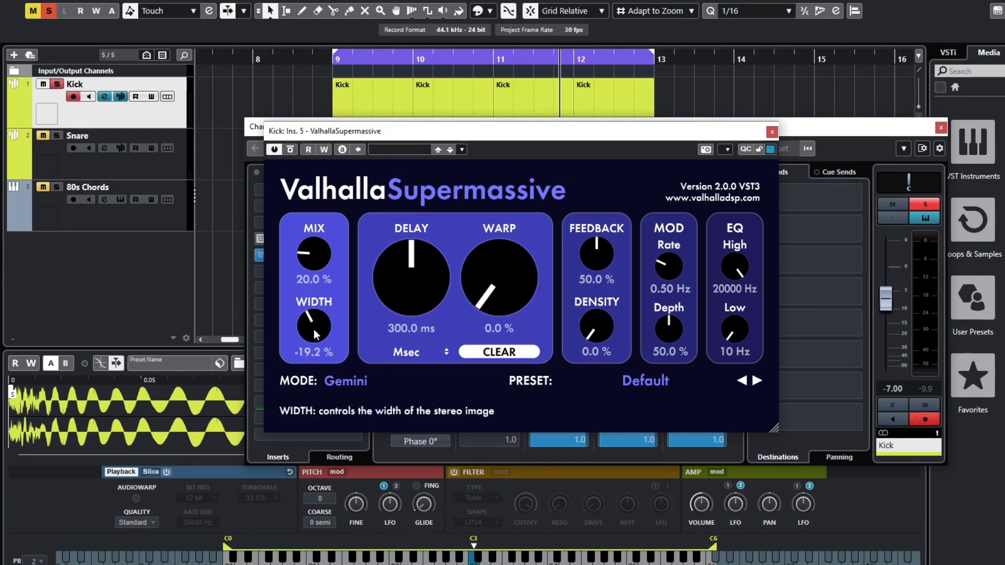
- Set Supermassive width to -88% and delay time to 21.6 ms
drag(313, 326, 313, 384)
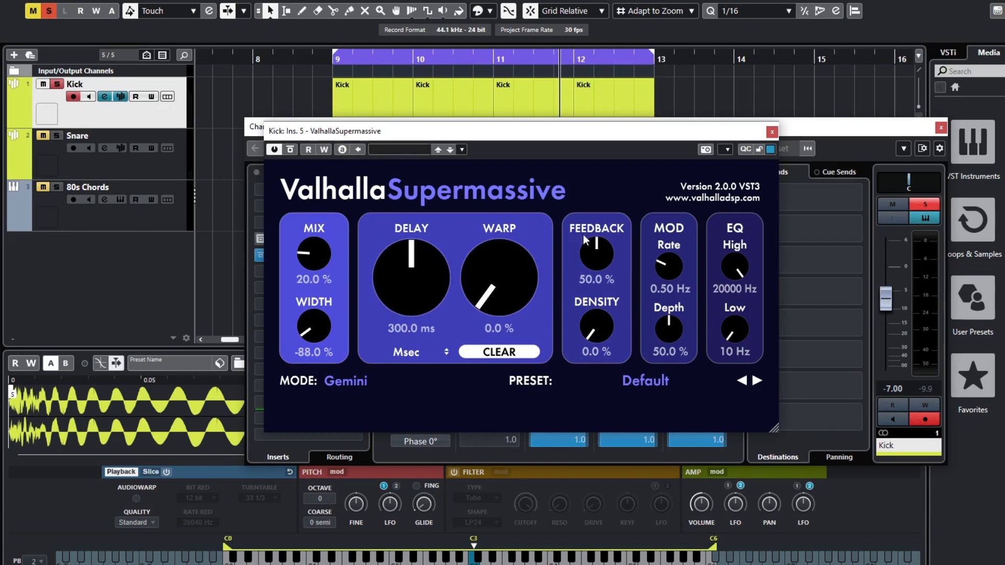
mouse_move(416, 281)
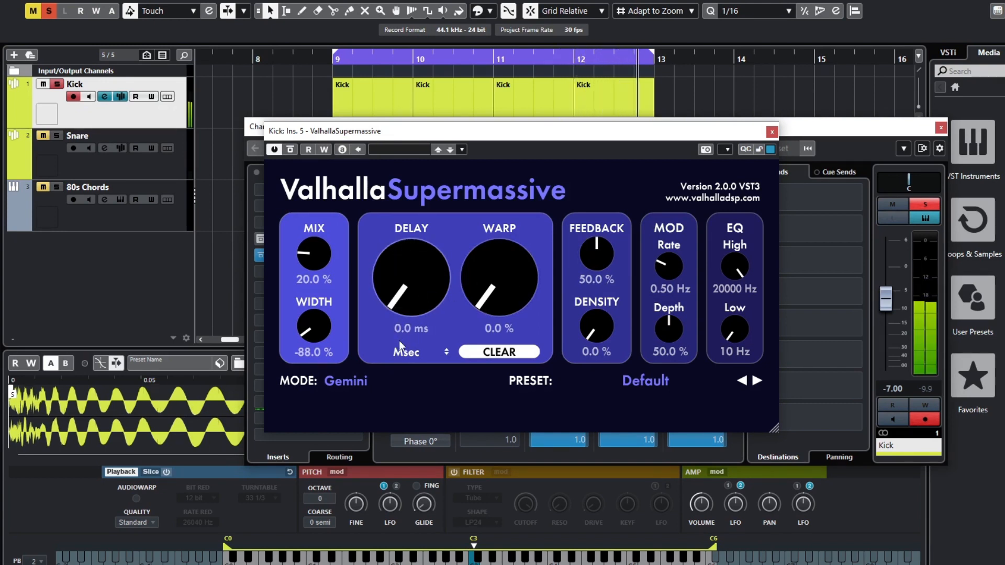
drag(411, 276, 398, 314)
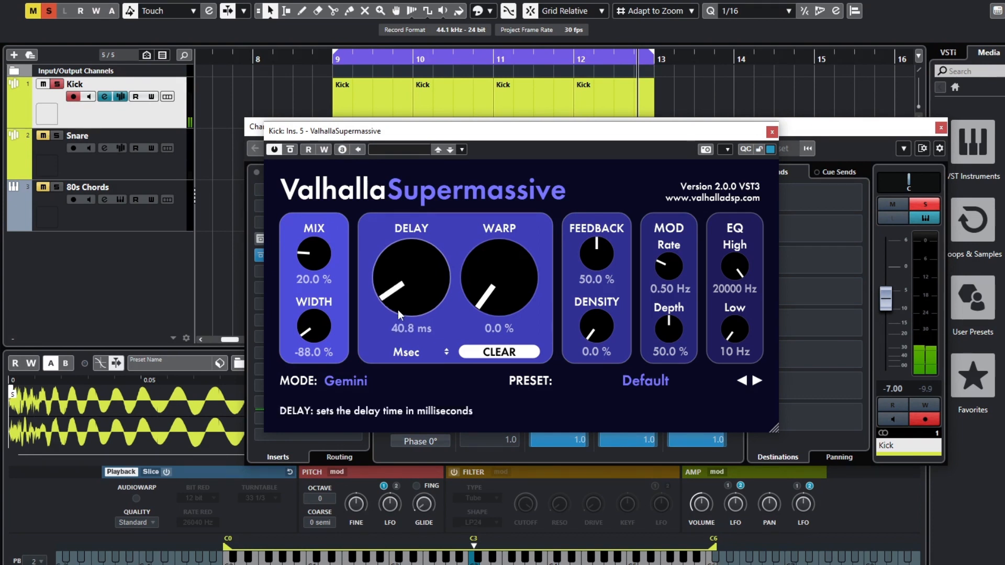
drag(401, 314, 404, 302)
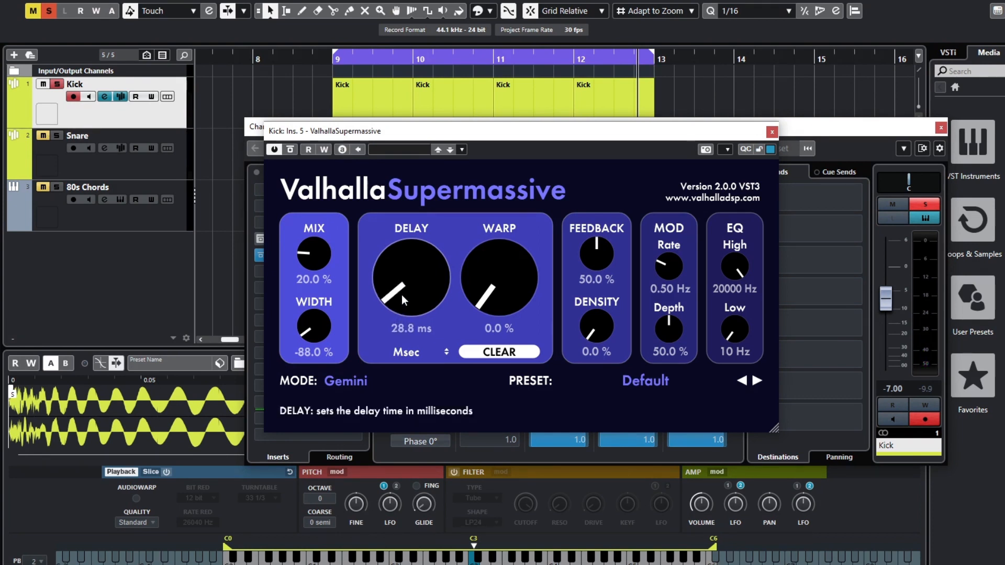
drag(409, 276, 406, 295)
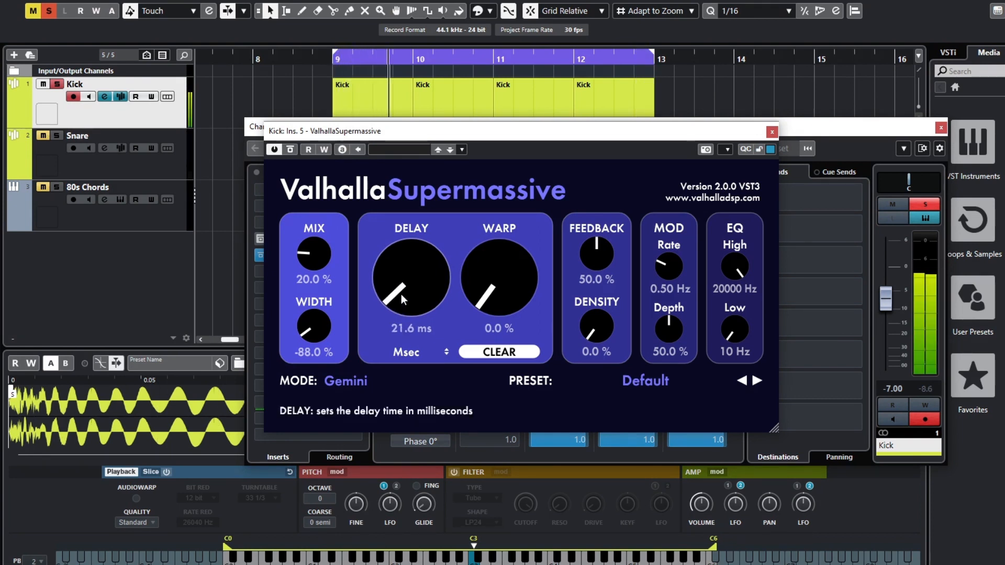
mouse_move(490, 289)
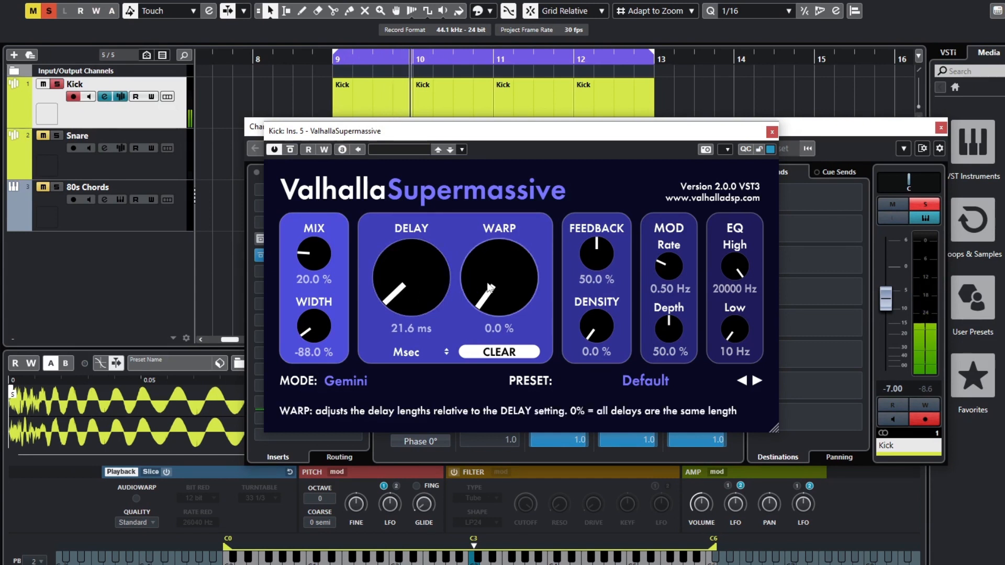
- Set warp to 13.6%, feedback to 62% and density to 33.2%
drag(496, 276, 500, 269)
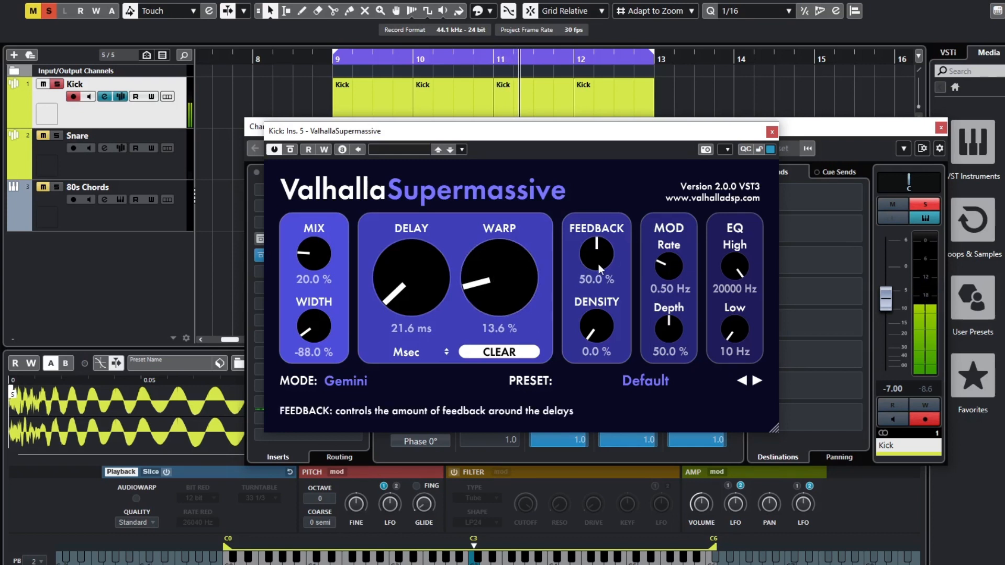
drag(594, 254, 599, 247)
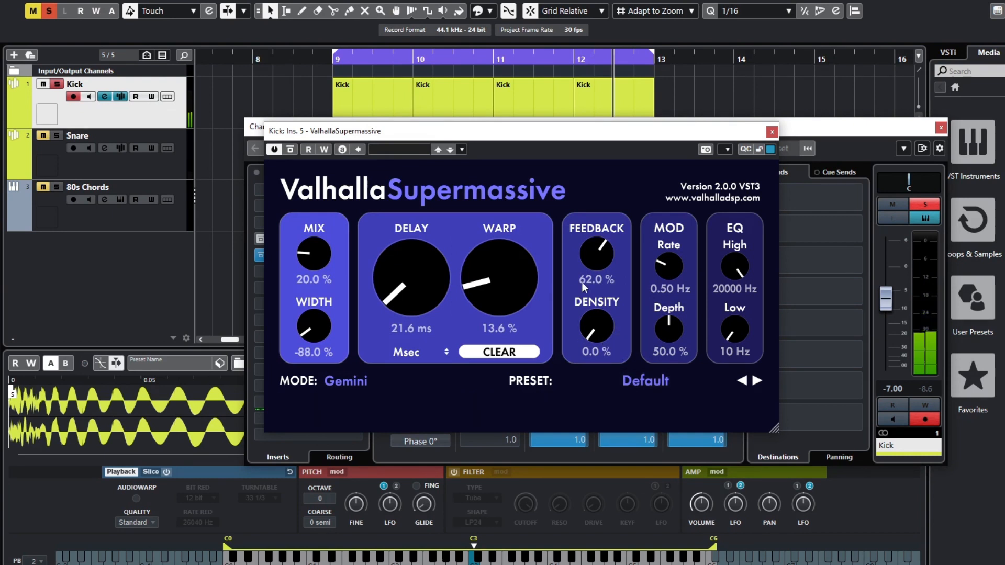
mouse_move(594, 329)
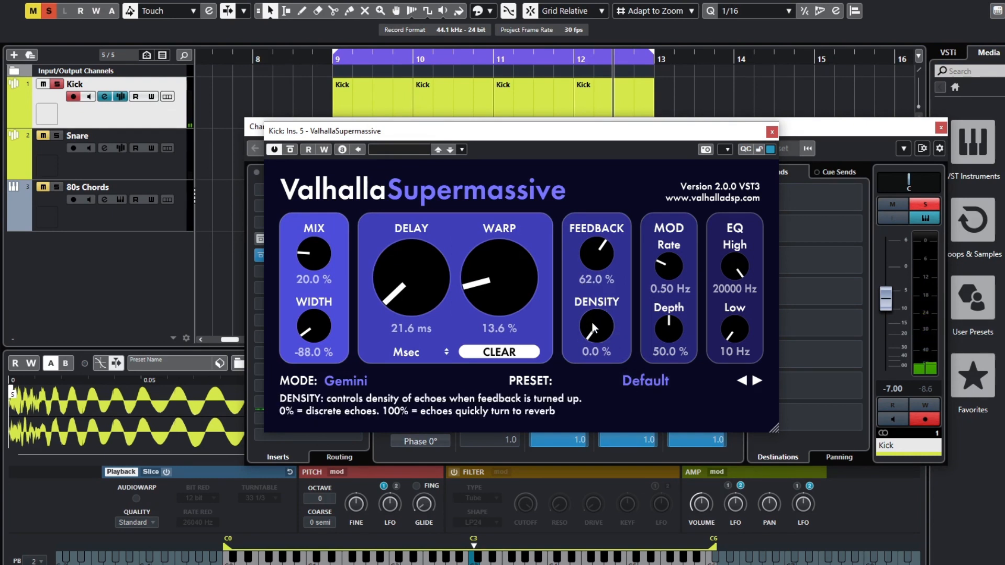
drag(594, 330, 589, 298)
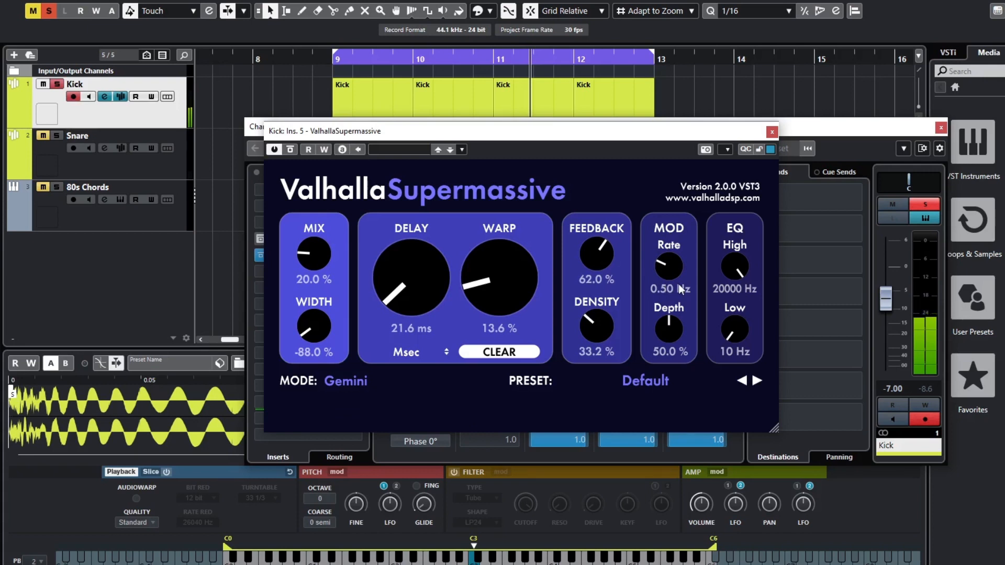
mouse_move(675, 271)
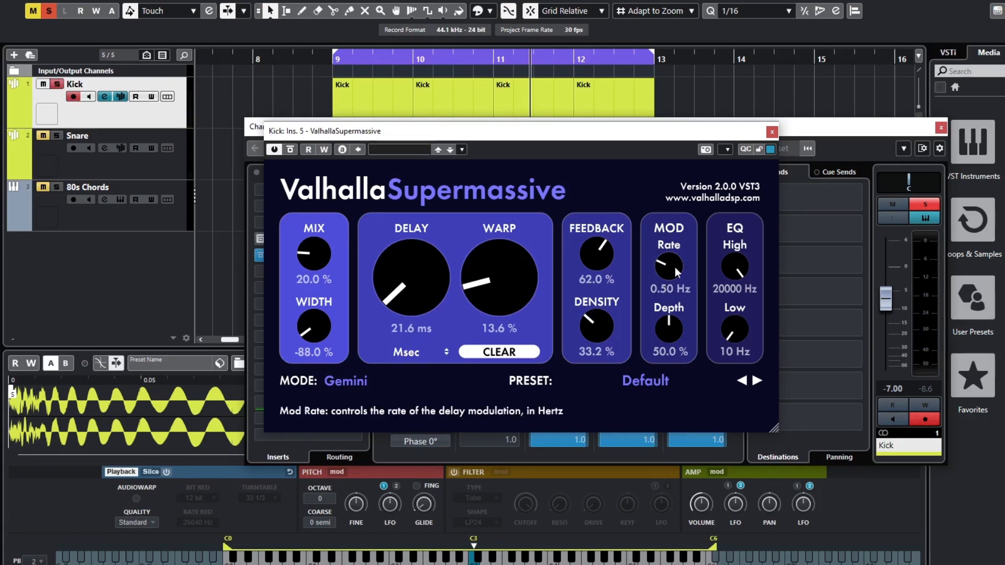
- Slow the mod rate to 0.35 Hz and raise mod depth to 85.2%
drag(667, 266, 666, 269)
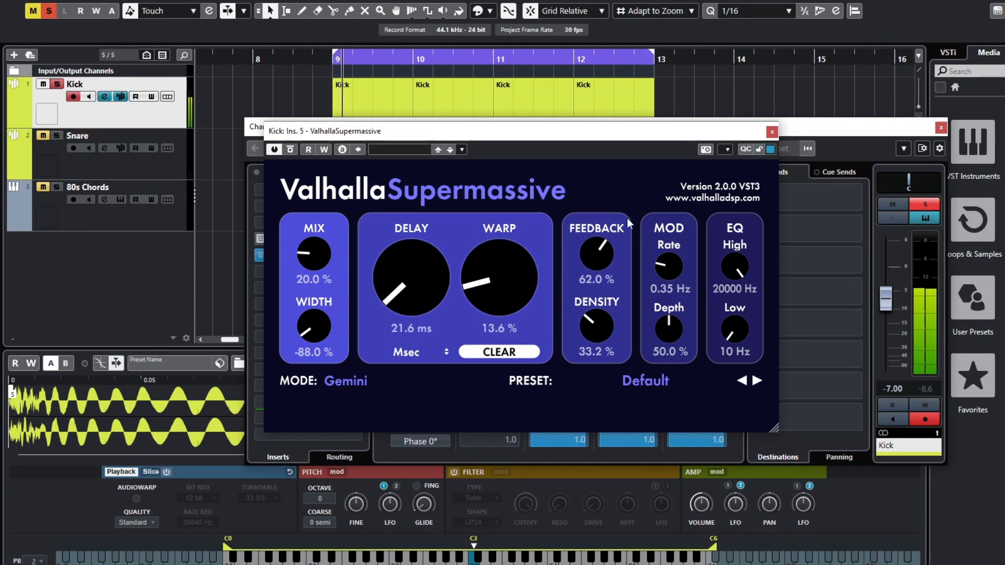
mouse_move(683, 332)
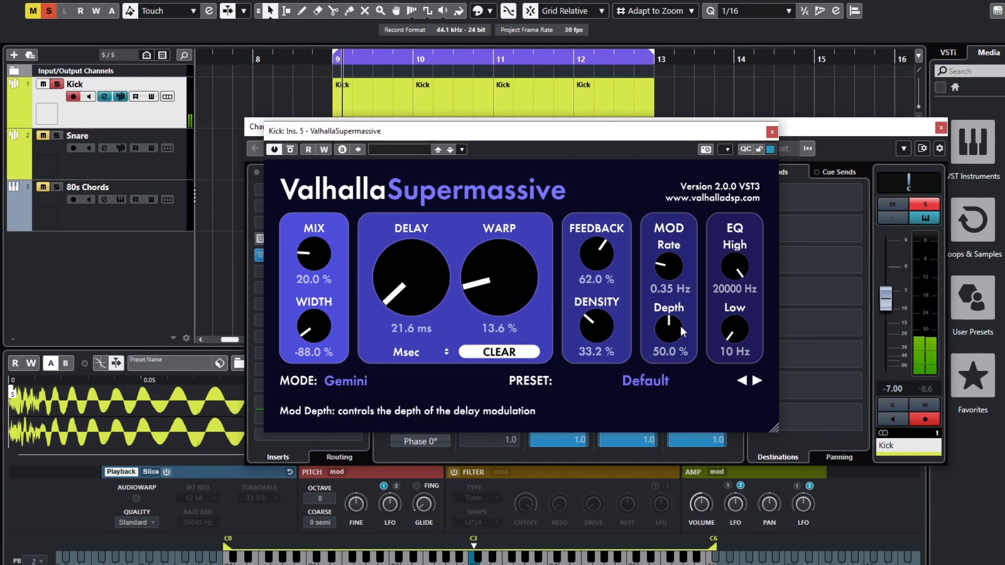
drag(667, 330, 668, 404)
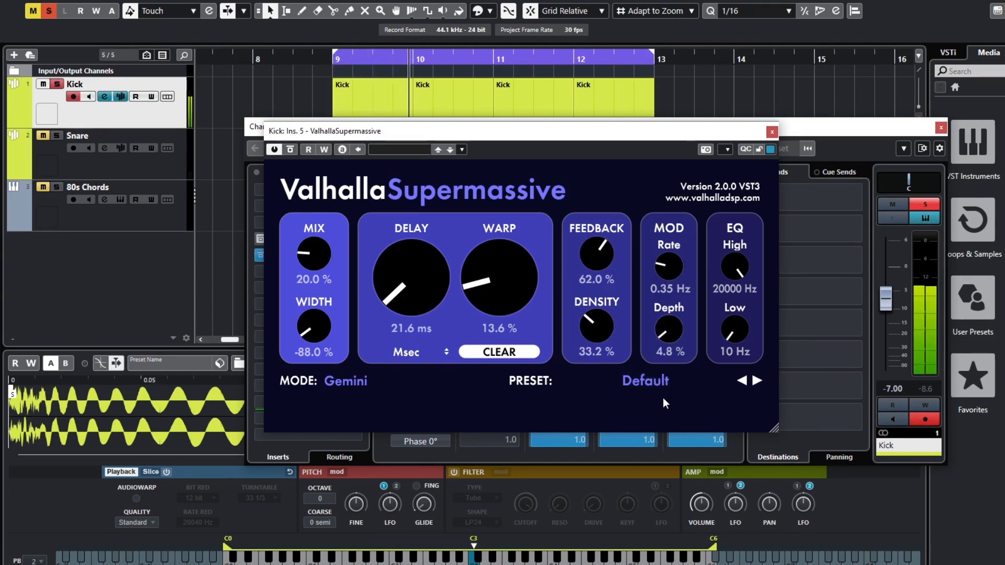
drag(668, 329, 668, 289)
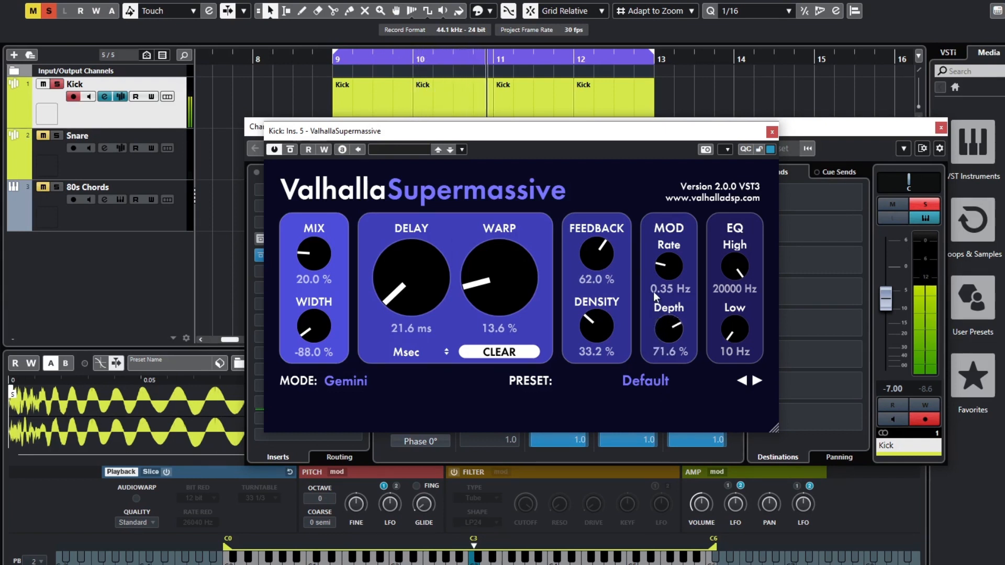
drag(667, 328, 667, 314)
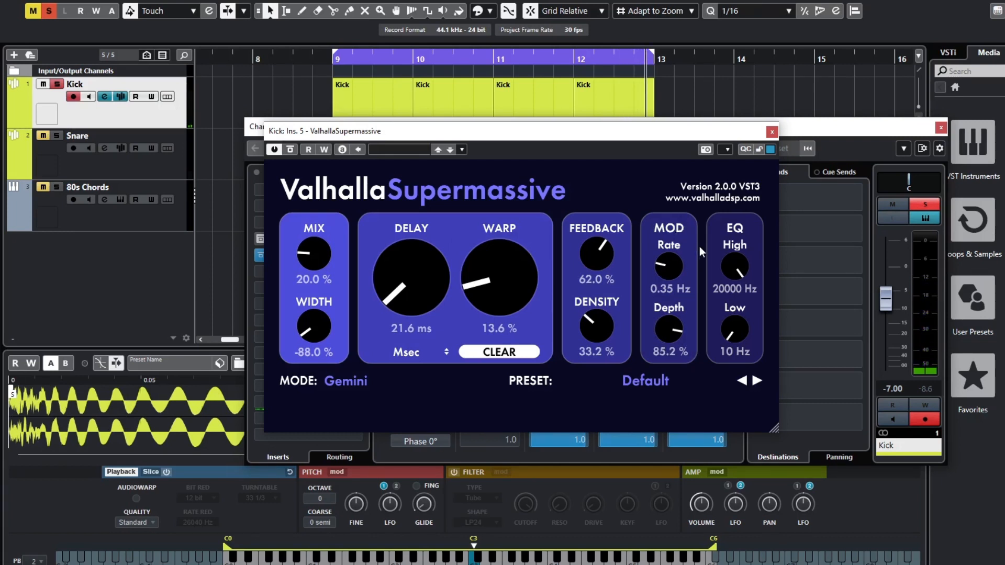
mouse_move(735, 270)
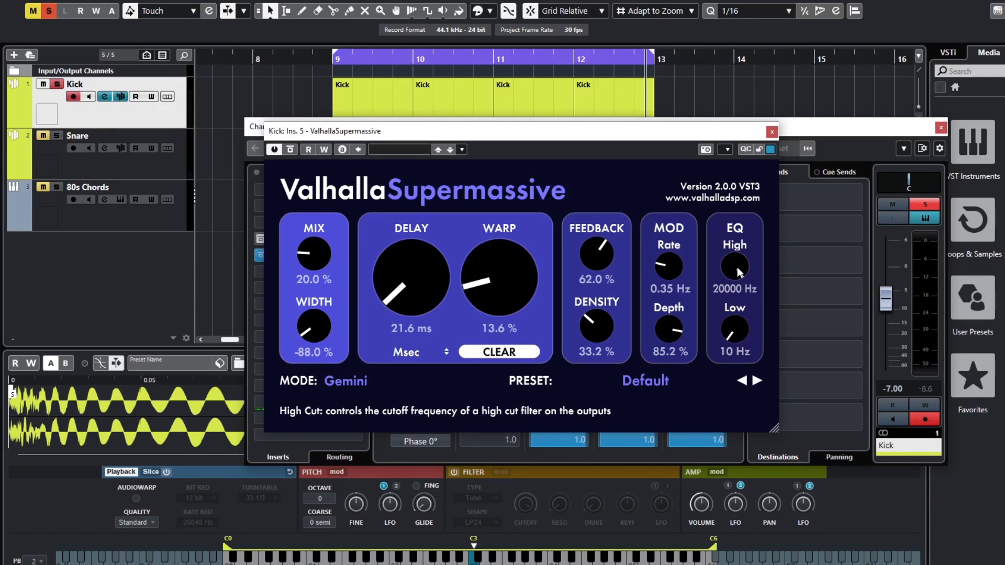
mouse_move(739, 268)
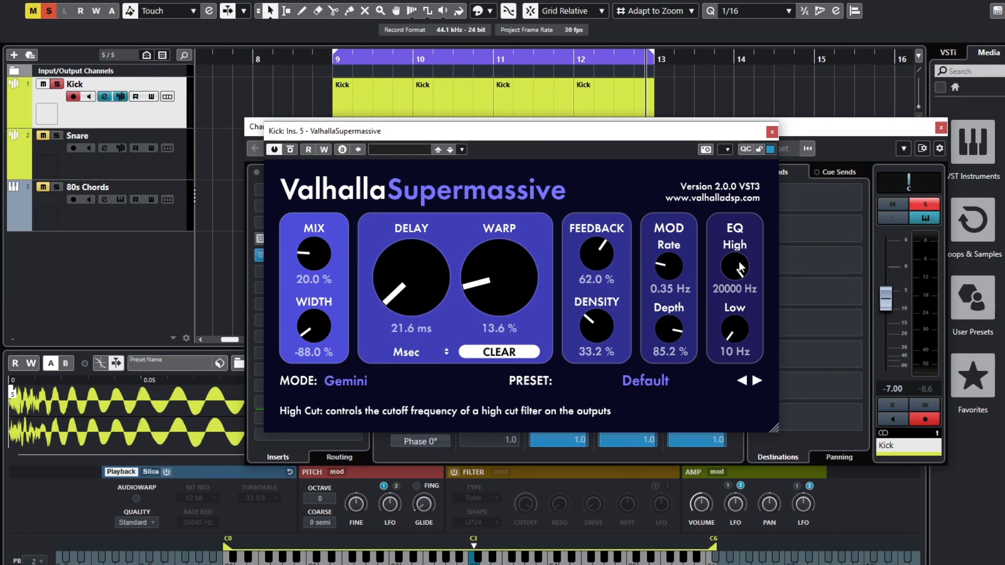
mouse_move(735, 266)
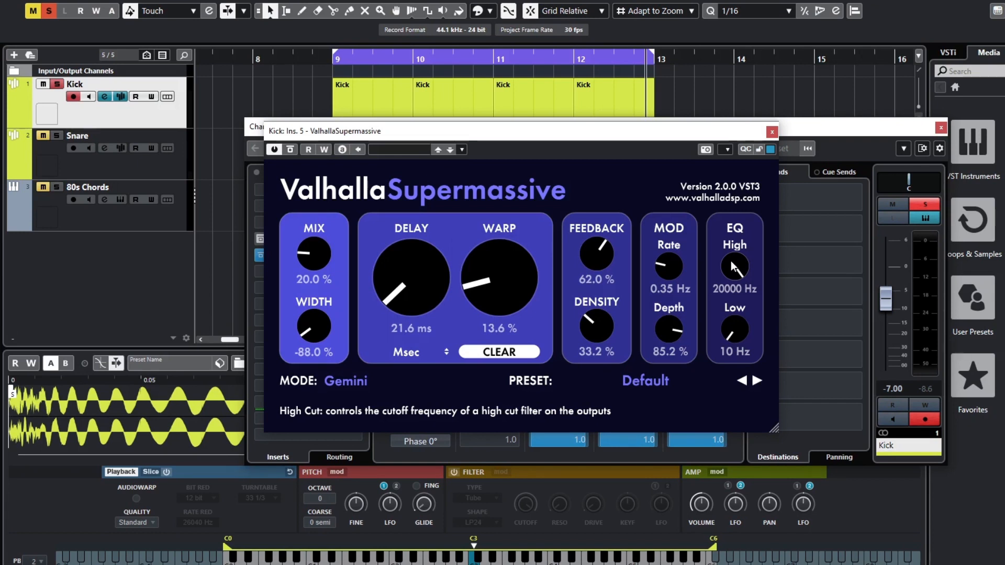
mouse_move(733, 275)
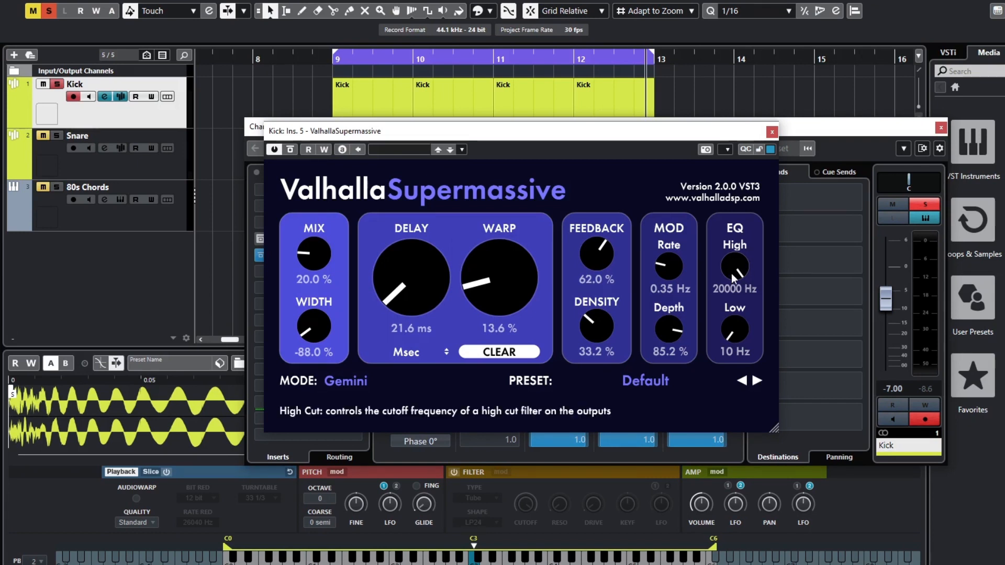
- Filter Supermassive's output with a 9390 Hz high cut and 470 Hz low cut
drag(734, 268, 725, 314)
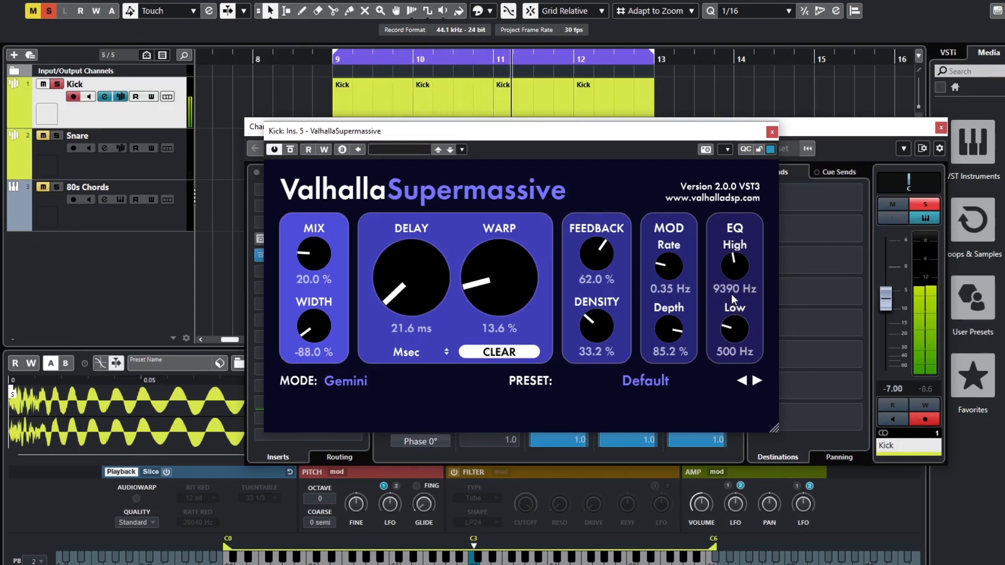
drag(734, 330, 734, 333)
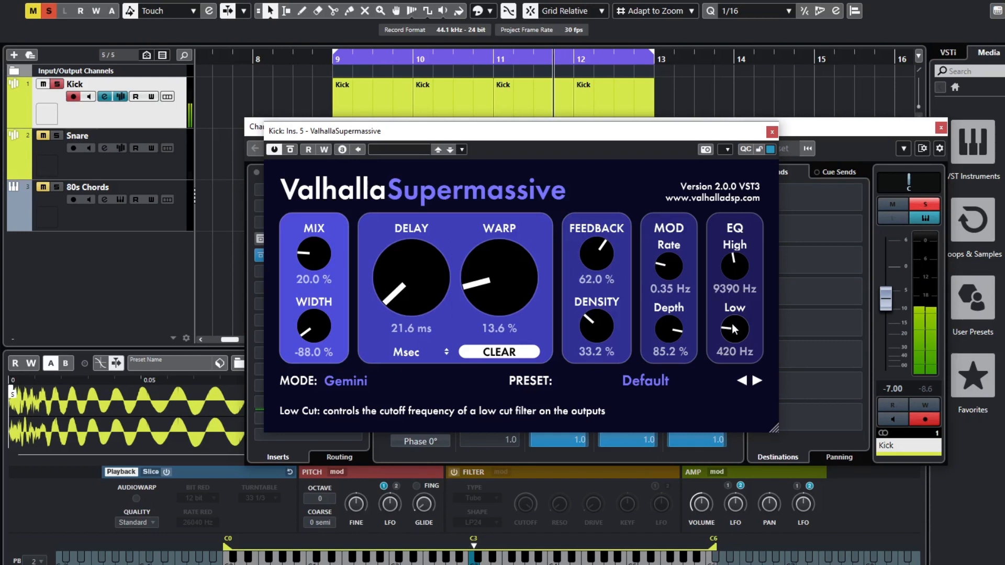
drag(733, 330, 733, 323)
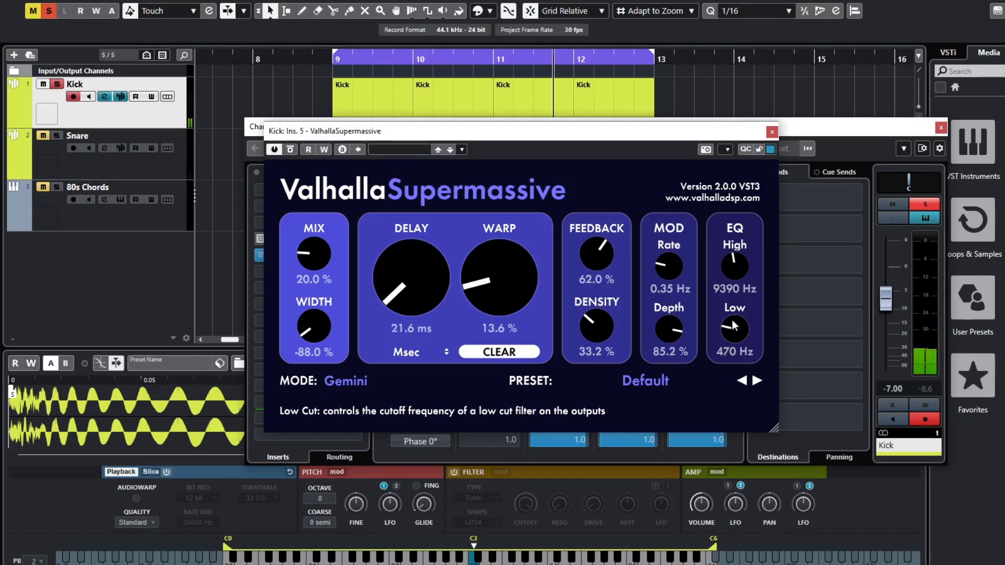
mouse_move(565, 309)
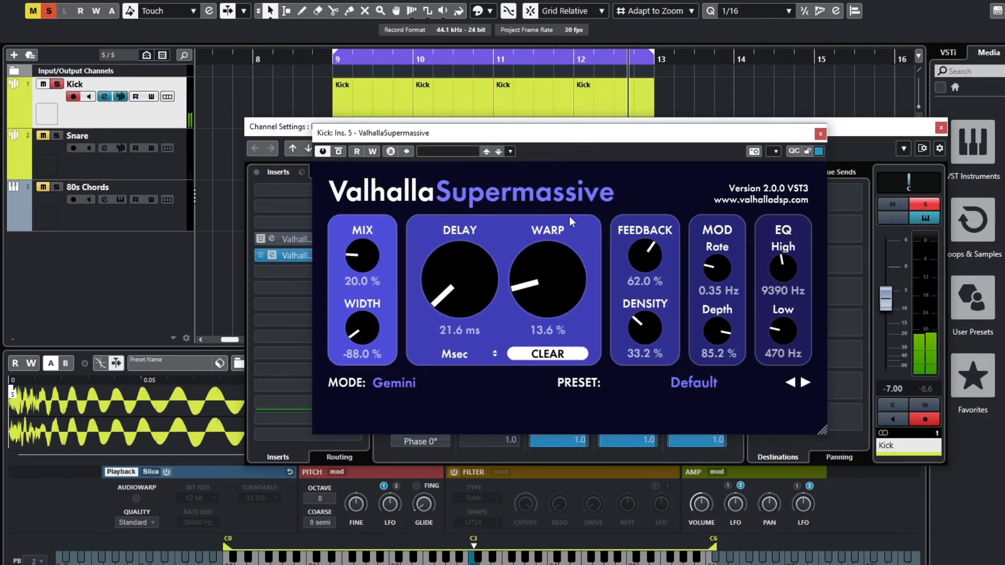
mouse_move(564, 234)
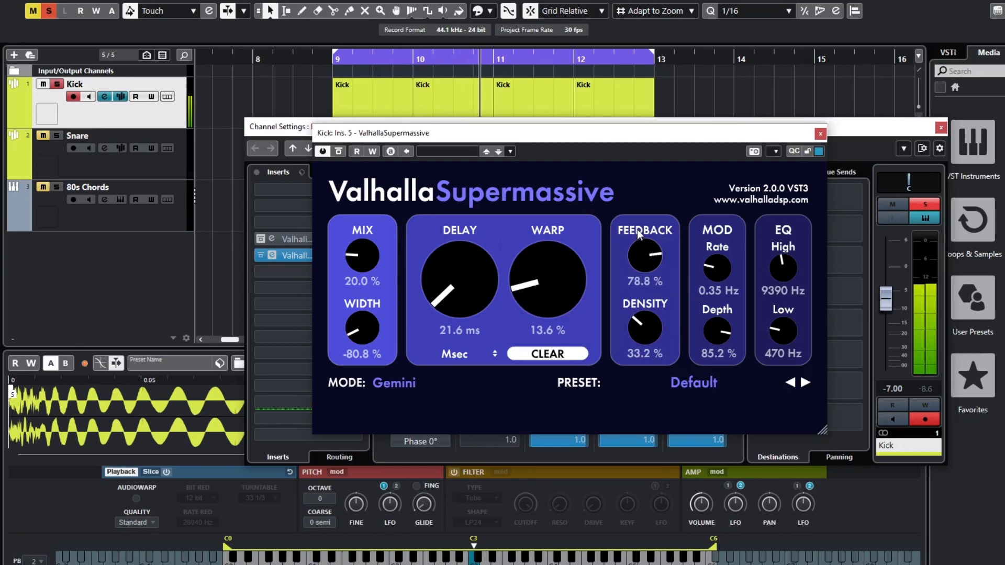
- Set the kick's Supermassive feedback to about 69.6%, leaving width at -80.8%
drag(644, 254, 643, 262)
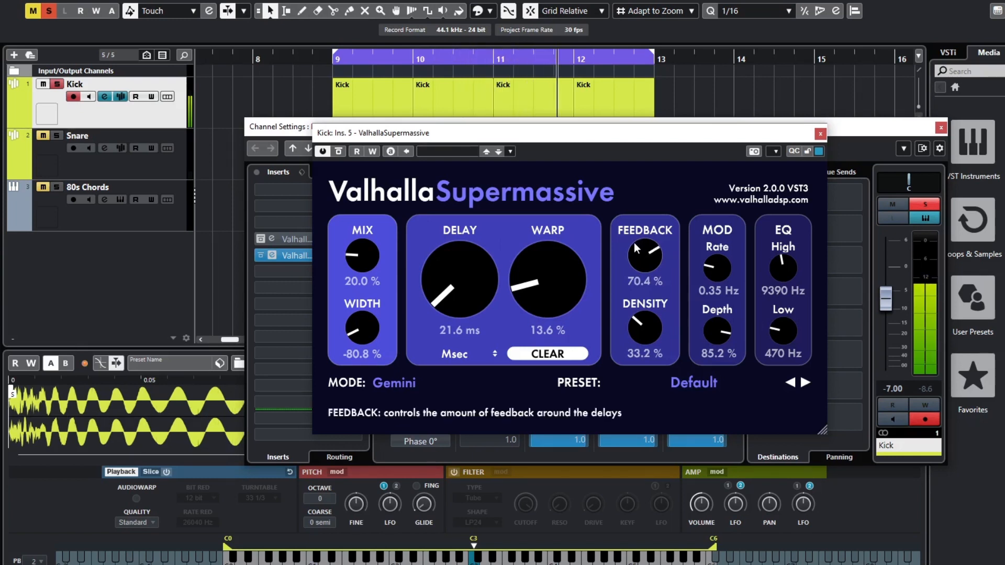
drag(643, 254, 643, 256)
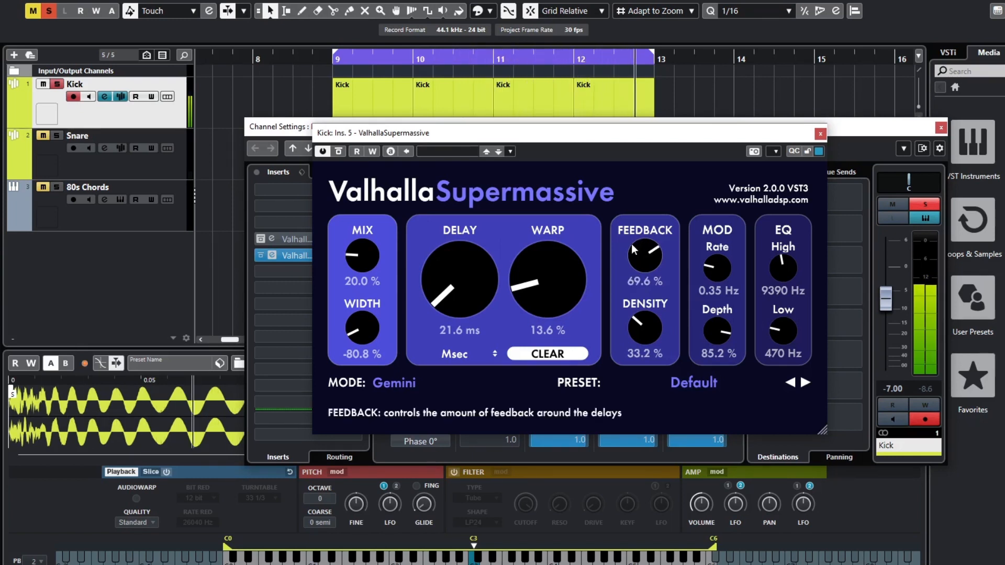
drag(644, 253, 644, 263)
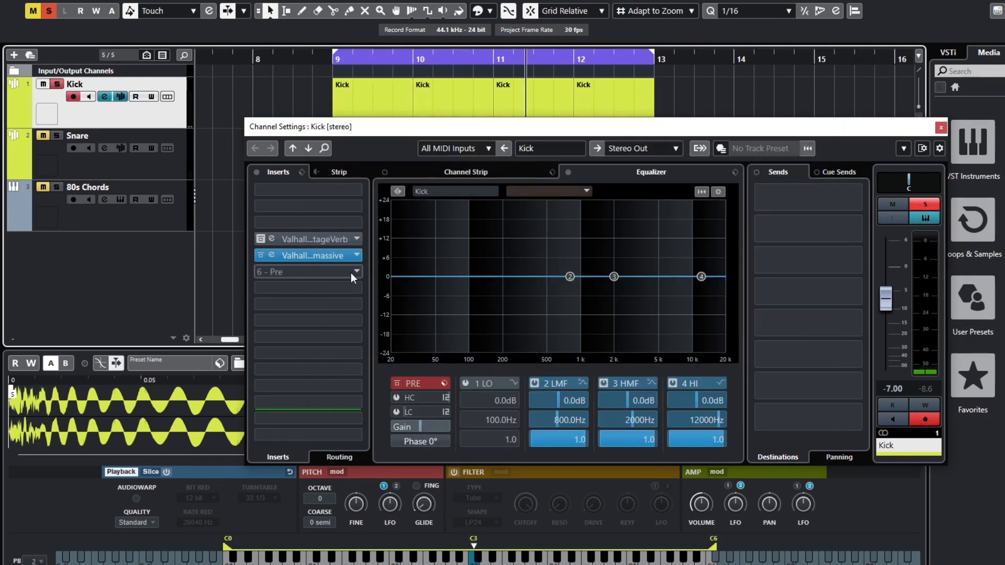
- Add a Steinberg Gate from Dynamics as the kick's third insert, attack 0.1 ms and release about 51 ms
click(307, 272)
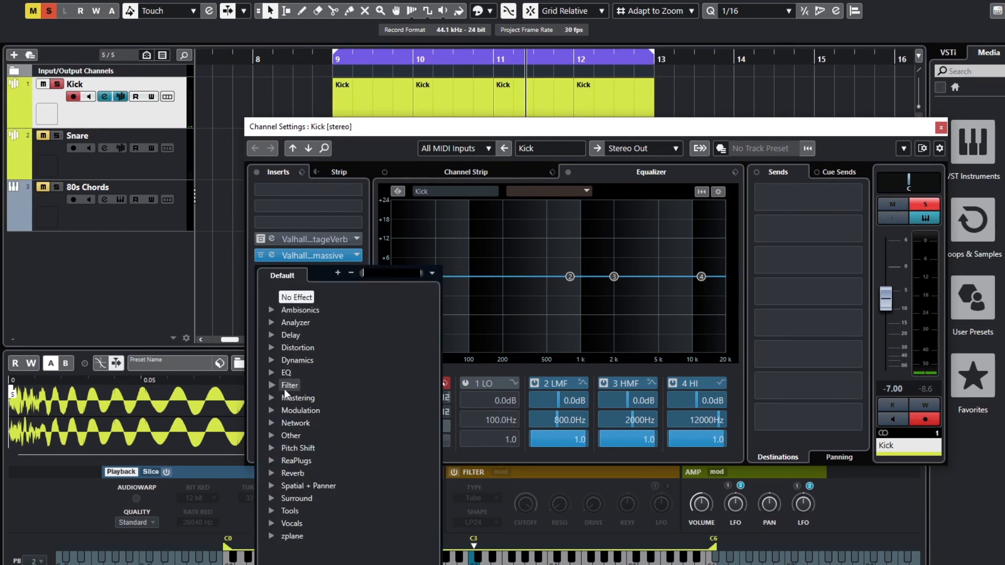
mouse_move(268, 361)
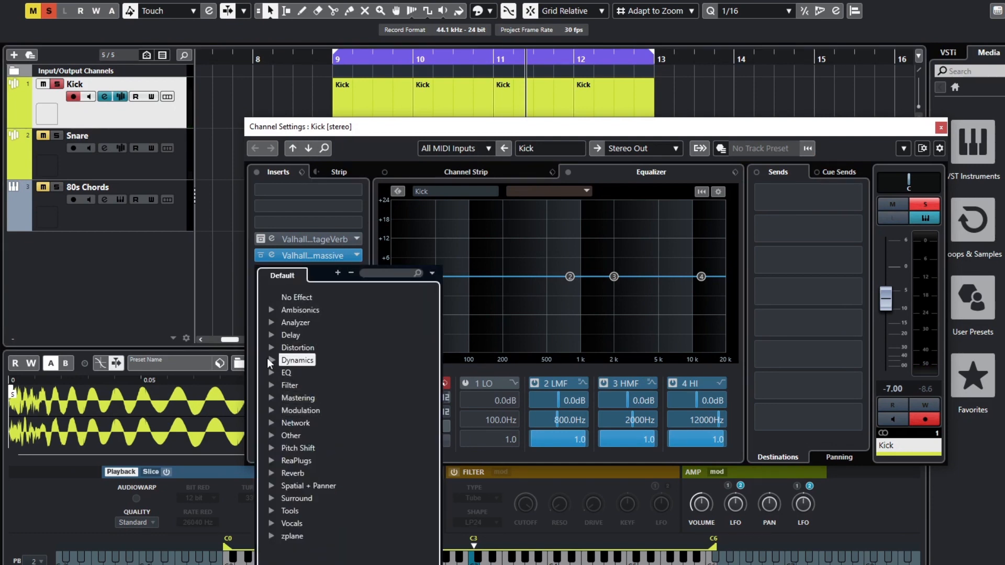
click(297, 360)
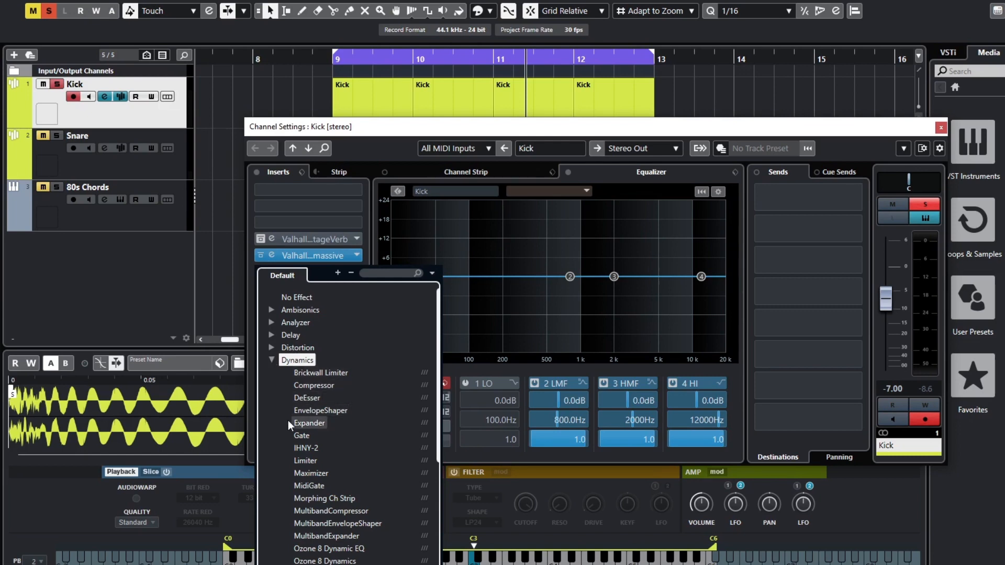
click(301, 435)
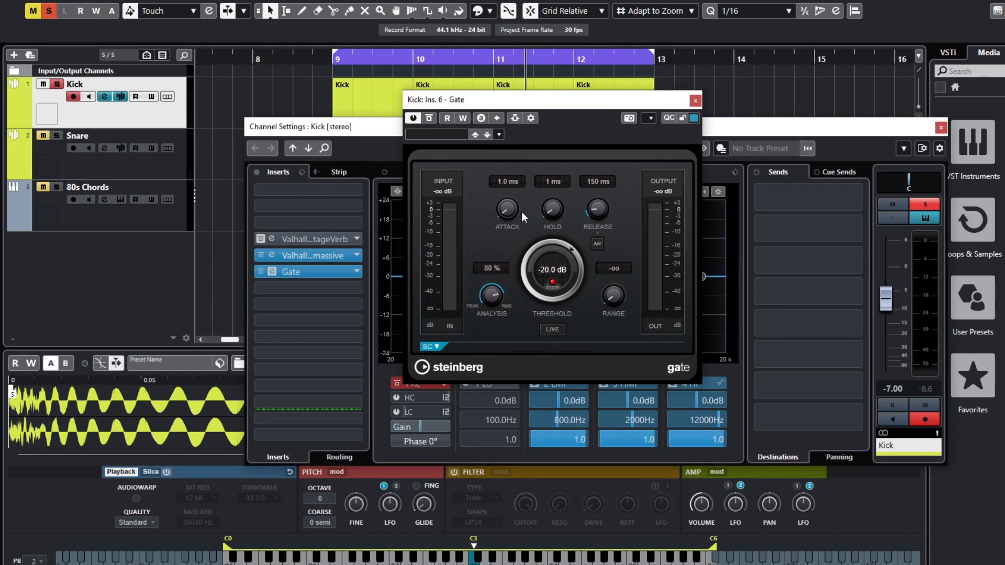
mouse_move(519, 234)
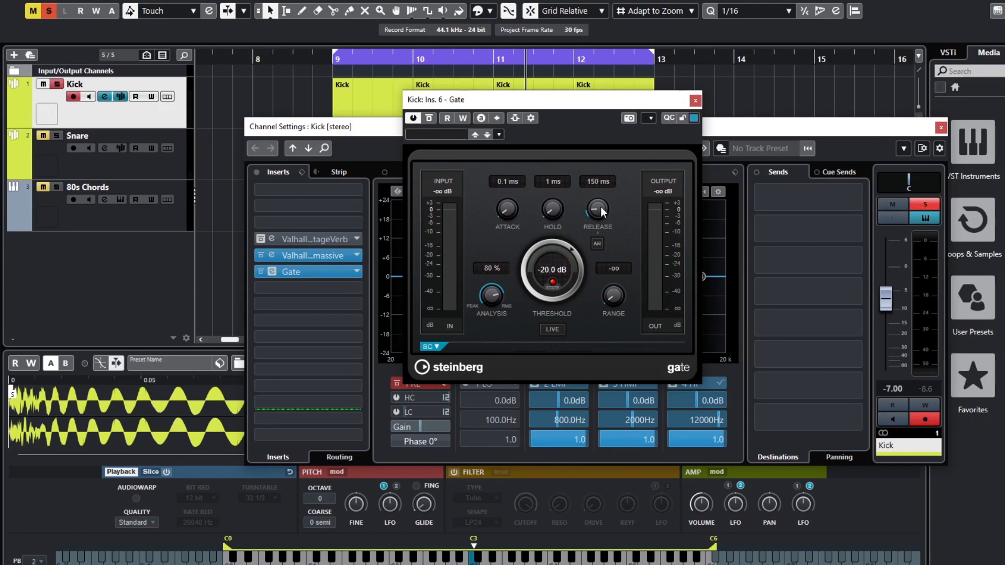
drag(596, 210, 597, 221)
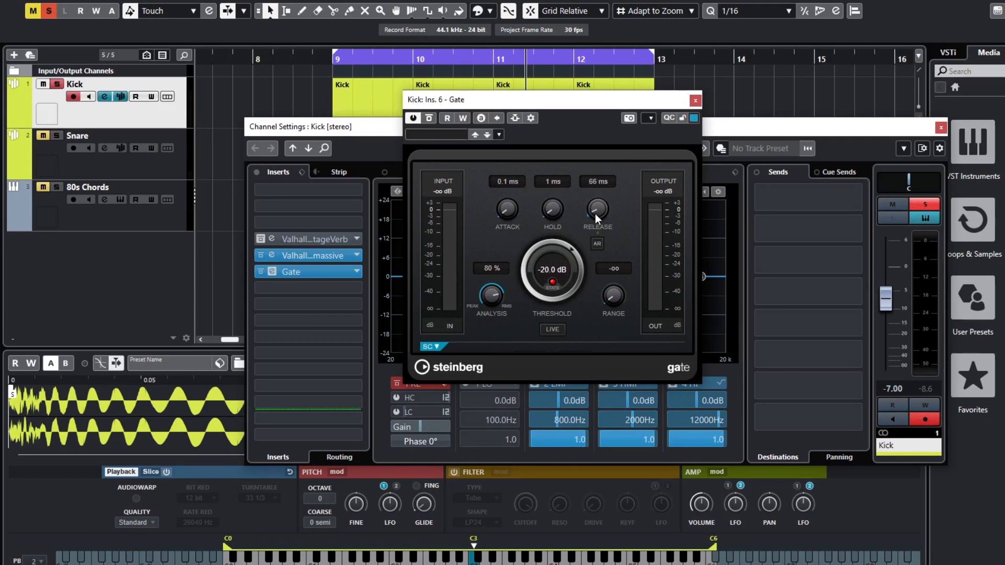
drag(595, 210, 596, 221)
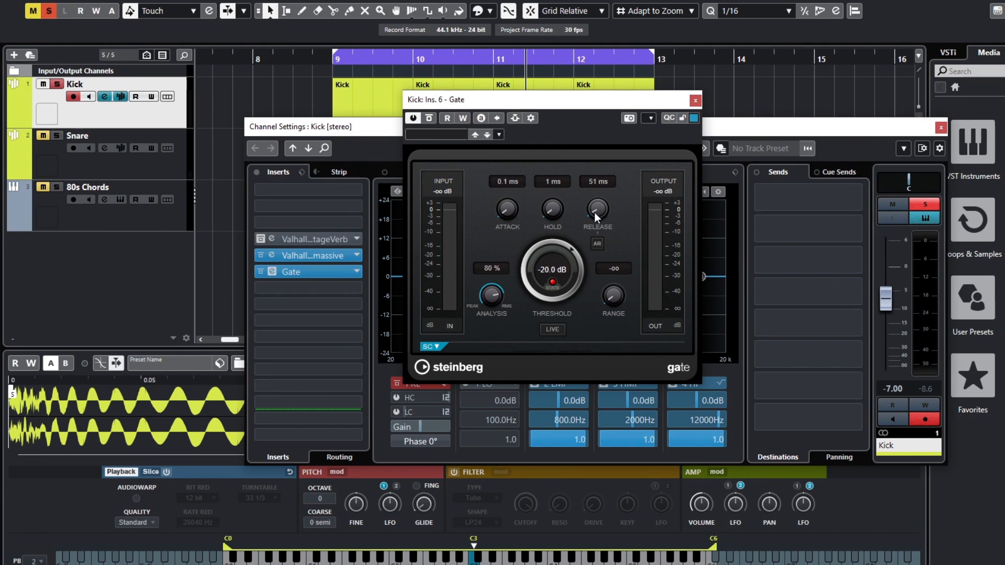
mouse_move(564, 241)
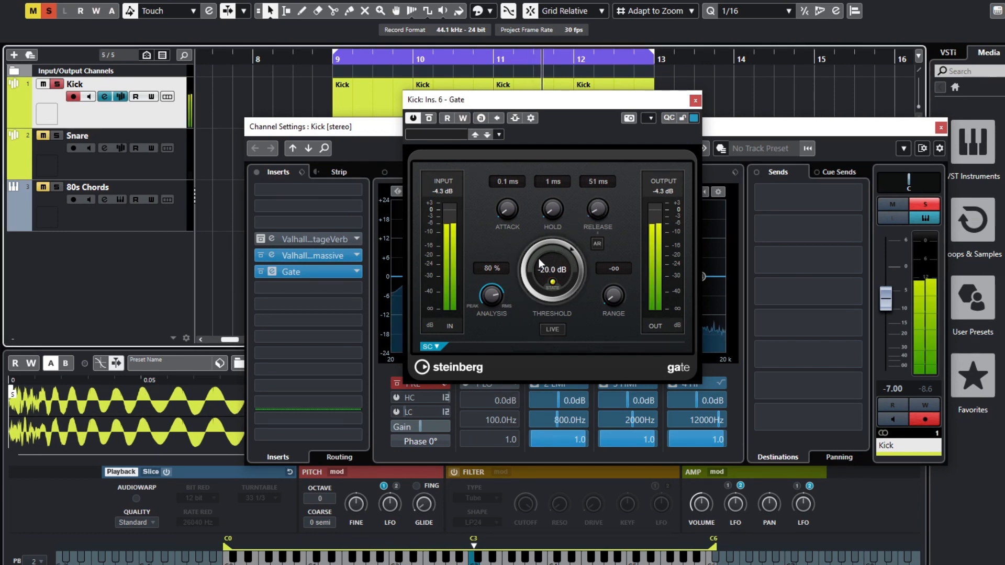
- Work the kick Gate's threshold up and down until it settles near -20 dB
drag(549, 268, 550, 243)
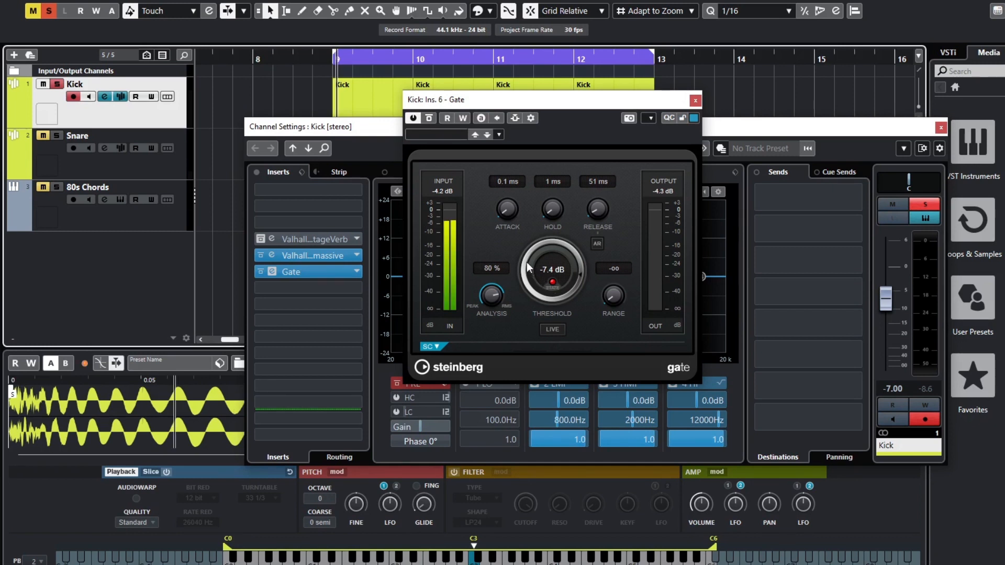
drag(551, 269, 526, 281)
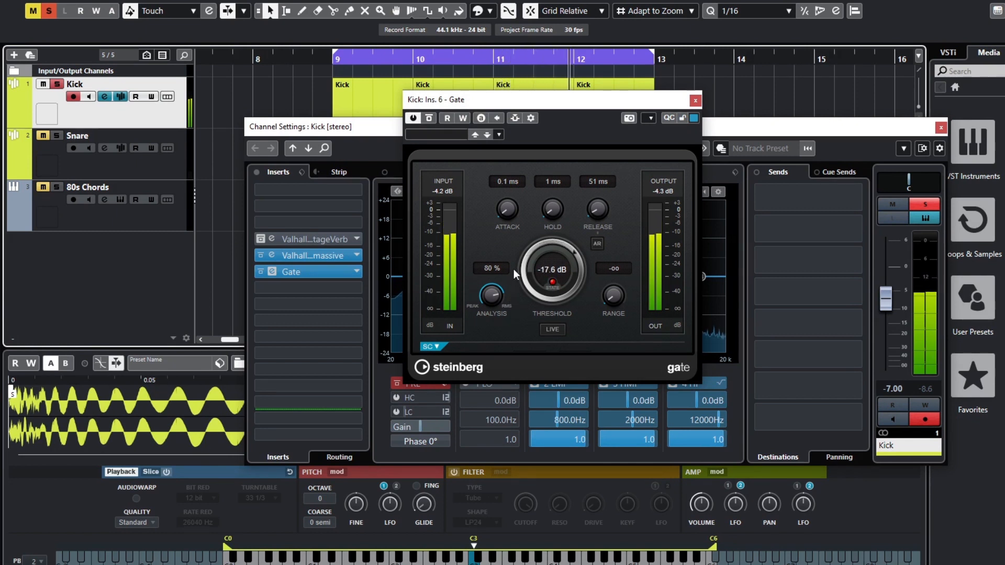
drag(549, 269, 542, 276)
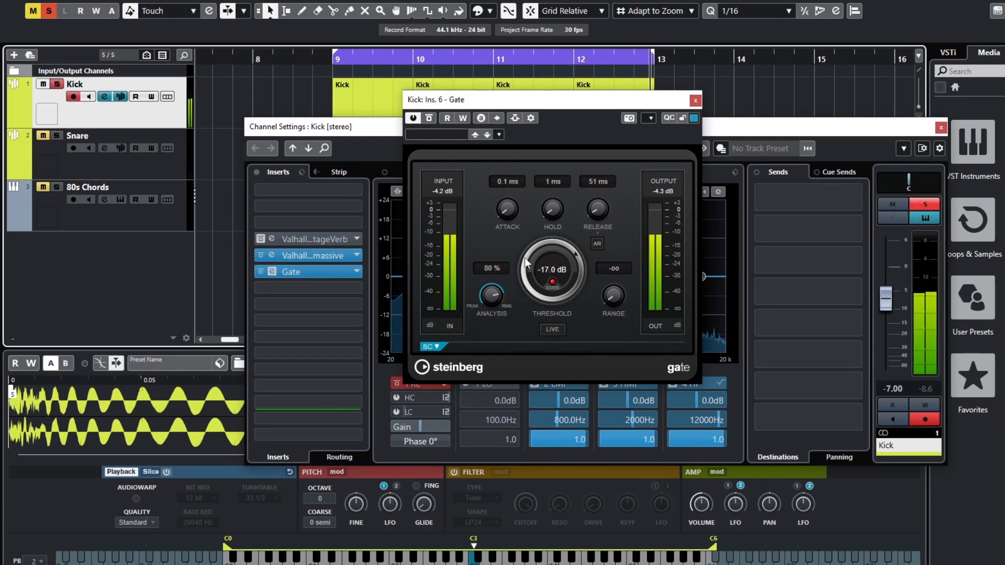
drag(551, 269, 552, 302)
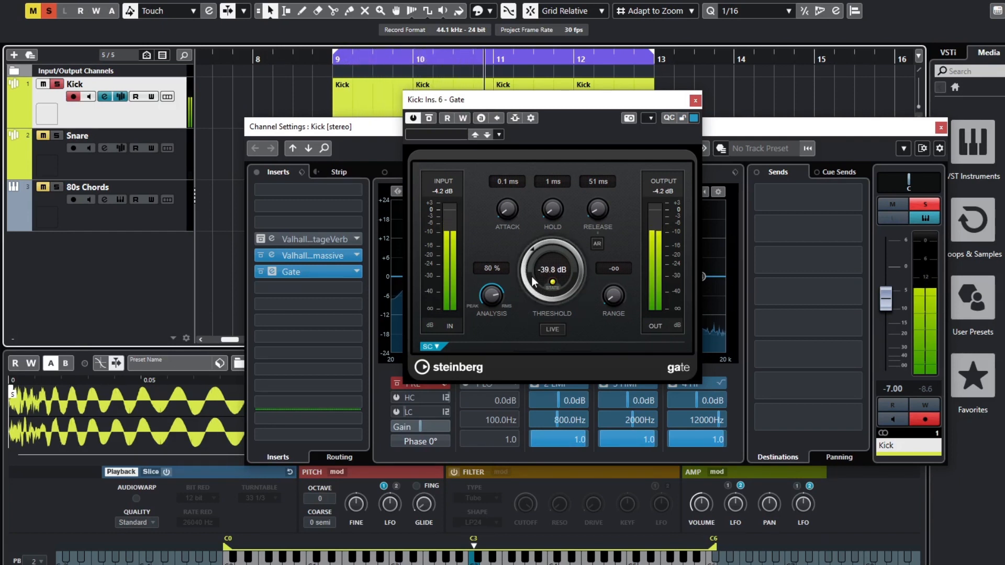
drag(551, 268, 535, 241)
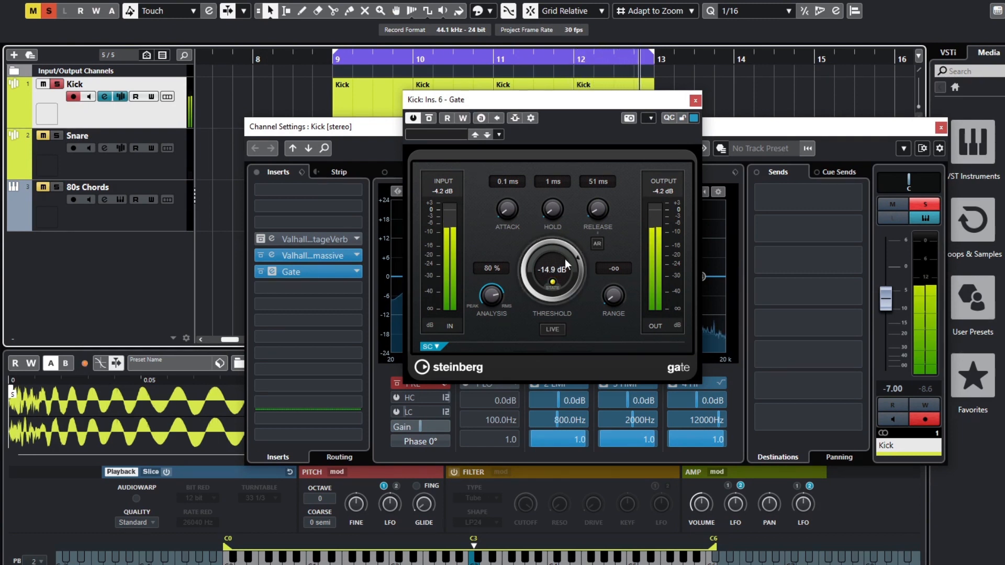
drag(549, 269, 525, 275)
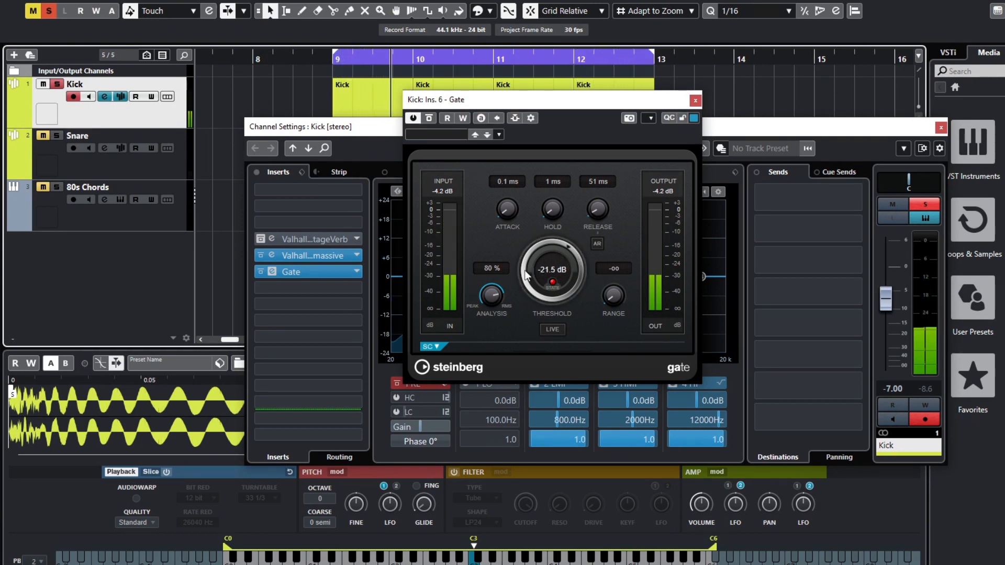
drag(551, 269, 552, 256)
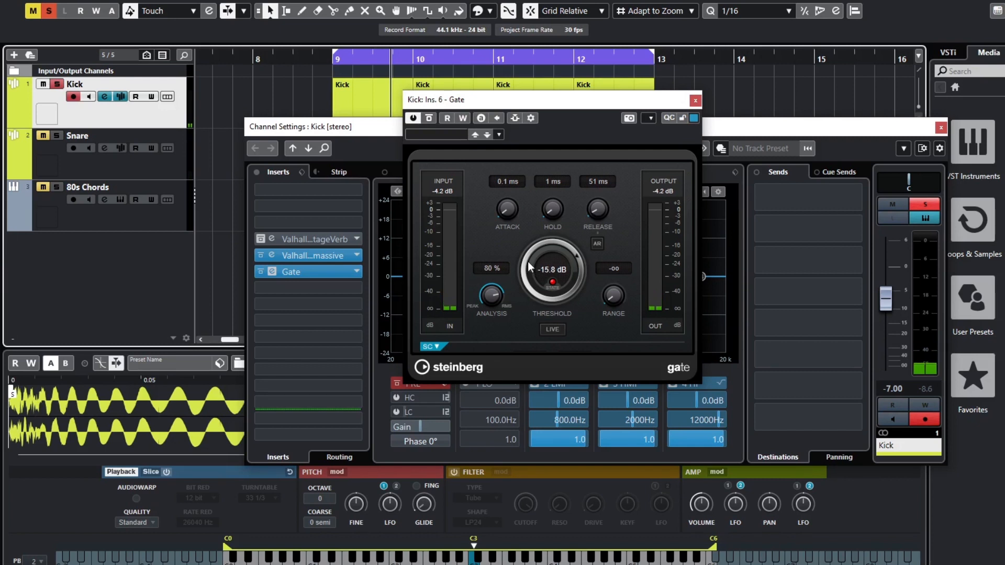
drag(538, 259, 529, 276)
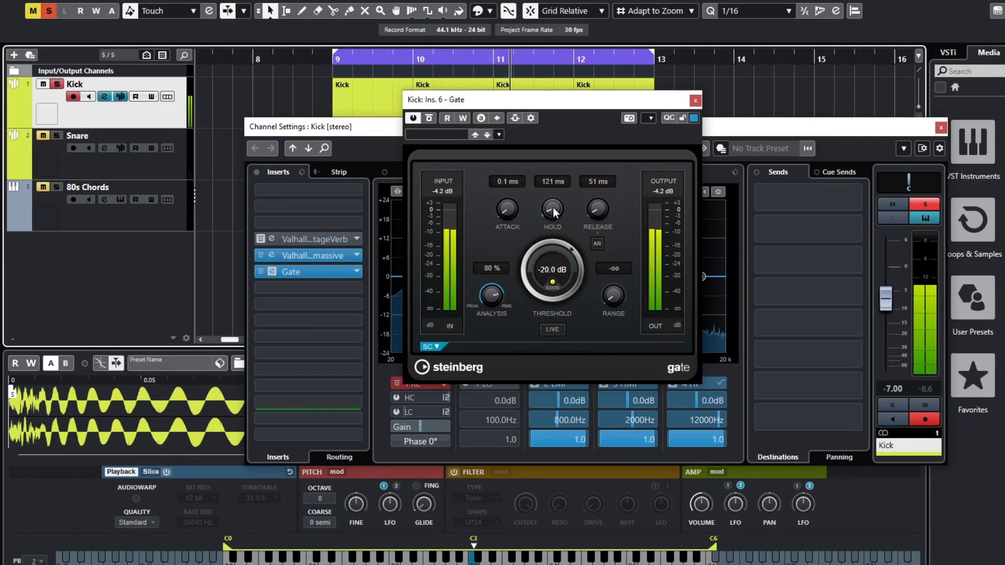
- Set the kick Gate's hold time to about 101 ms
drag(552, 212, 551, 192)
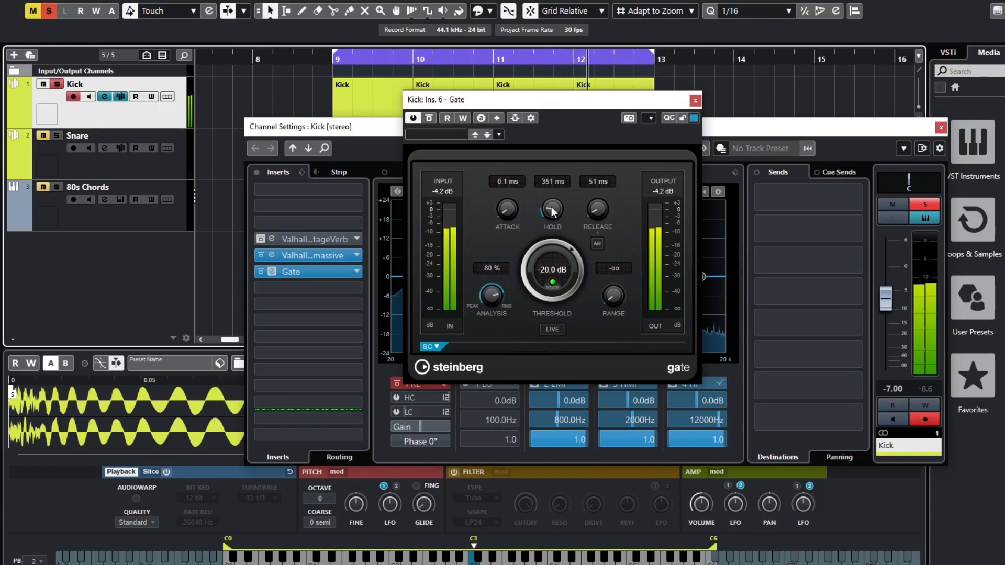
drag(552, 208, 553, 222)
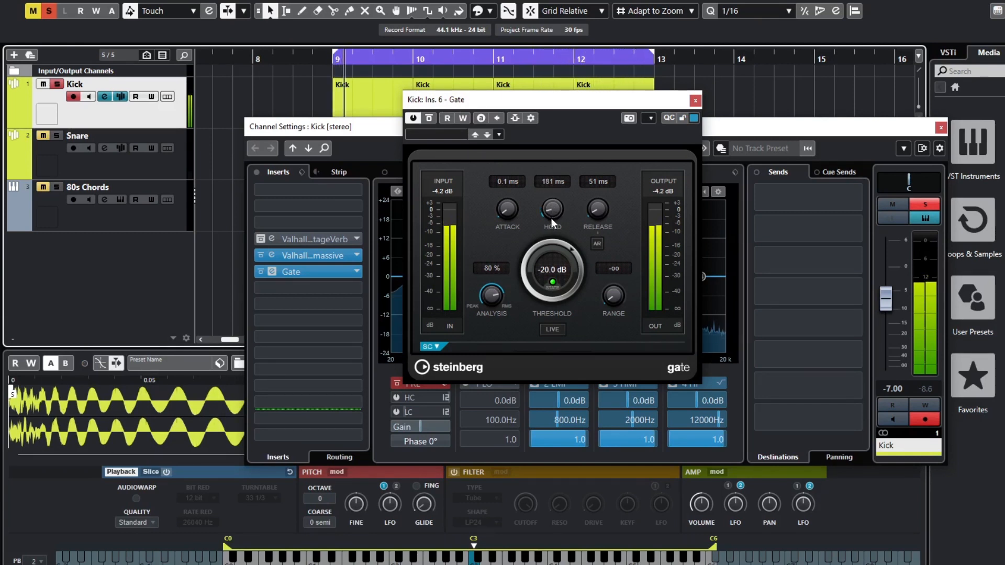
drag(551, 209, 551, 230)
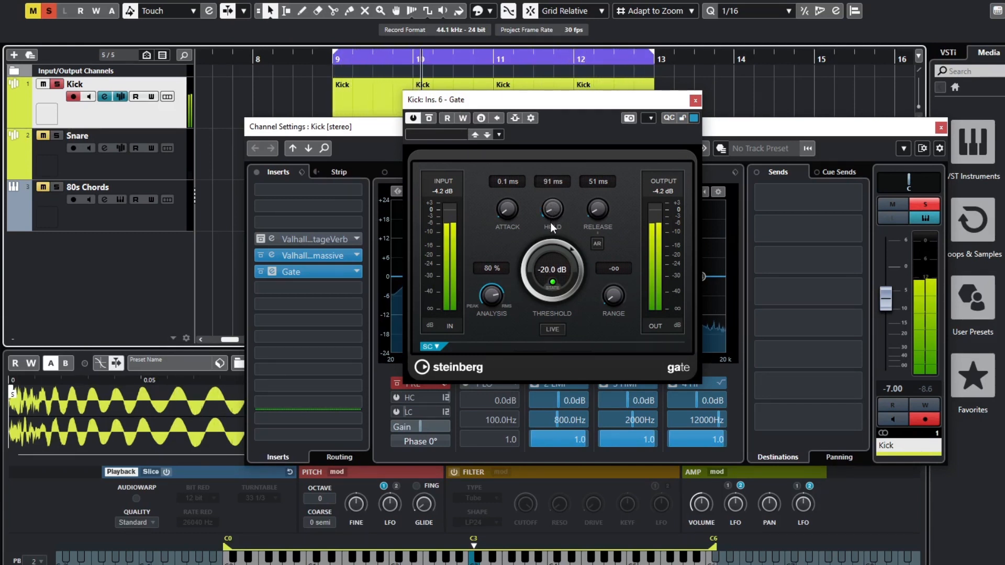
drag(551, 209, 550, 203)
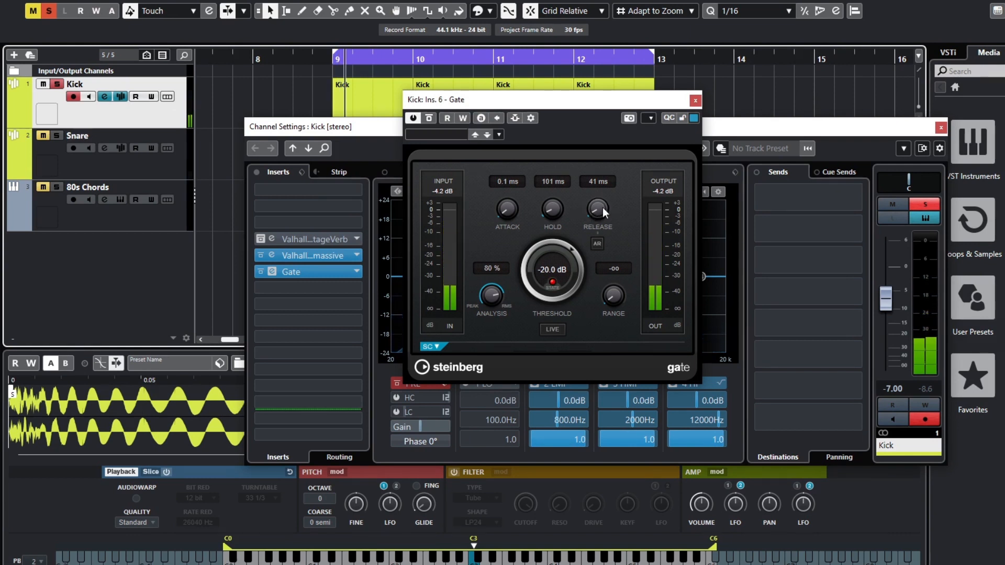
- Set the kick Gate's release time to about 45 ms
drag(595, 208, 595, 218)
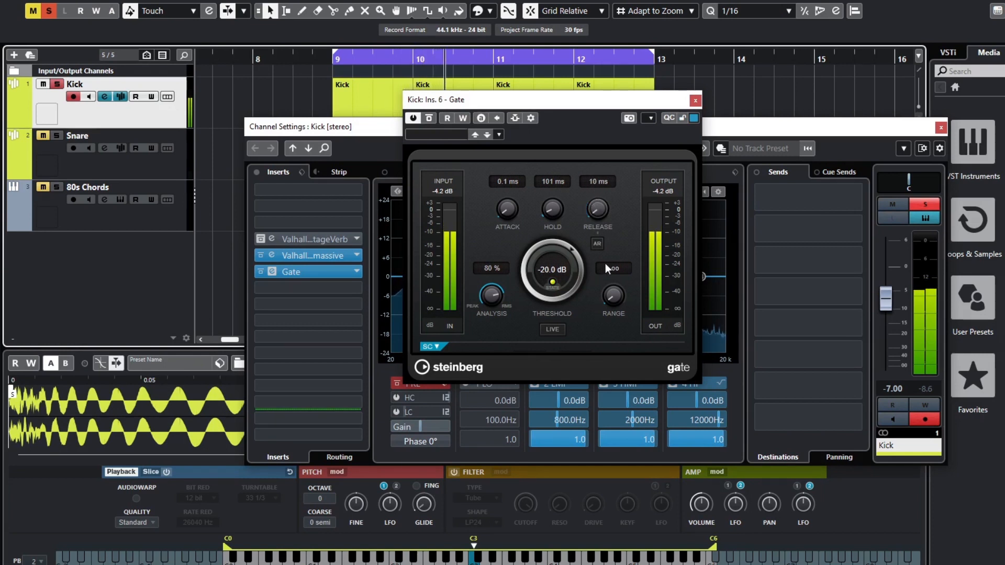
drag(595, 208, 595, 186)
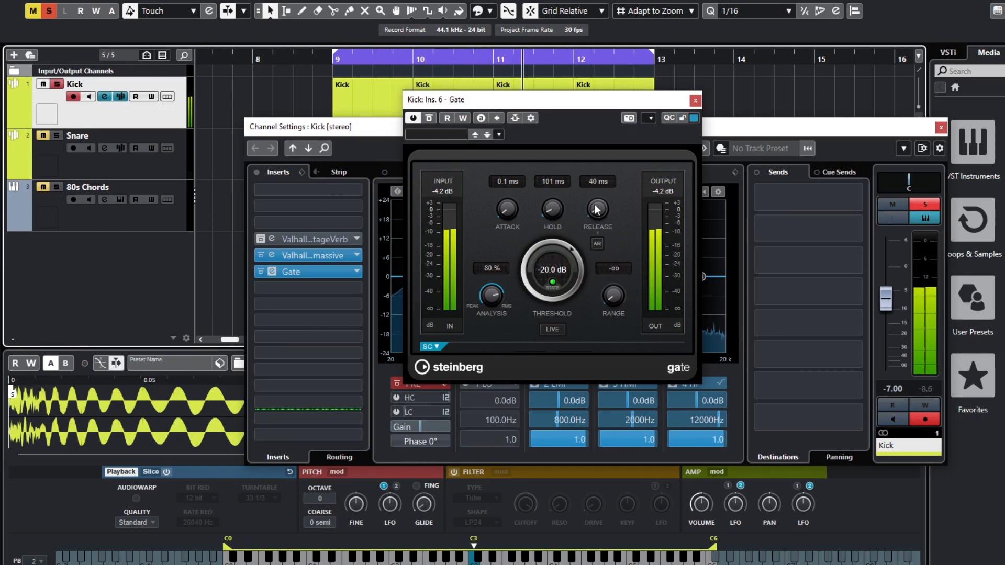
drag(596, 209, 603, 203)
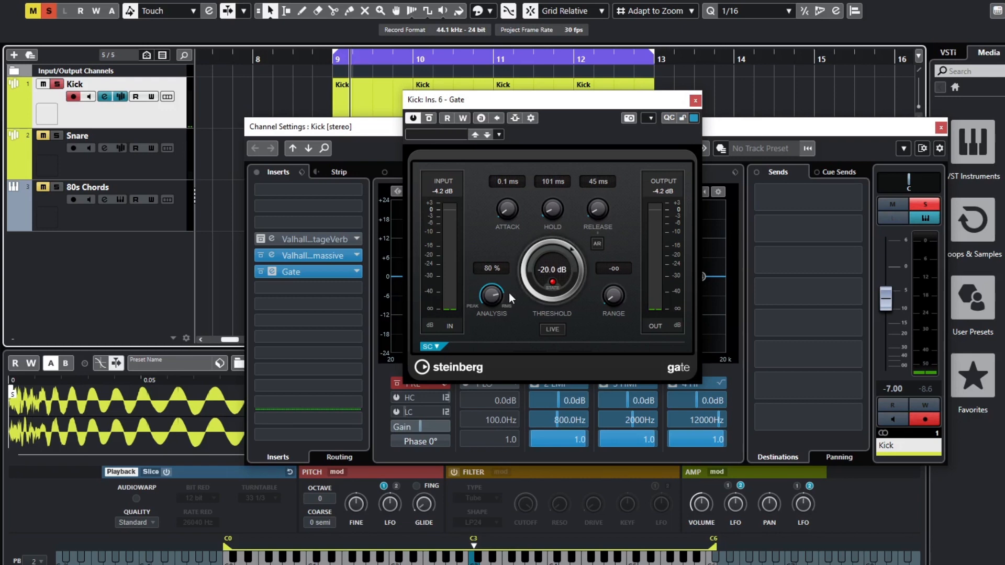
mouse_move(582, 219)
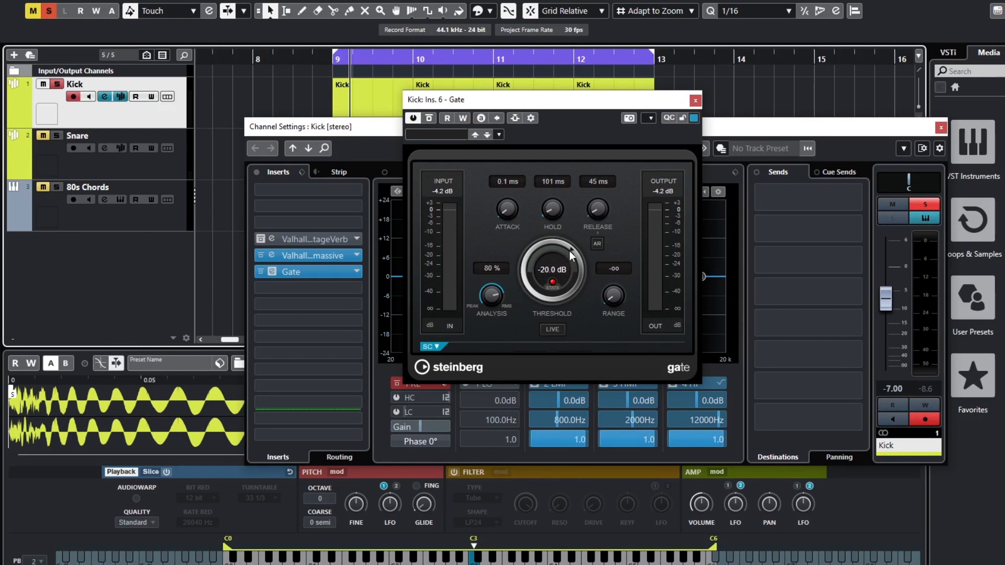
mouse_move(507, 226)
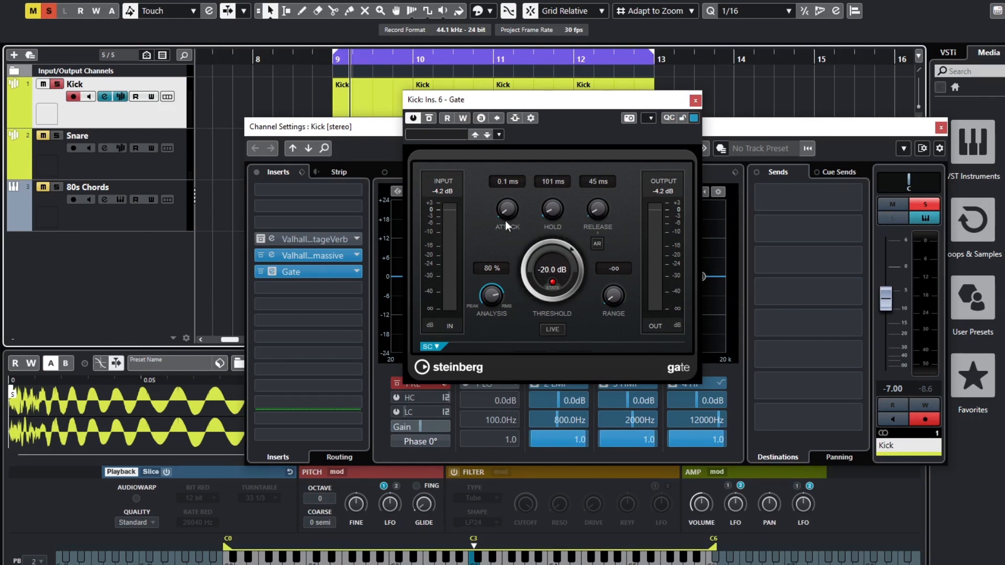
- Close the Gate window and reposition the kick's Channel Settings window
click(695, 100)
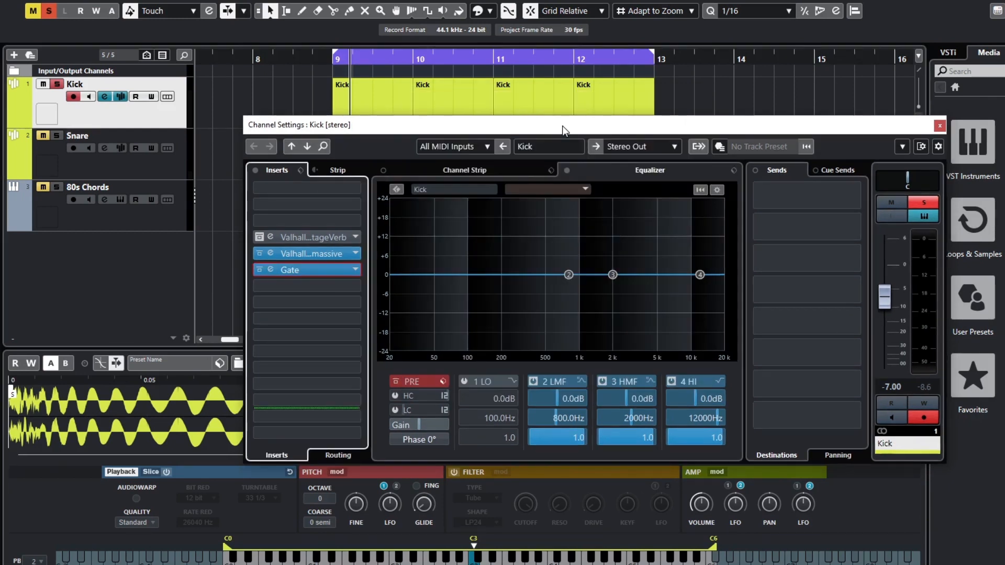
drag(567, 125, 459, 79)
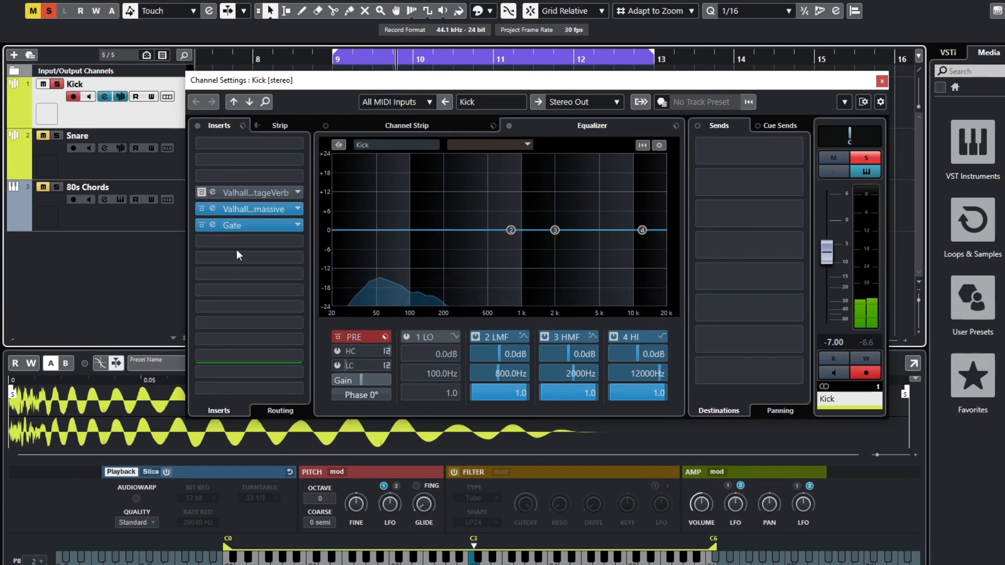
mouse_move(531, 254)
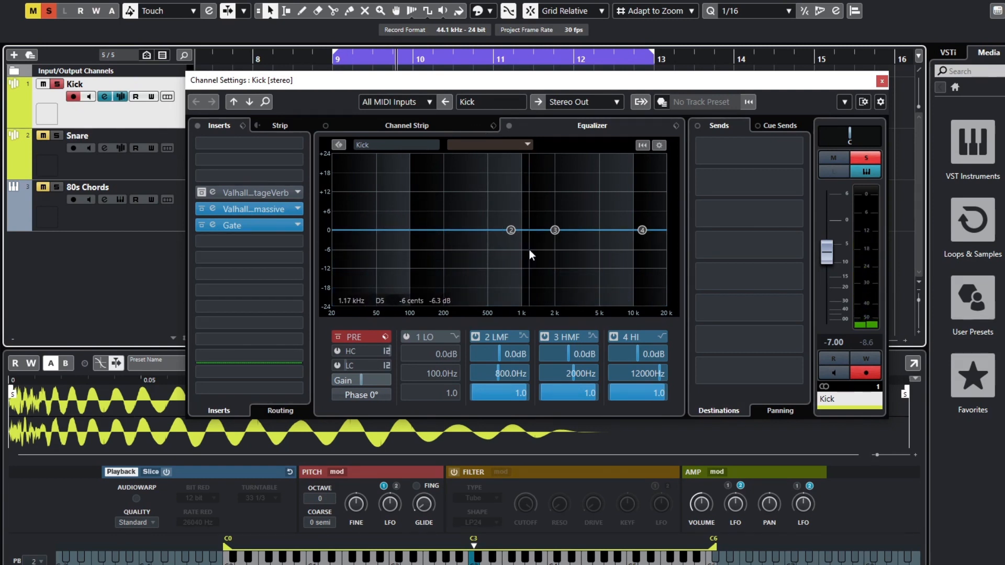
- Give the kick's EQ band 2 a 3.9 dB boost at 50 Hz with Q 5.6
drag(511, 230, 381, 229)
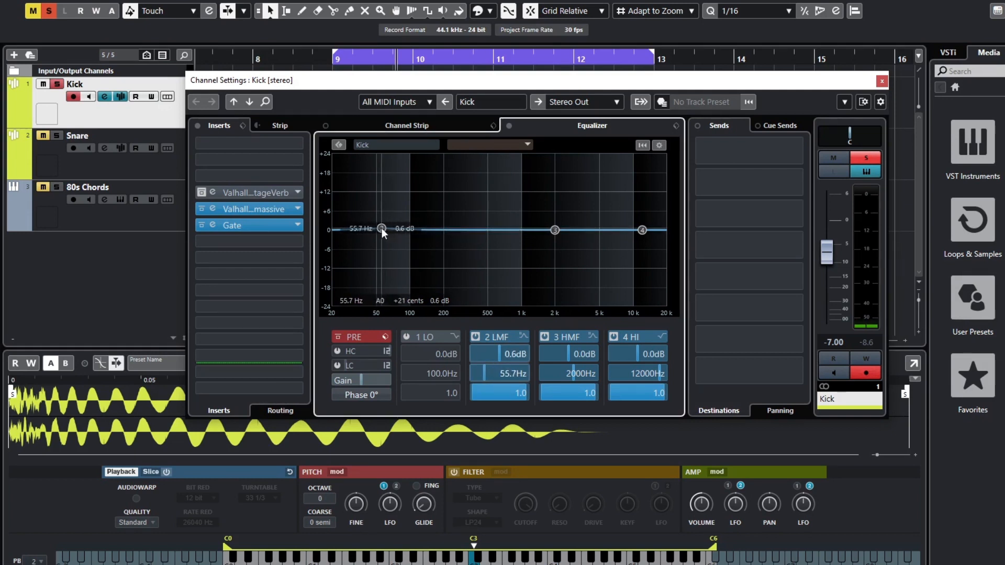
drag(381, 229, 379, 222)
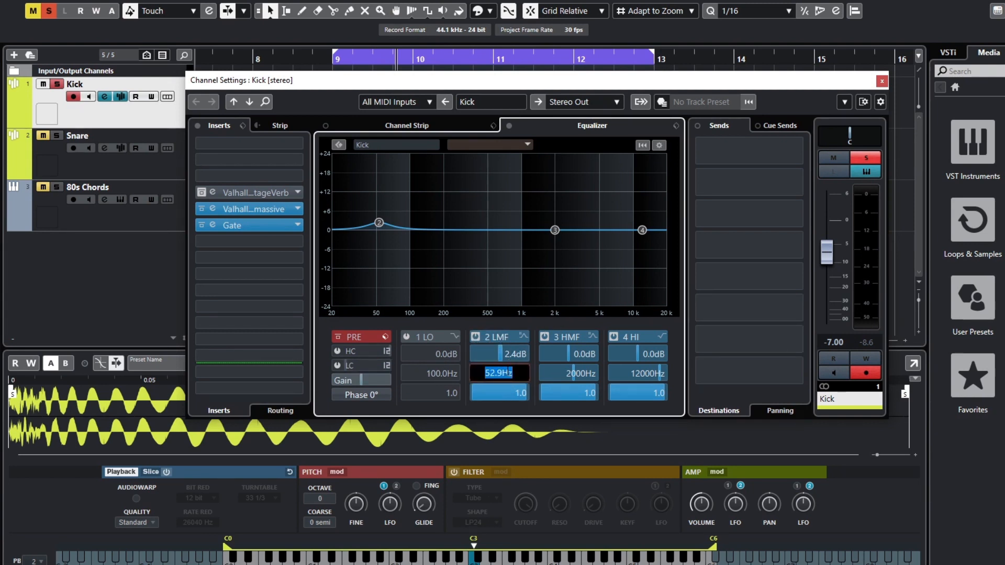
text(5)
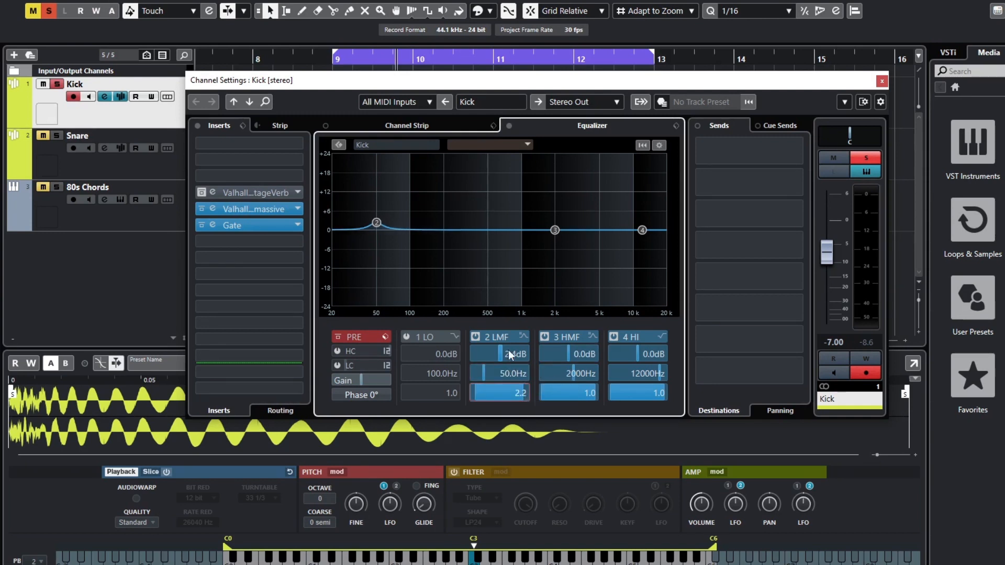
drag(377, 223, 376, 223)
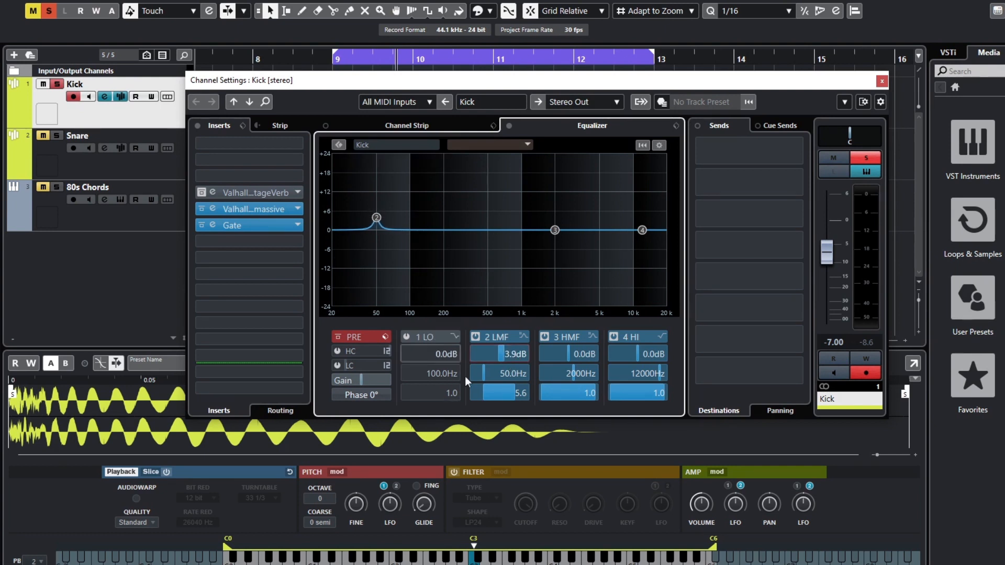
mouse_move(406, 269)
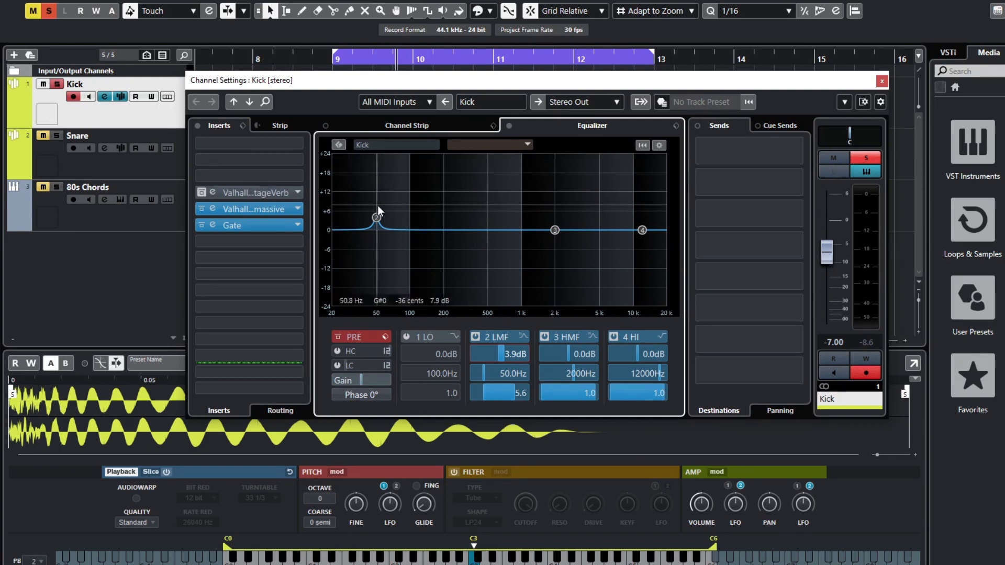
drag(376, 218, 376, 218)
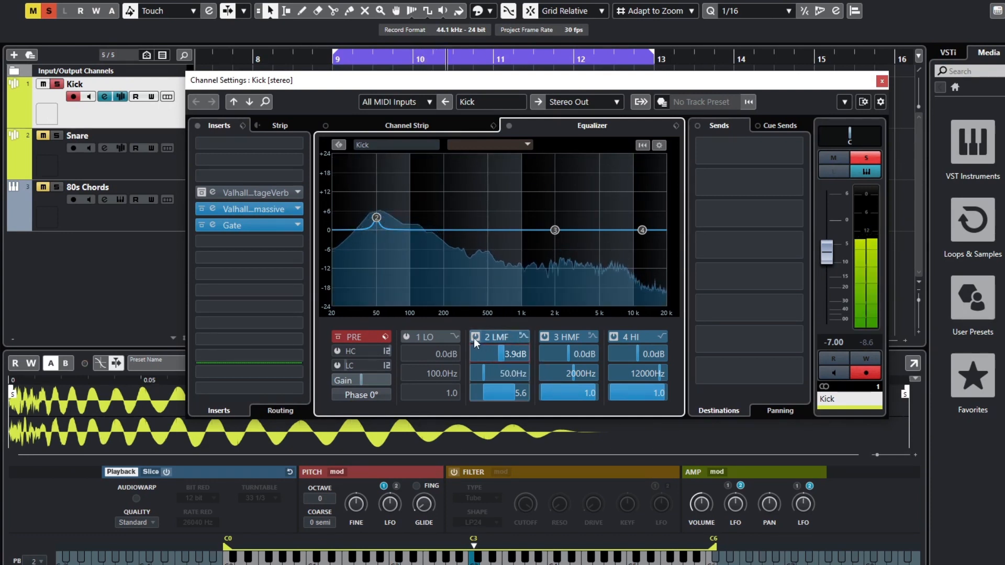
click(475, 337)
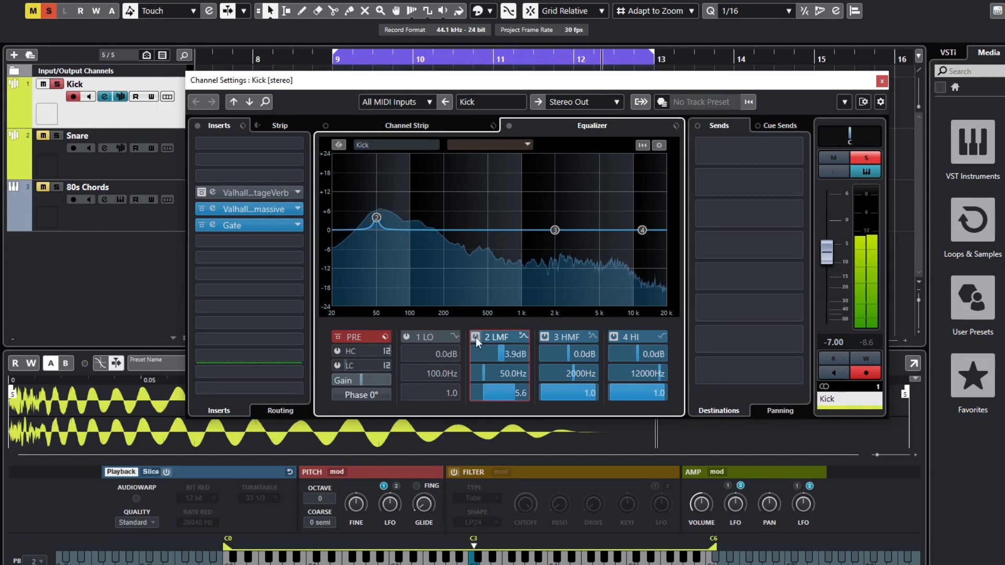
click(475, 337)
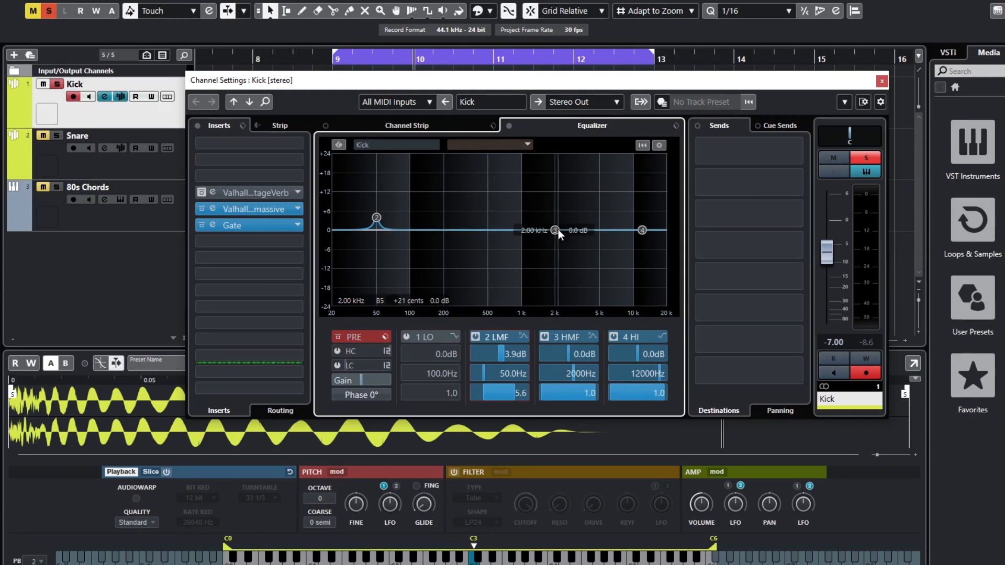
- Sweep the kick's third EQ band through a boost into a cut of about -2.6 dB near 274 Hz
drag(555, 231, 479, 228)
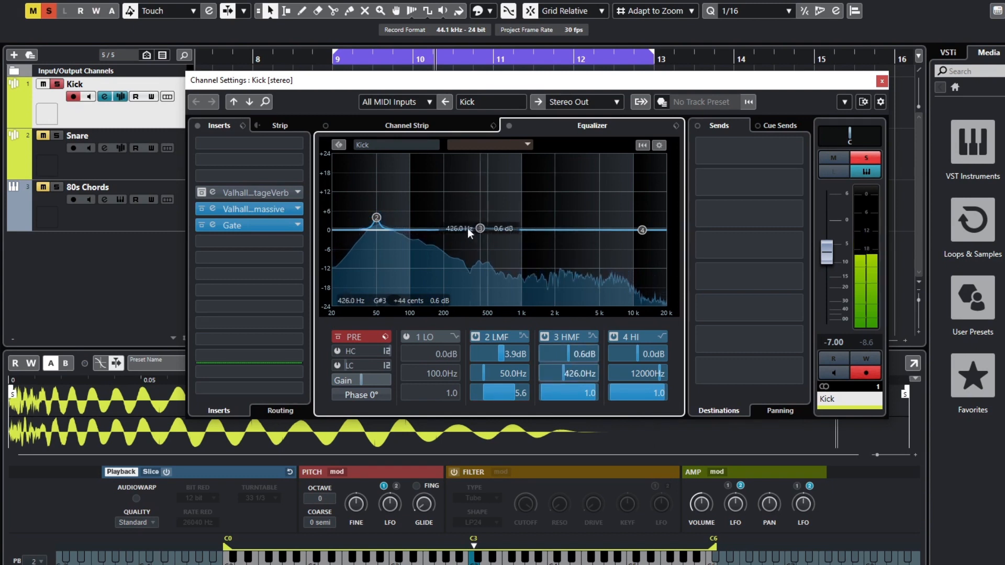
drag(480, 229, 442, 224)
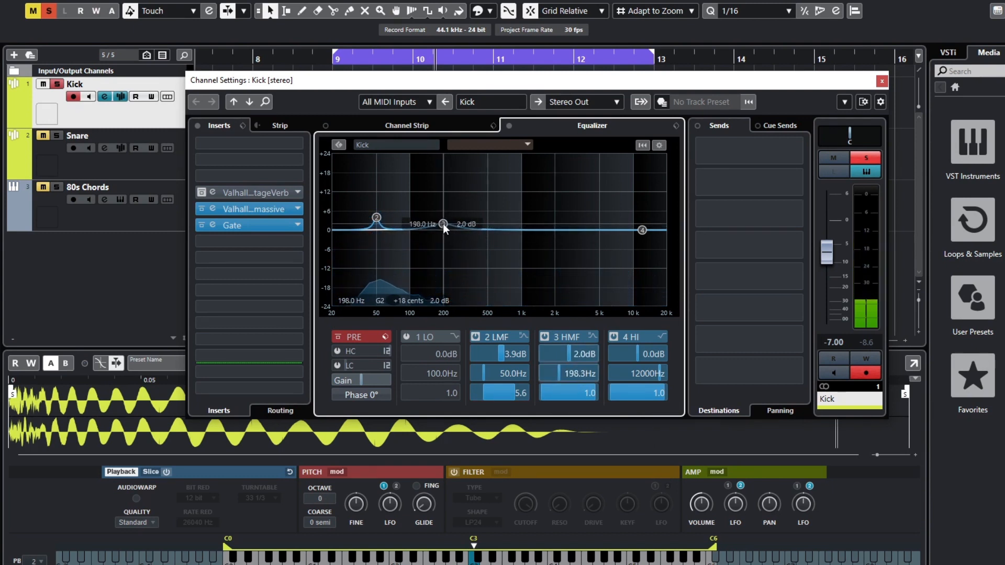
drag(442, 224, 454, 211)
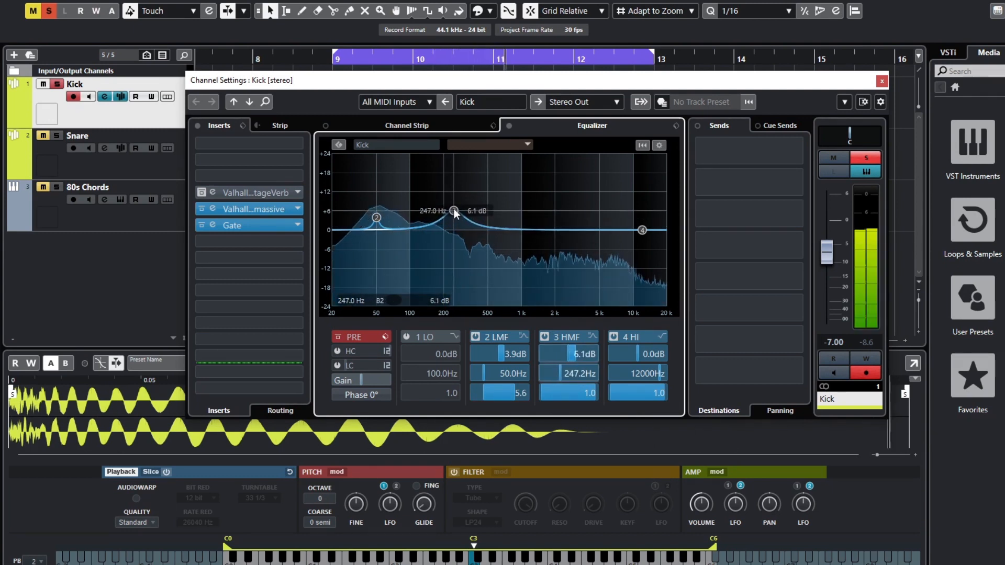
drag(453, 211, 456, 194)
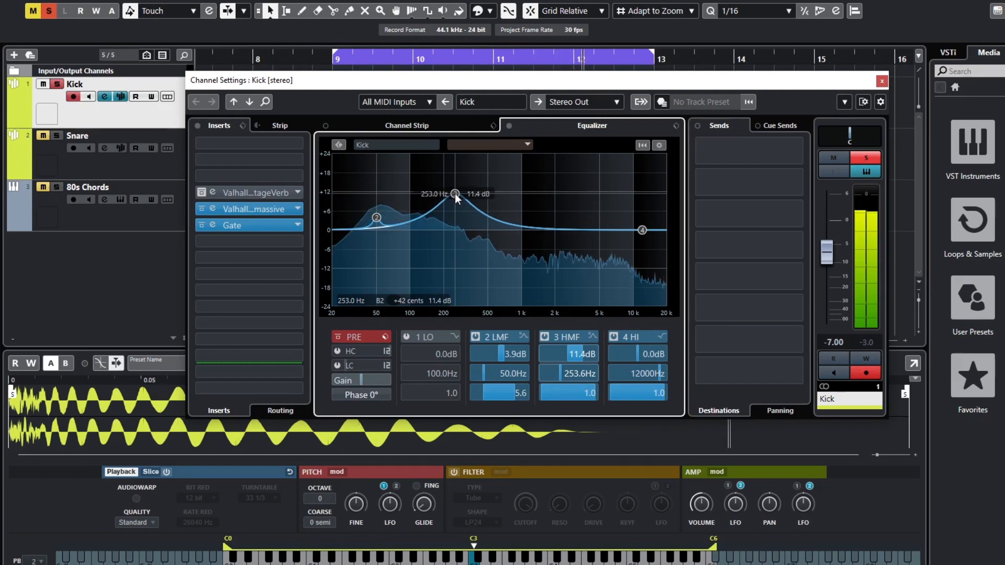
drag(455, 193, 455, 216)
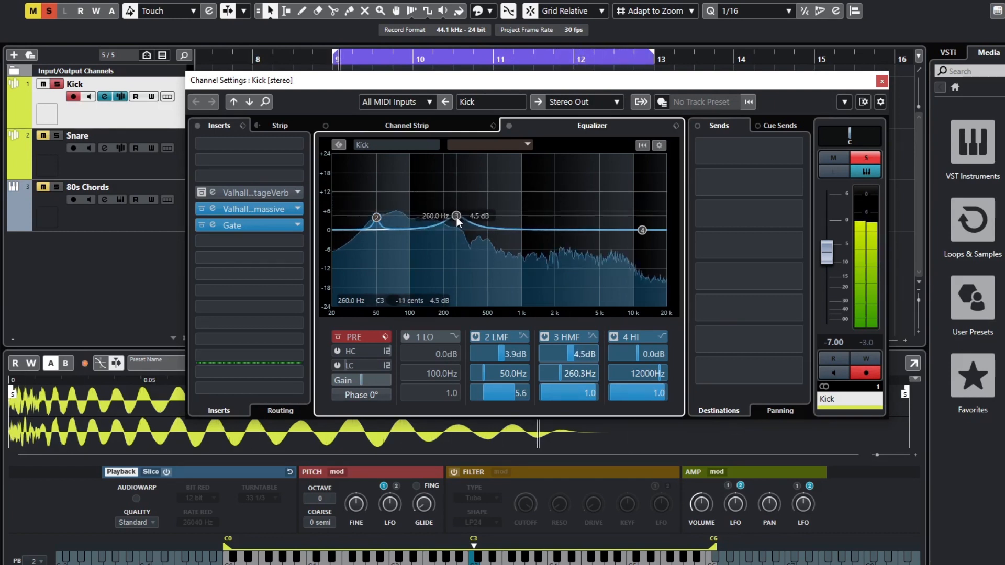
drag(456, 216, 458, 236)
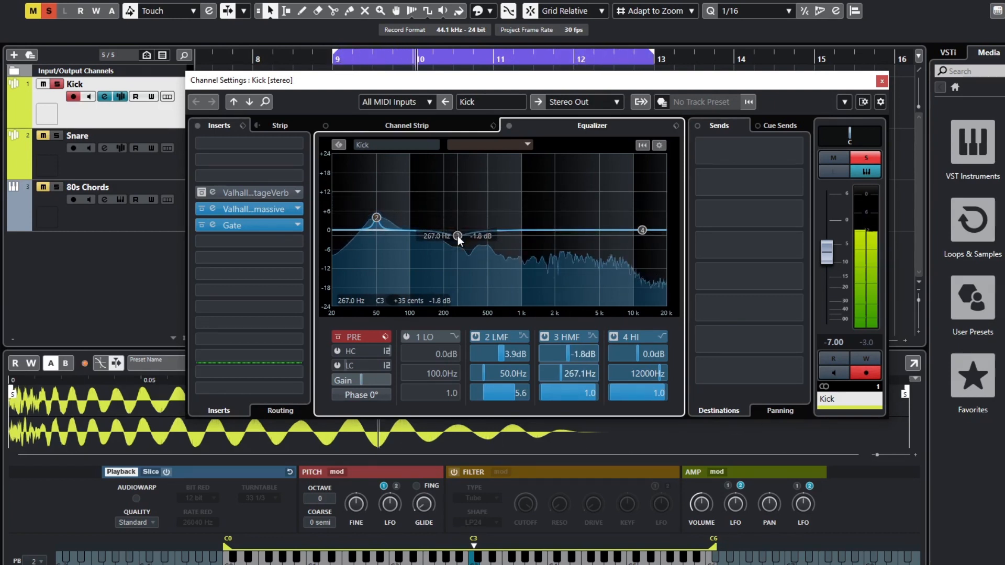
drag(457, 235, 457, 238)
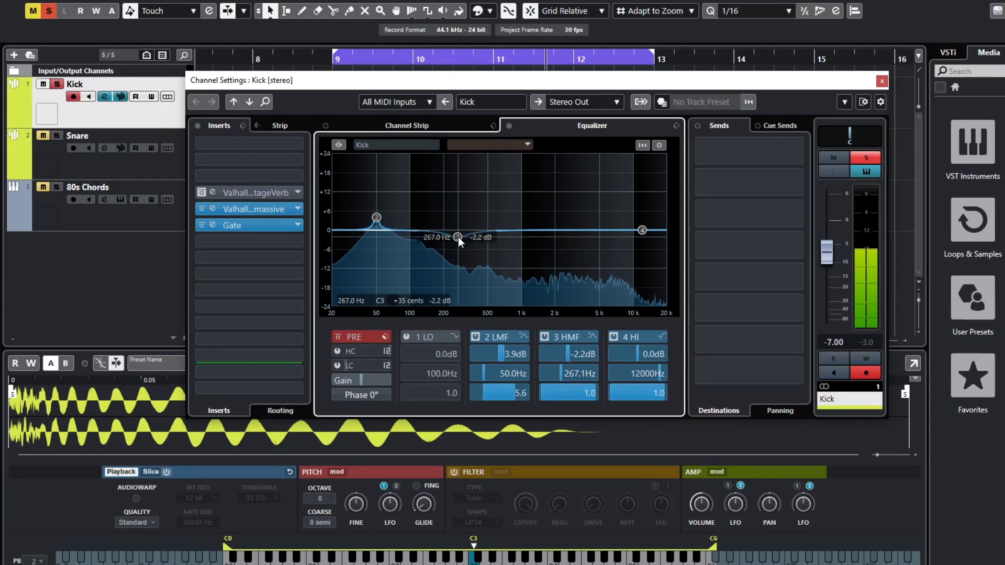
drag(458, 238, 458, 237)
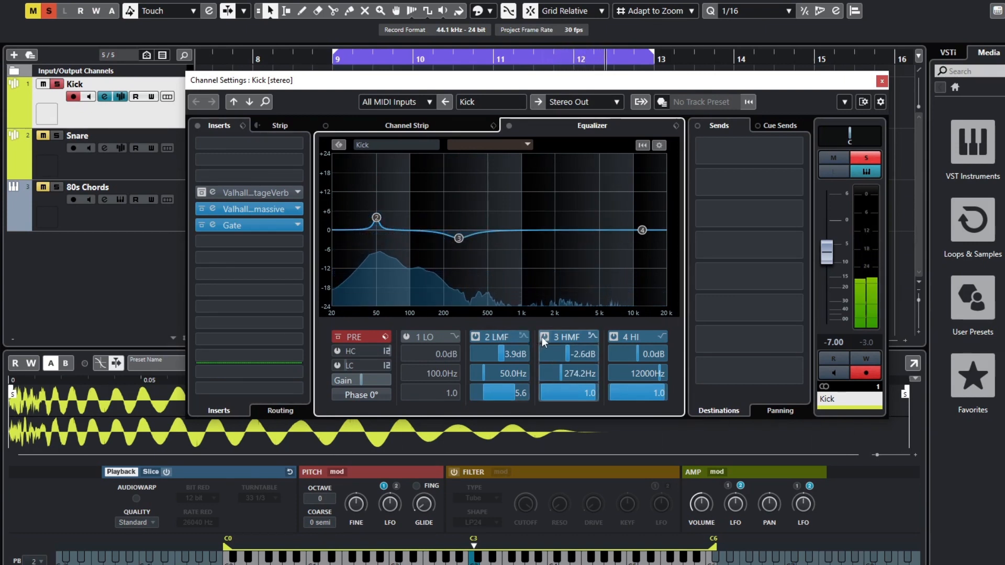
- Select the 3 HMF band header with the dip at -2.6 dB around 274 Hz
click(545, 337)
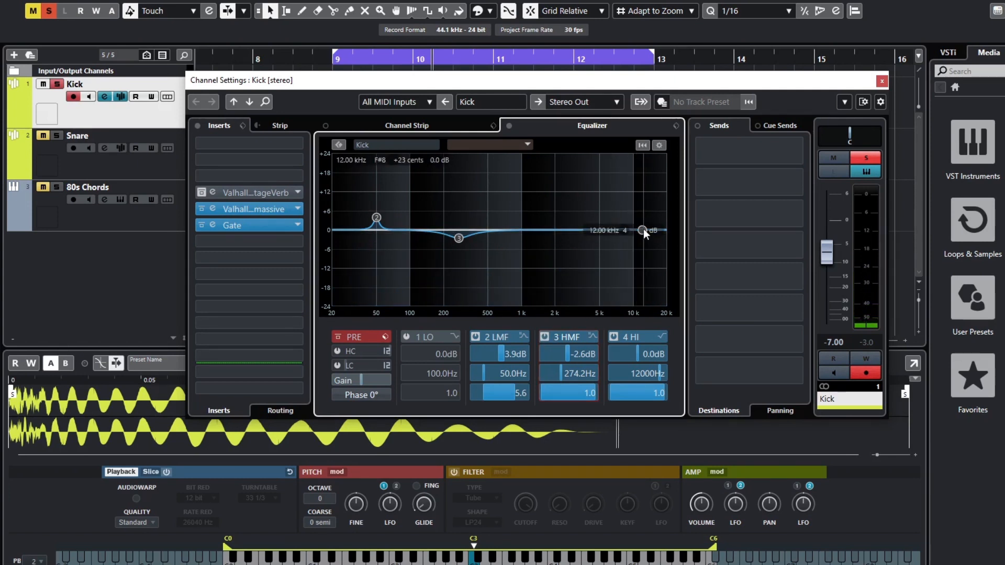
- Cut the kick's fourth EQ band to about -13.8 dB near 11.2 kHz
drag(641, 231, 640, 261)
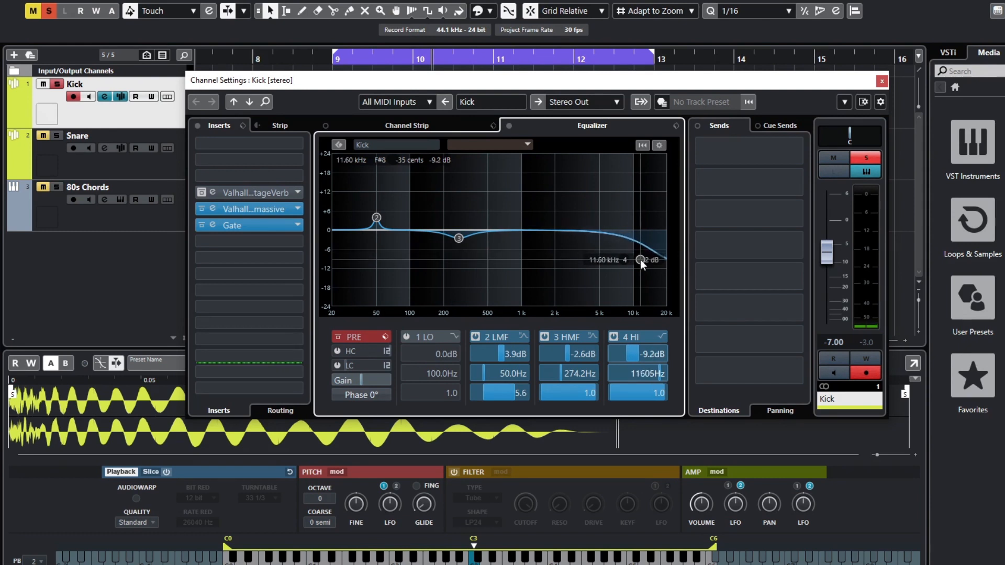
drag(638, 262, 639, 273)
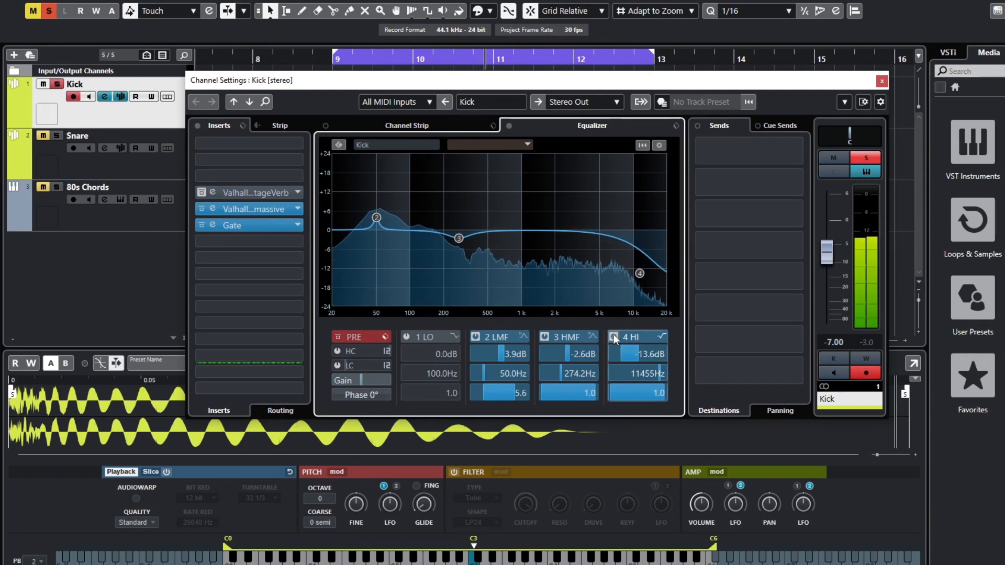
click(615, 337)
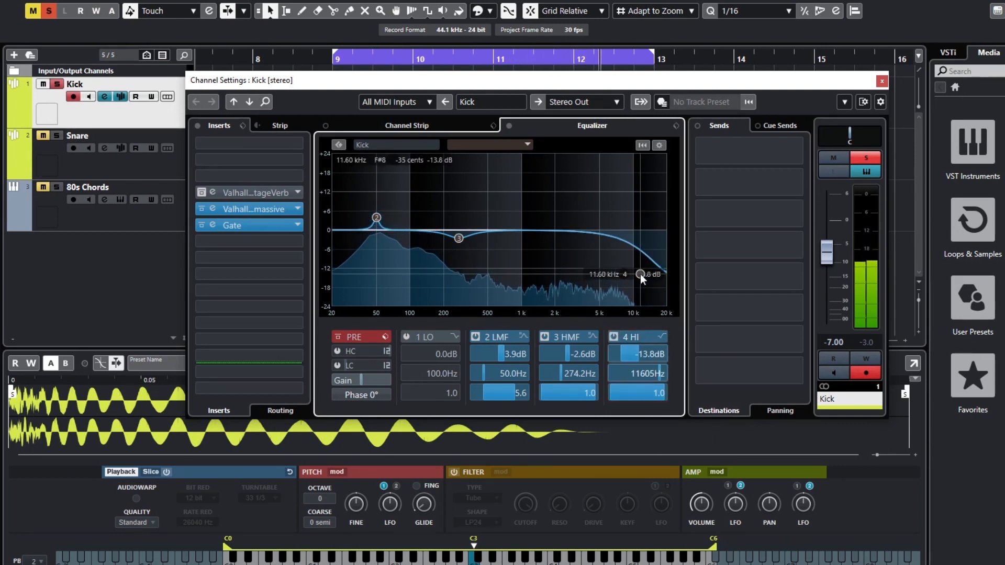
drag(638, 274, 638, 282)
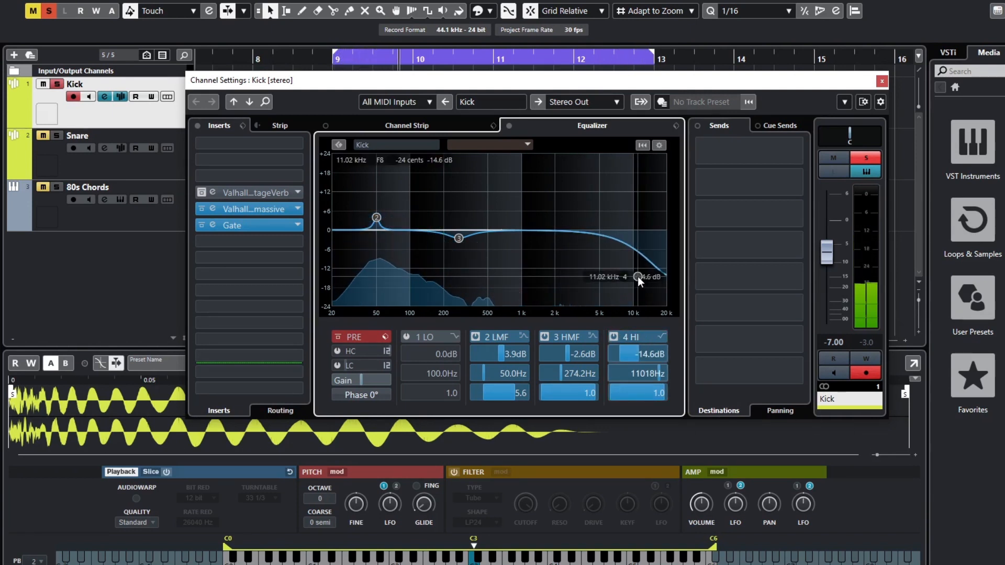
drag(639, 276, 638, 274)
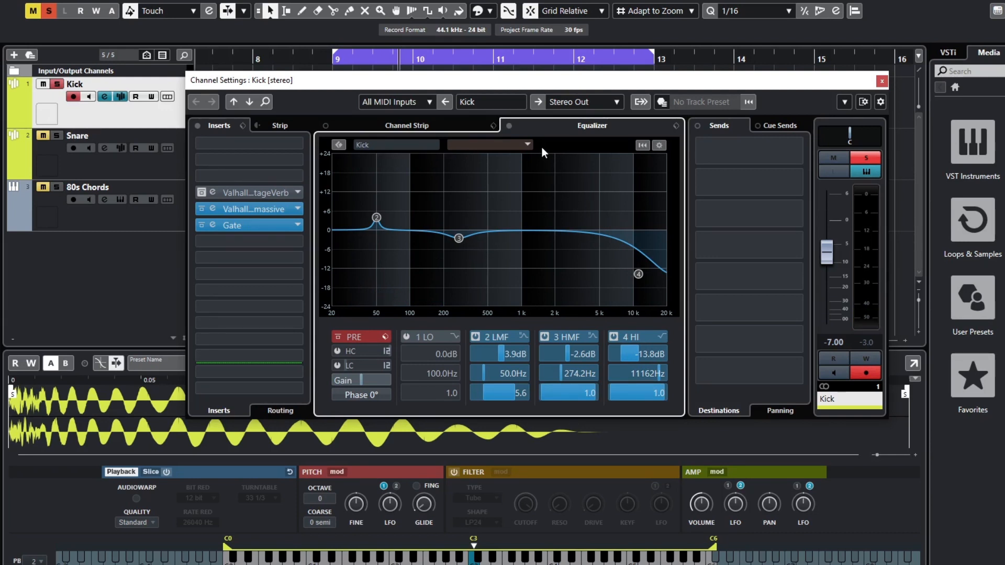
- Bypass and re-enable the kick's EQ to compare the result
click(508, 126)
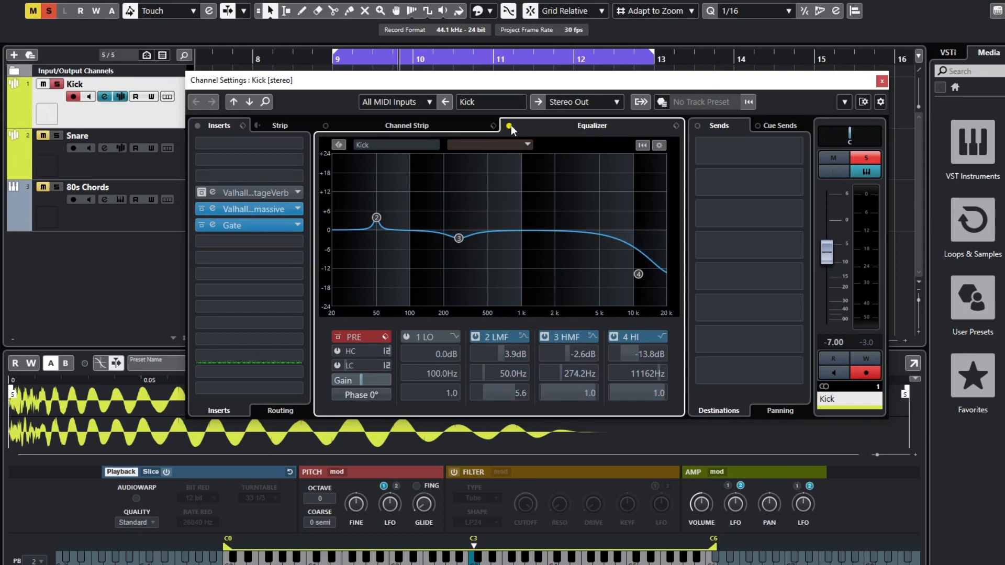
mouse_move(511, 129)
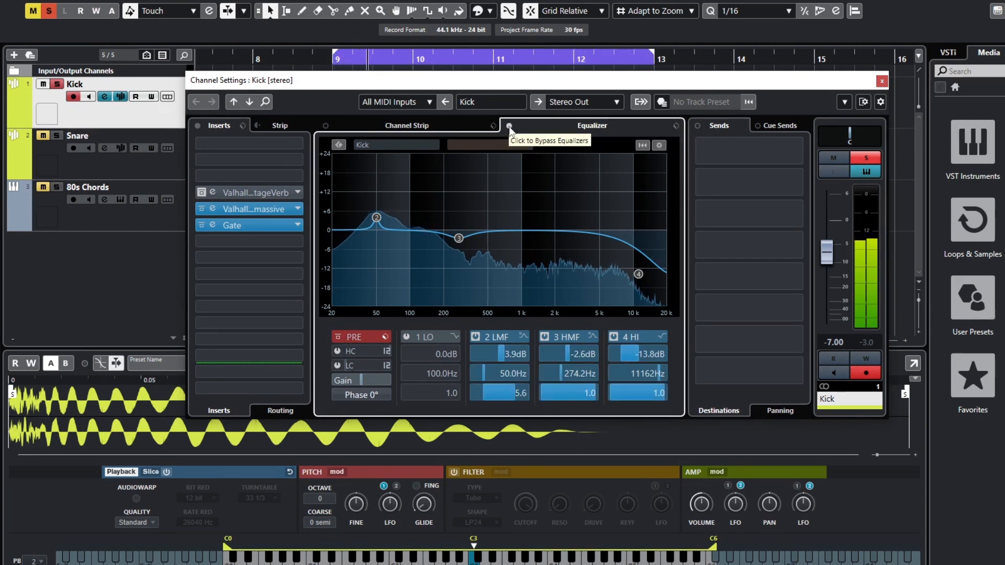
click(510, 126)
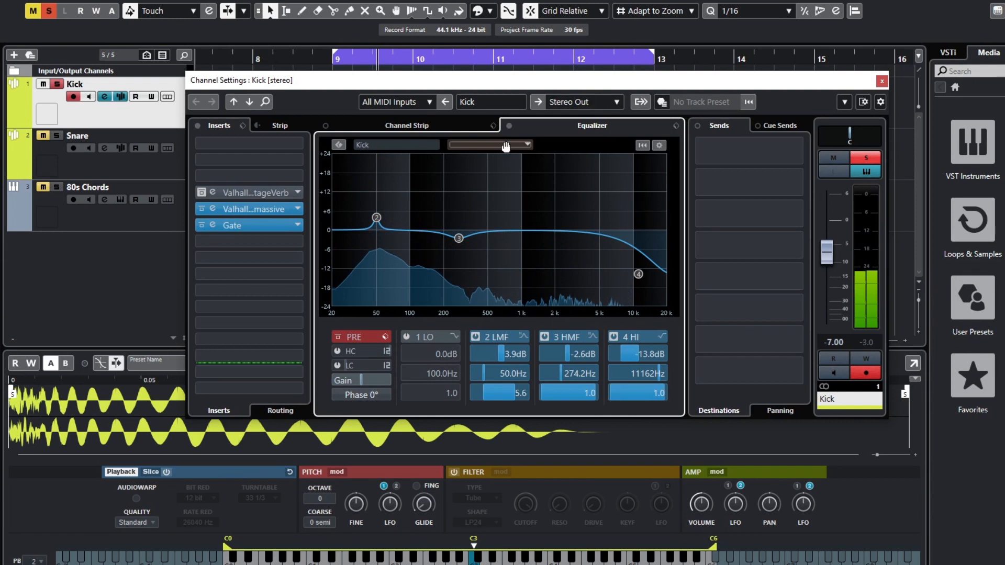
- Close the kick's settings and insert ValhallaVintageVerb on the Snare channel
click(882, 81)
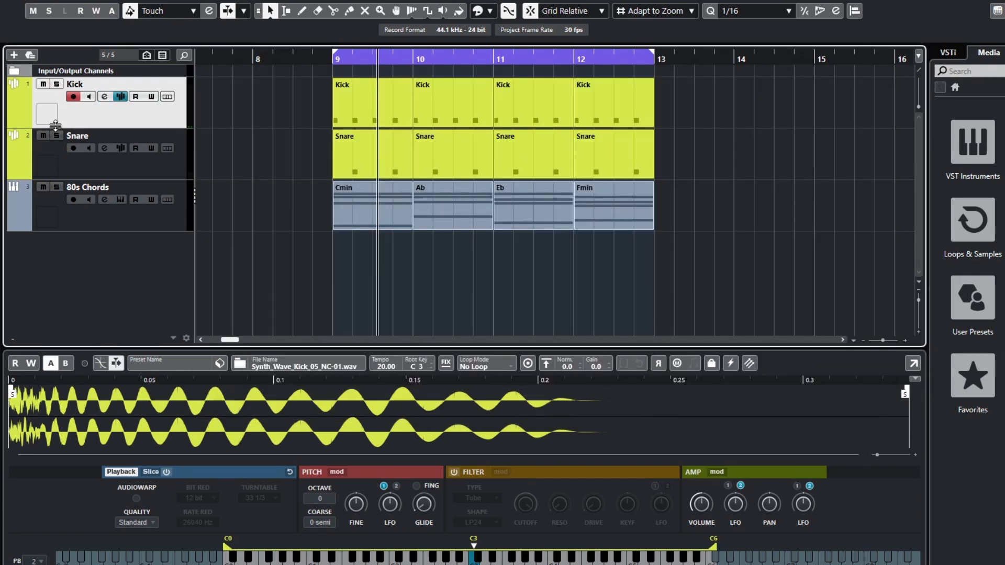
click(78, 135)
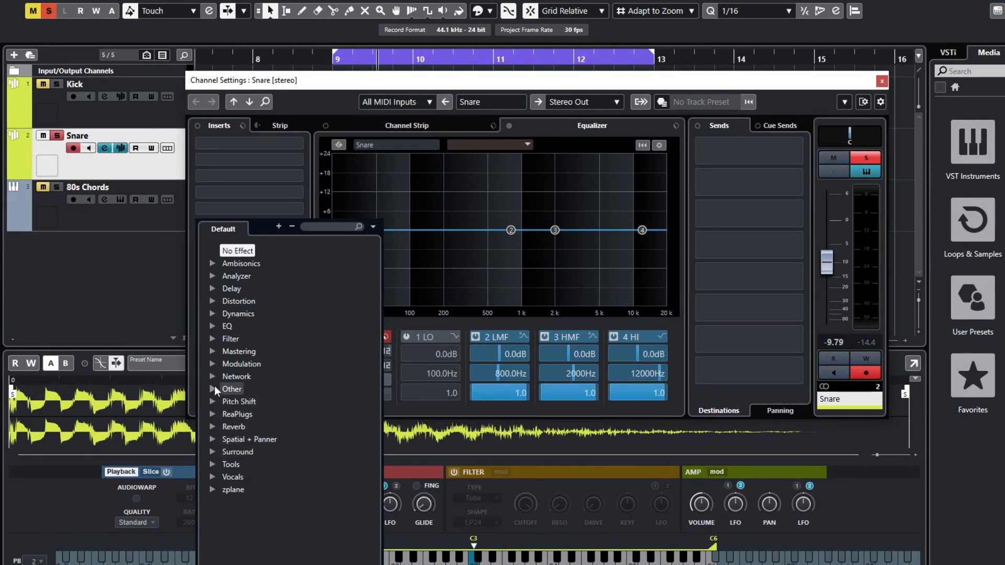
scroll(down, 3)
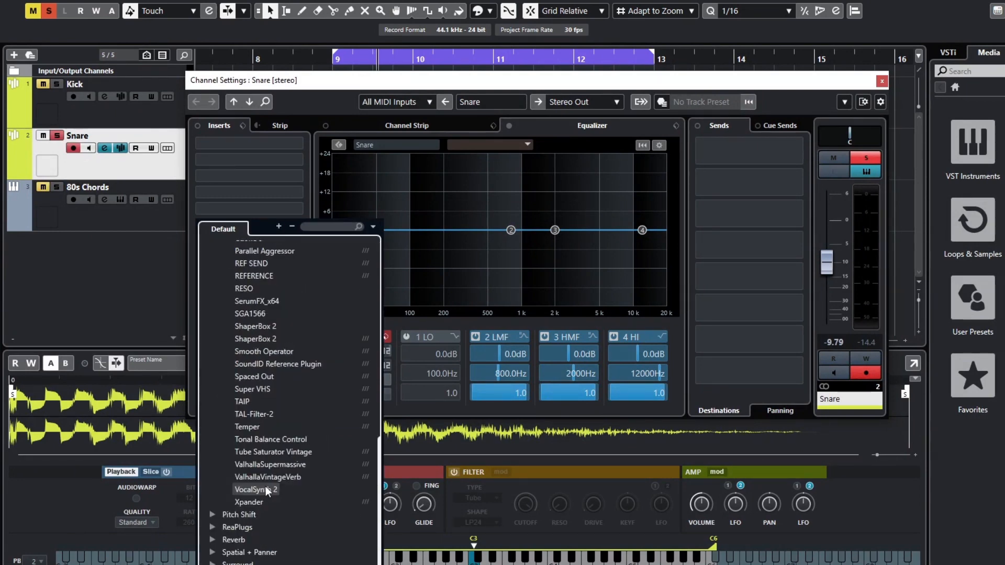
click(267, 477)
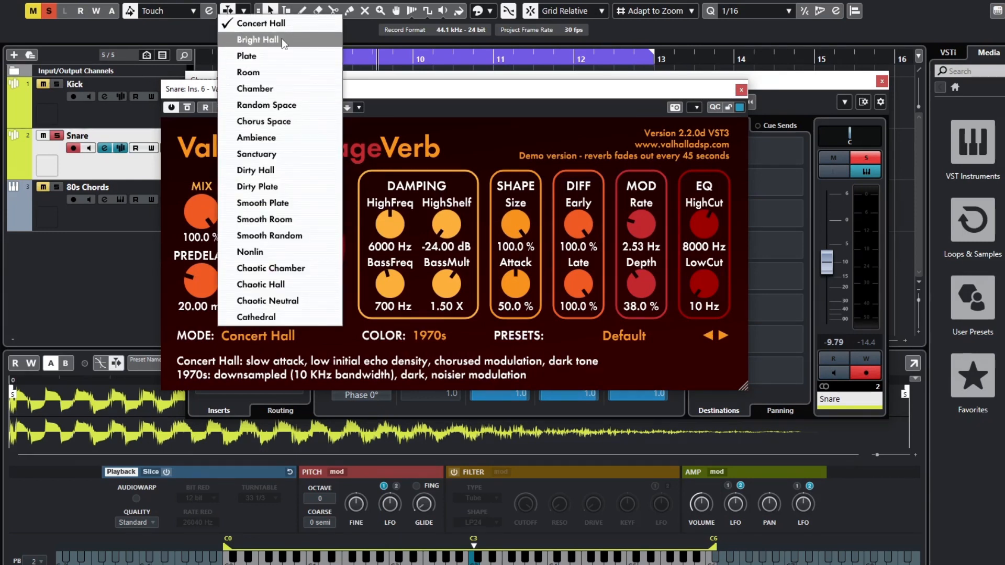
- Load the Gated Snare preset on the snare's VintageVerb: Ambience mode, 0.30 s decay
click(256, 138)
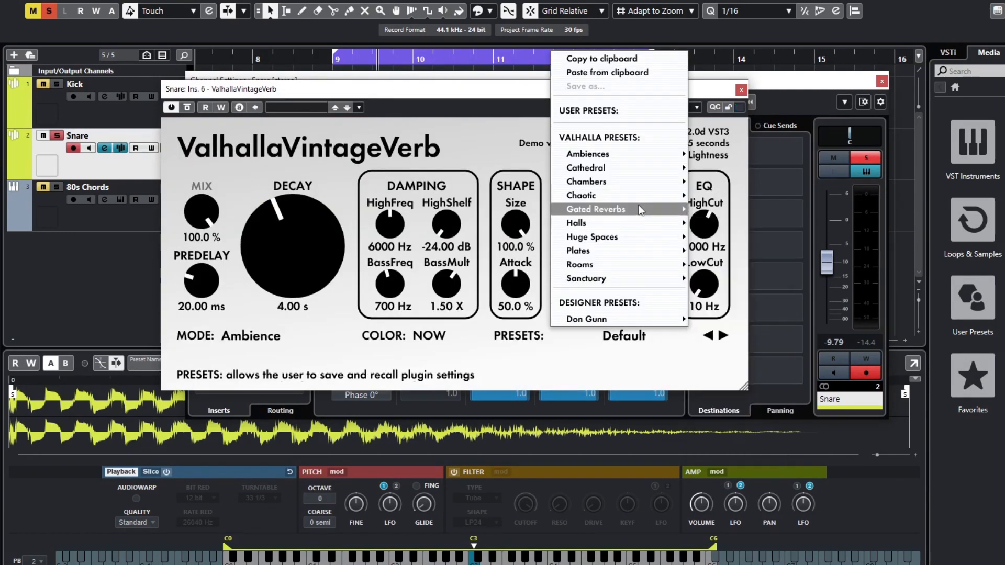
click(596, 208)
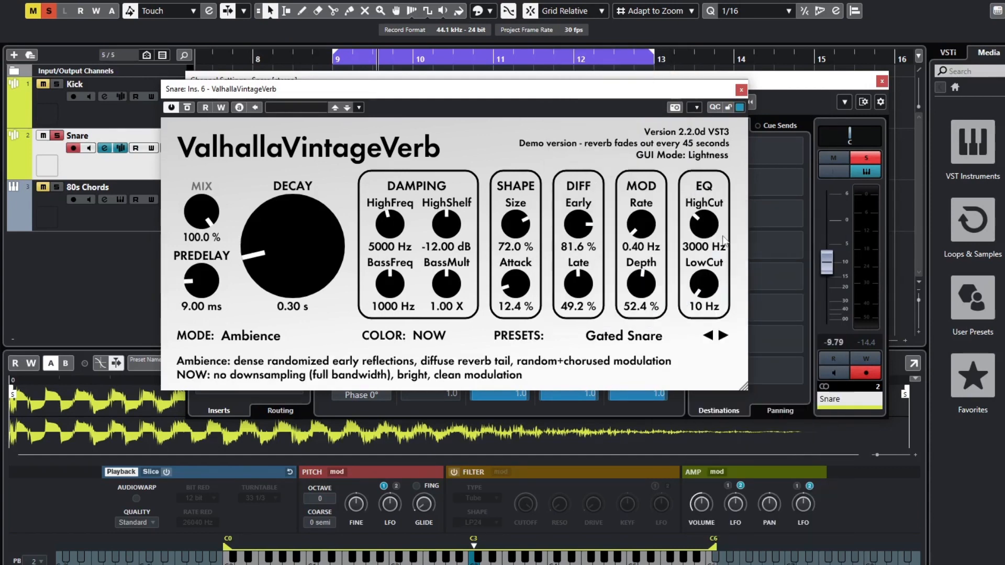
mouse_move(244, 251)
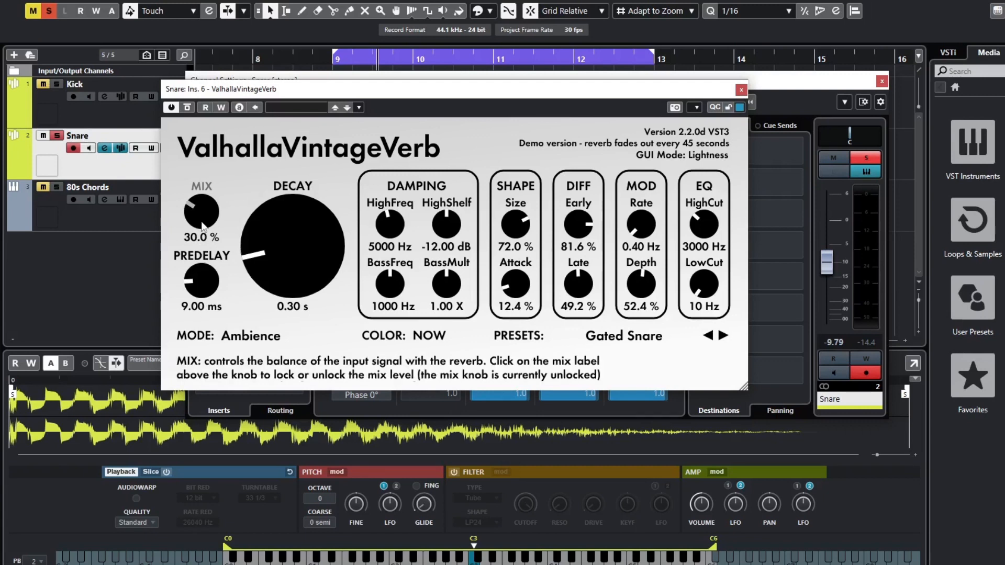
- Lower the Gated Snare VintageVerb MIX from 100% to about 20.4%
drag(201, 212, 200, 230)
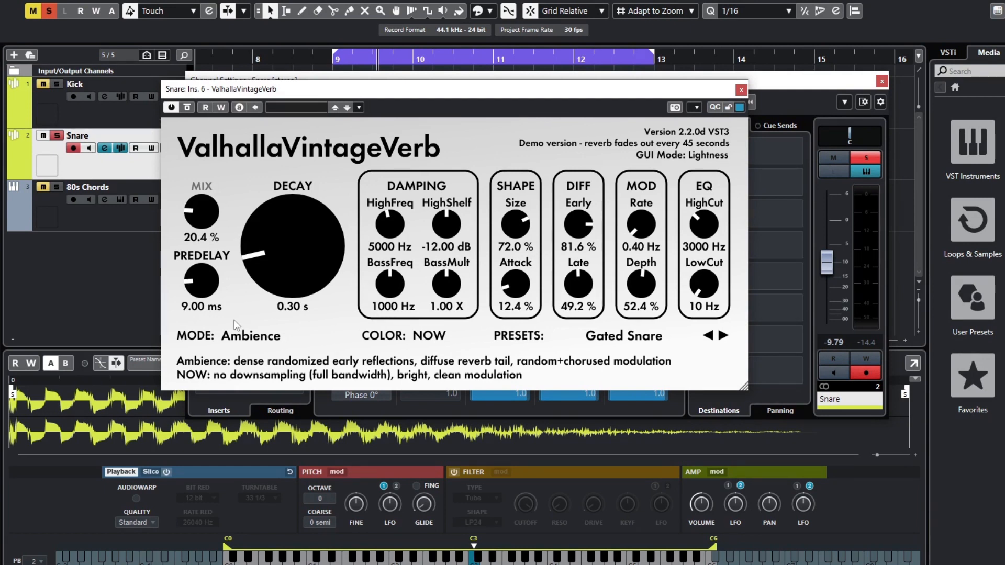
mouse_move(302, 322)
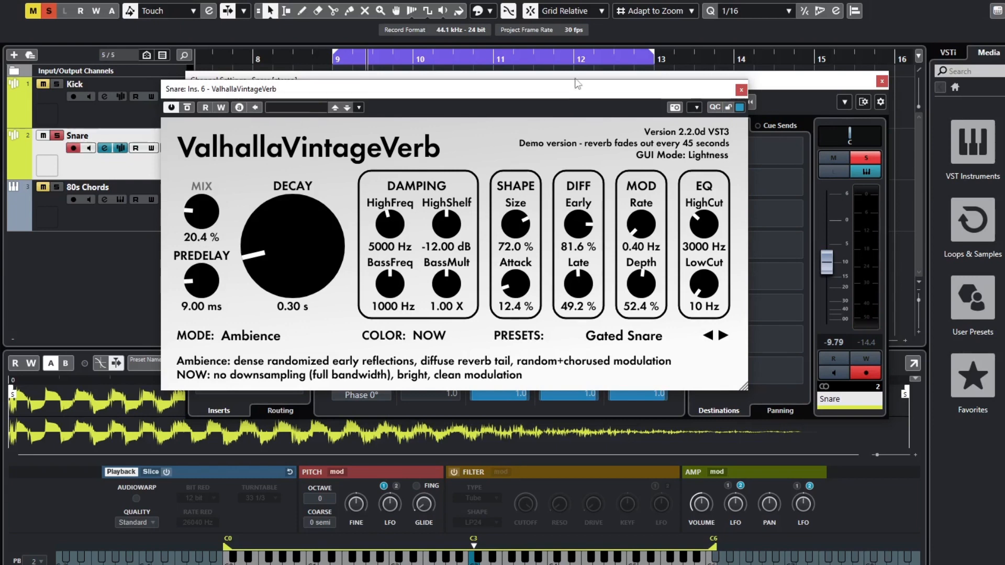
mouse_move(577, 224)
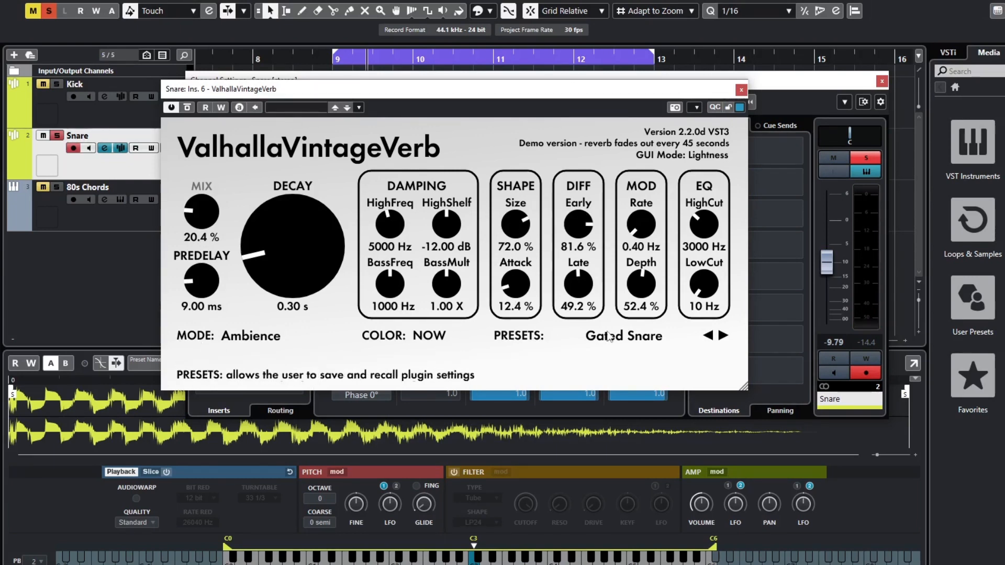
mouse_move(587, 214)
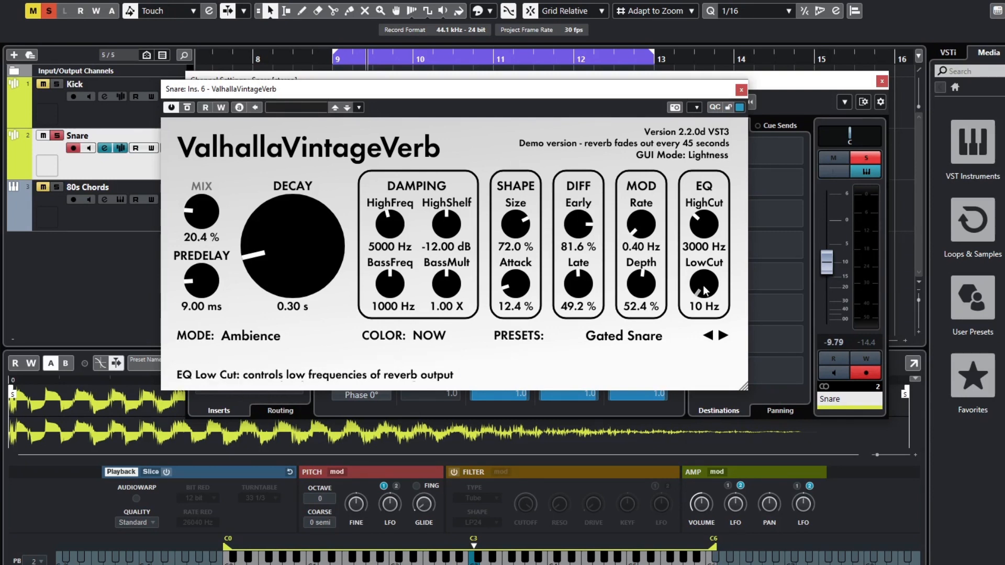
- Set the VintageVerb EQ low cut to 900 Hz and high cut to 7250 Hz
drag(704, 287, 703, 269)
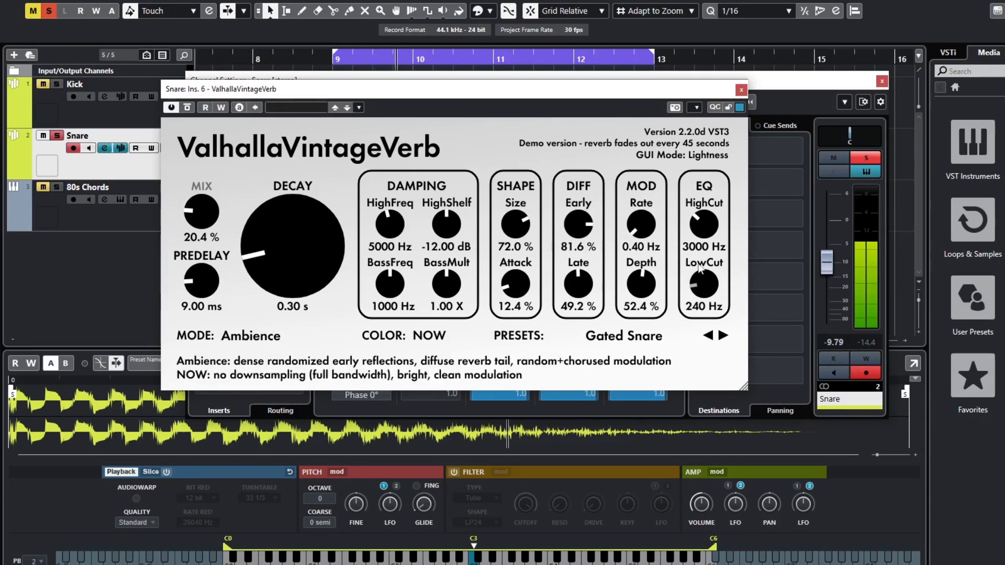
drag(703, 283, 703, 256)
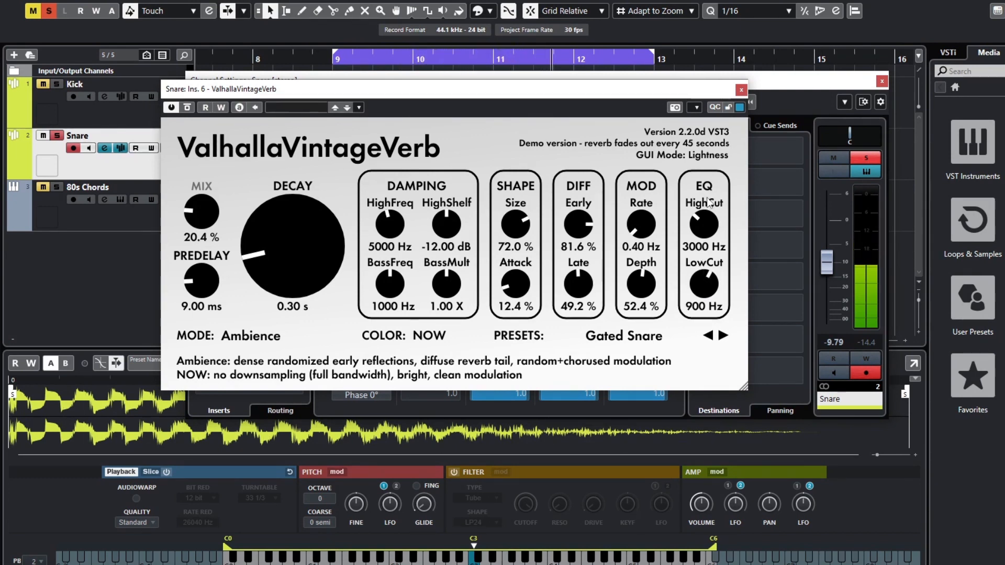
drag(703, 224, 705, 218)
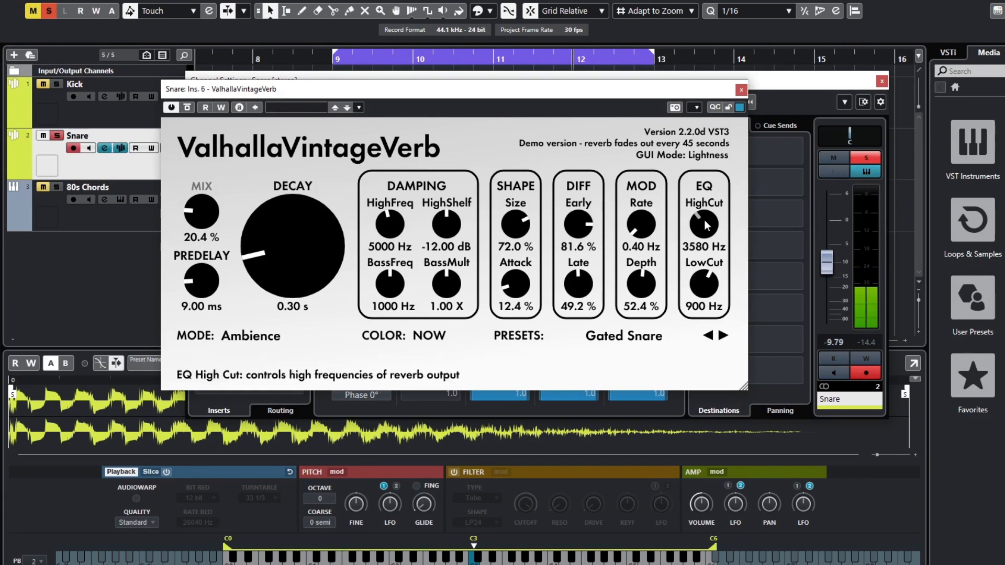
drag(703, 224, 703, 199)
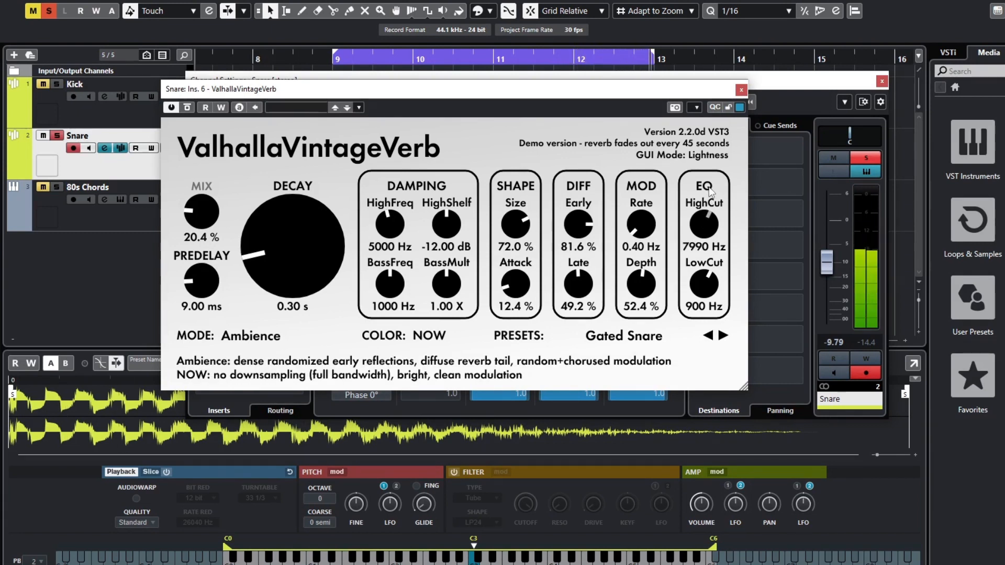
drag(703, 223, 703, 241)
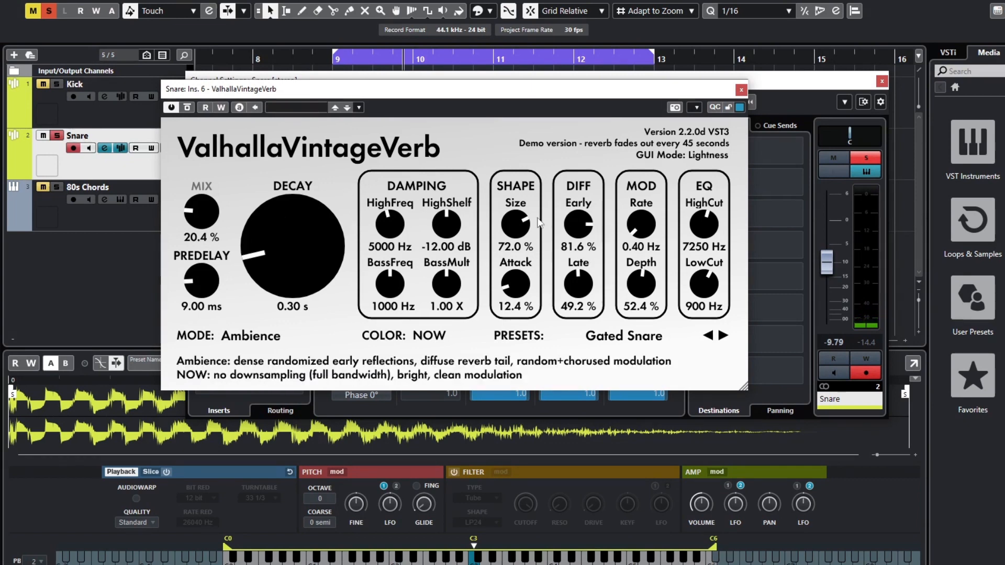
mouse_move(783, 91)
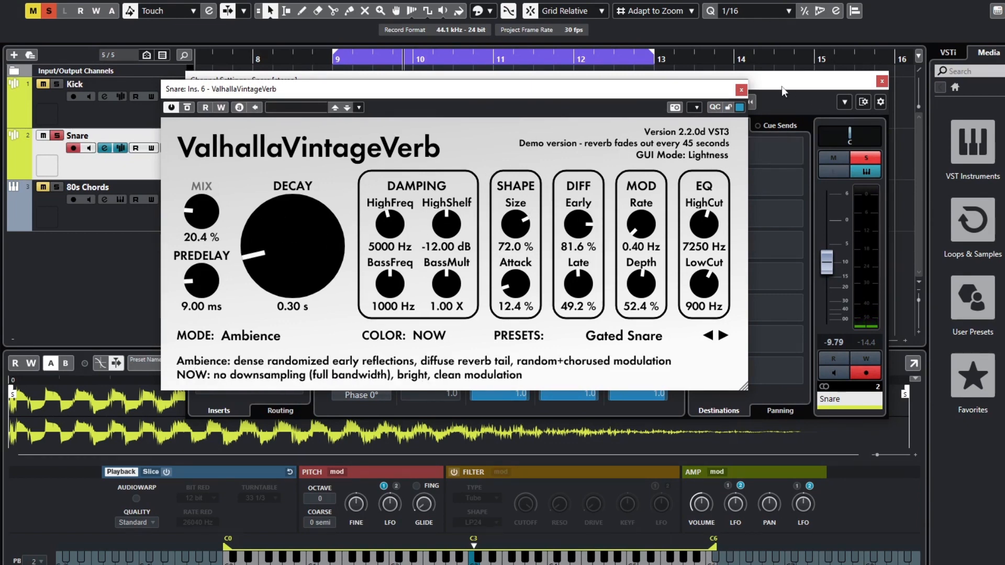
- Close VintageVerb and browse the Other plugins for the next Snare insert slot
click(741, 90)
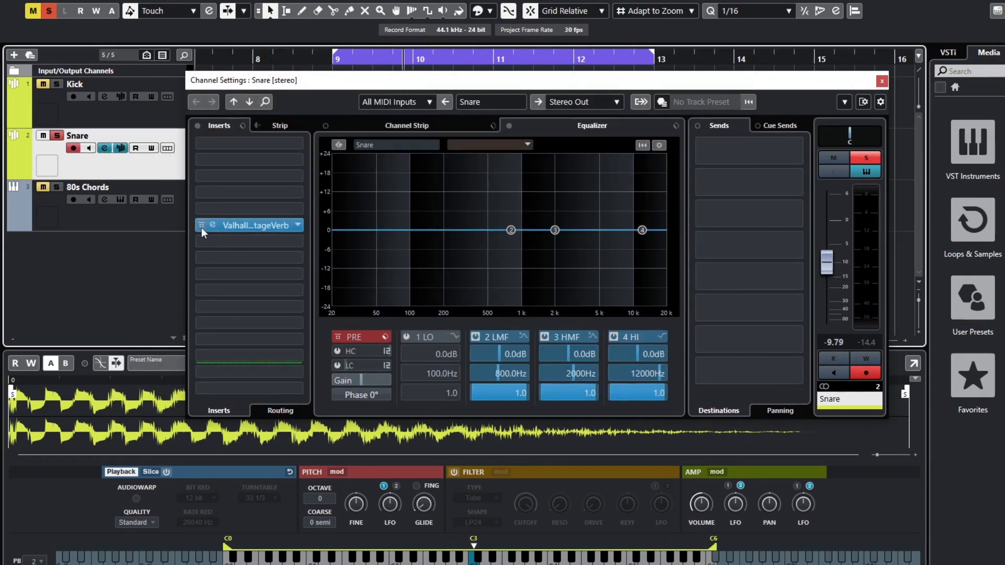
click(300, 223)
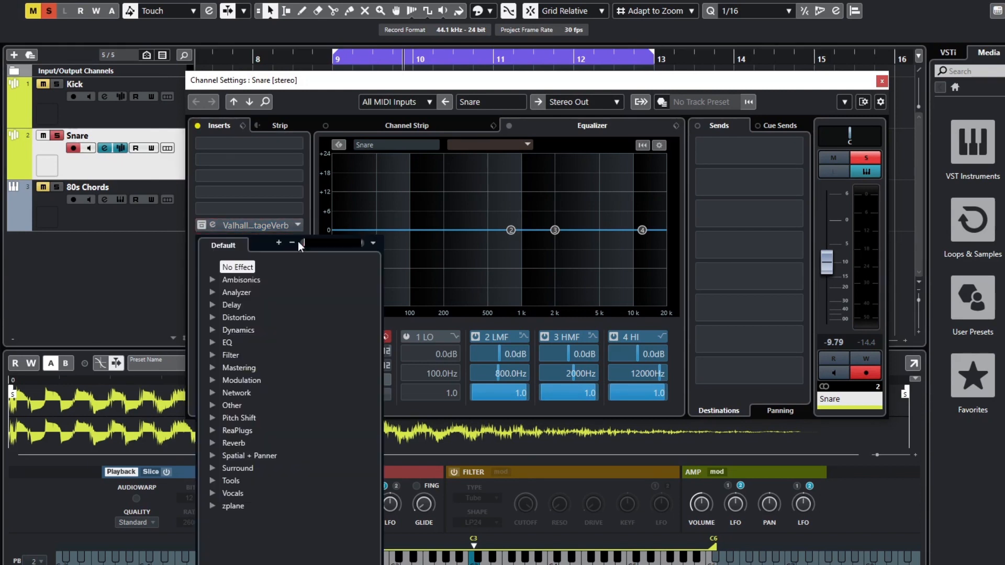
click(232, 405)
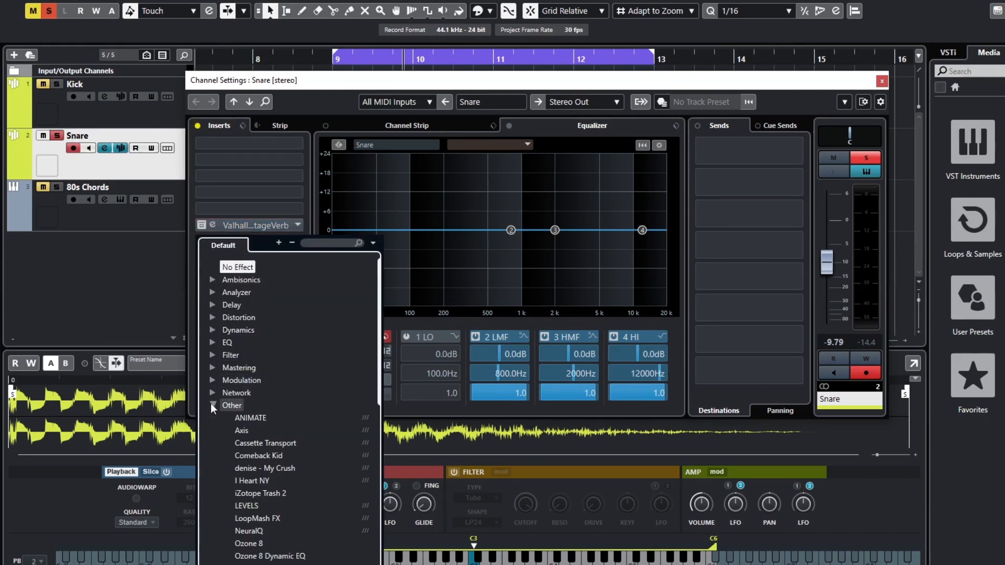
scroll(down, 3)
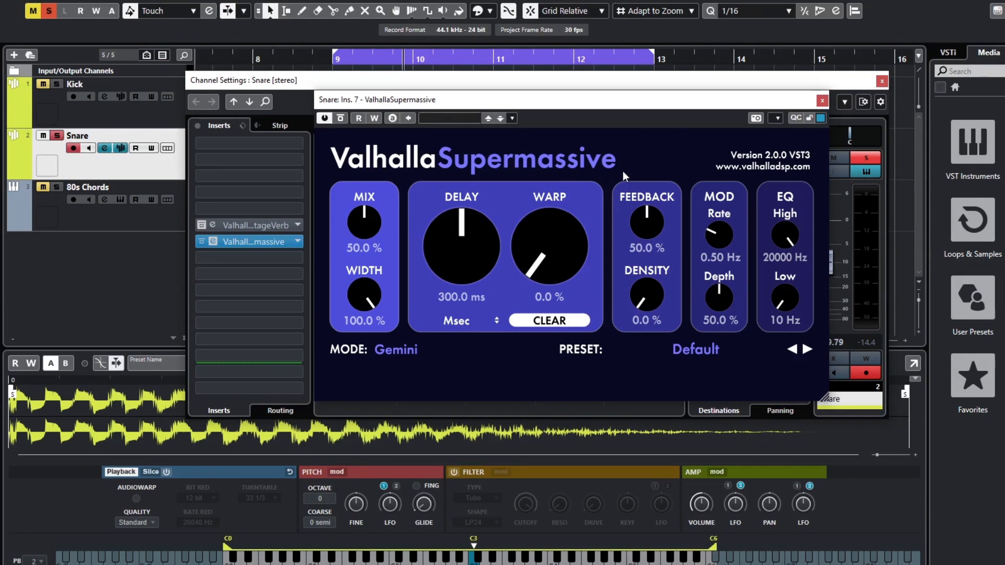
mouse_move(565, 108)
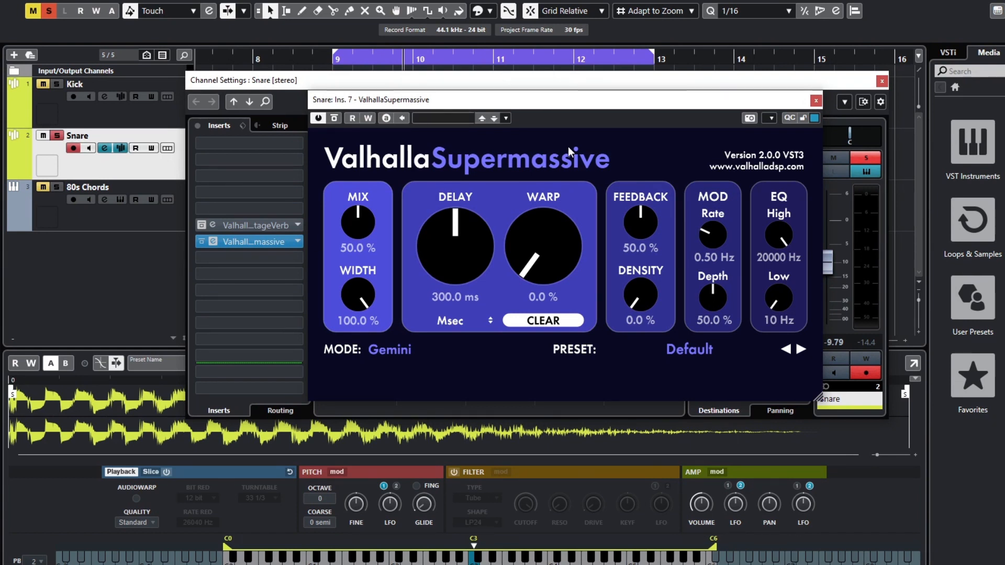
- Set Supermassive mix to 20.8% and delay to 31.2 ms
drag(356, 224, 350, 266)
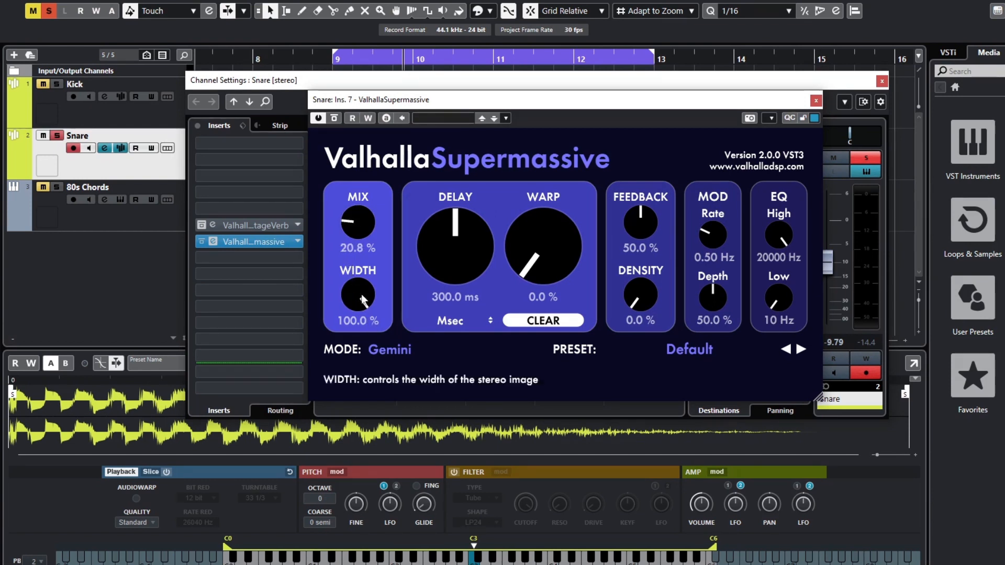
mouse_move(492, 281)
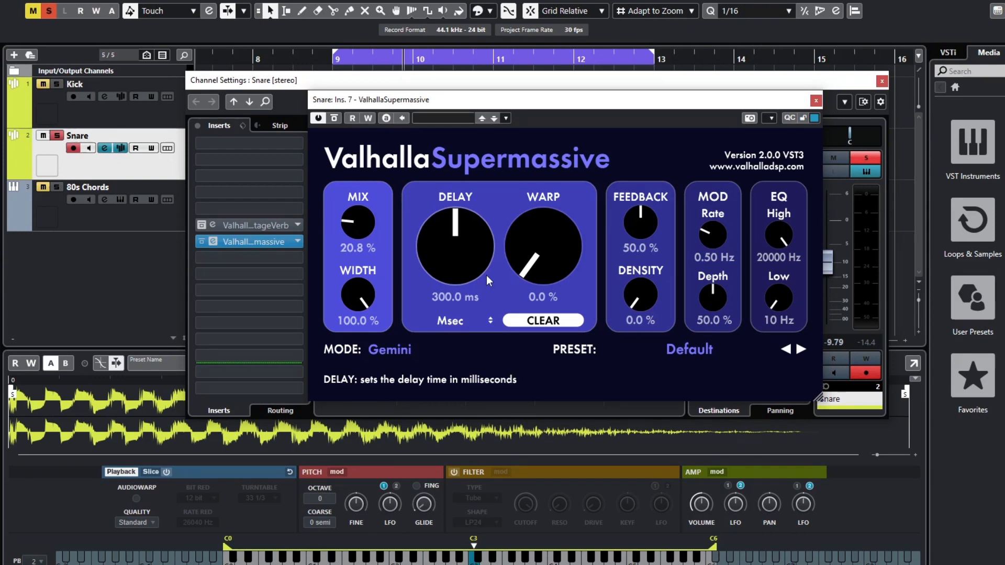
mouse_move(472, 250)
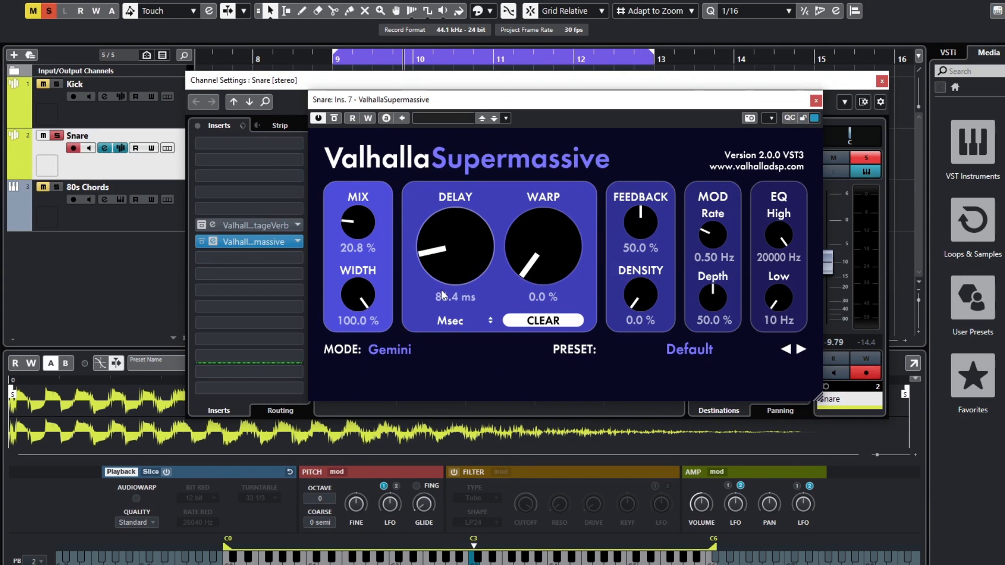
drag(453, 245, 452, 273)
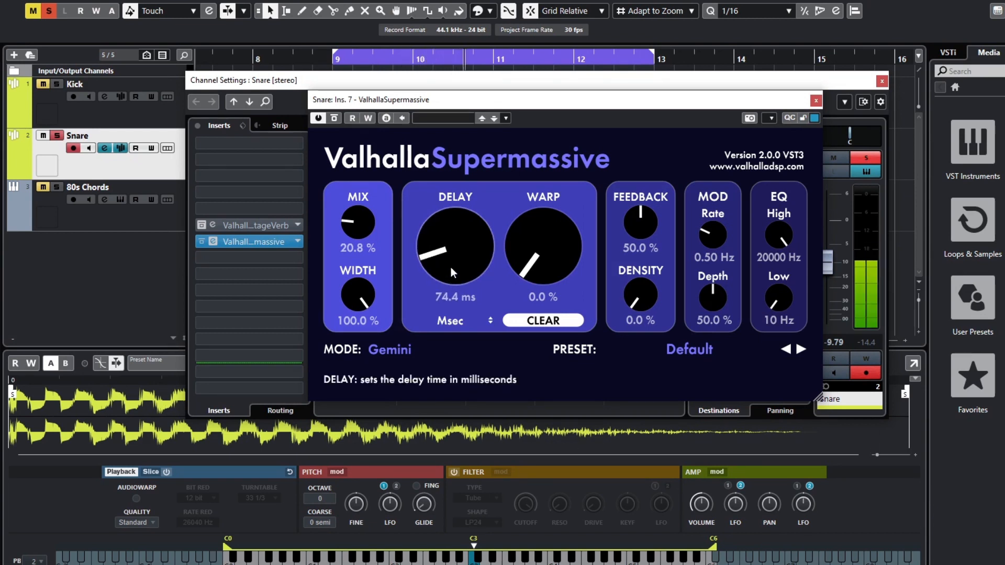
drag(453, 250, 453, 282)
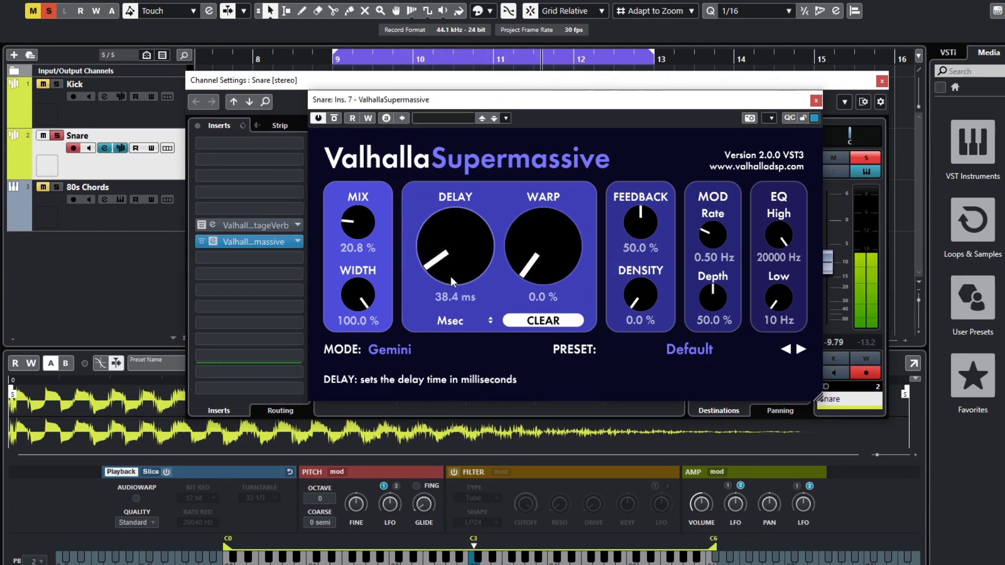
drag(452, 281, 423, 247)
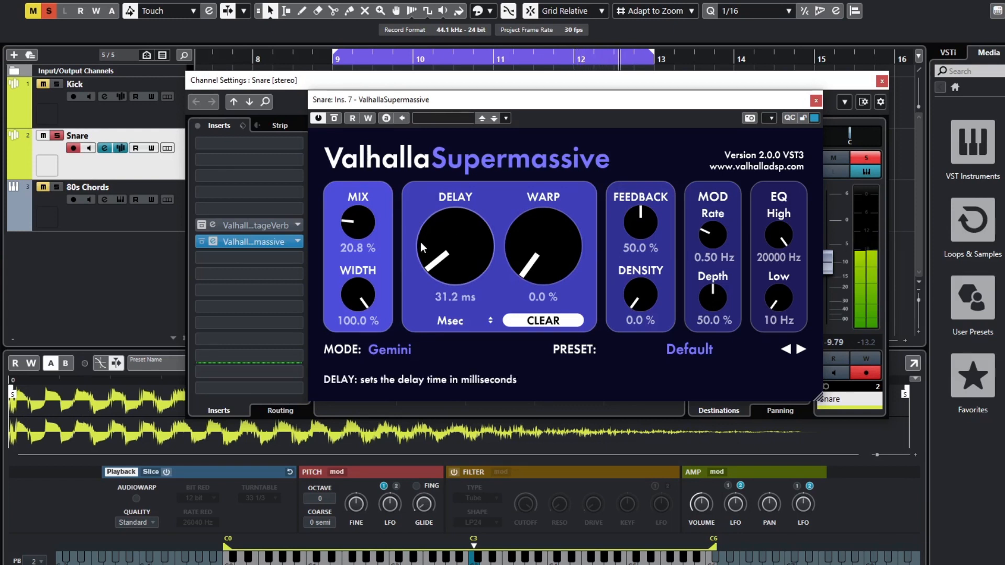
drag(449, 247, 450, 276)
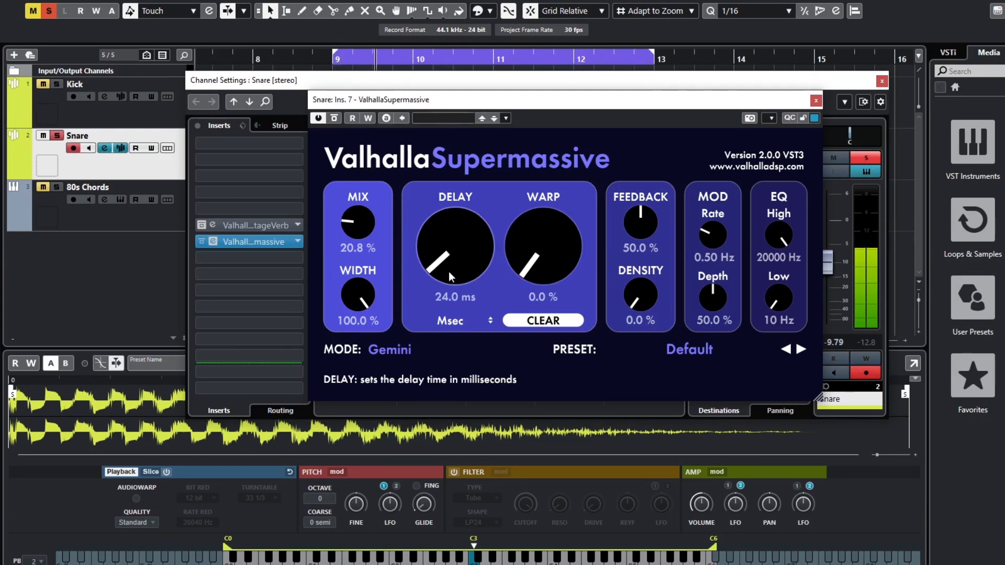
drag(452, 257, 452, 244)
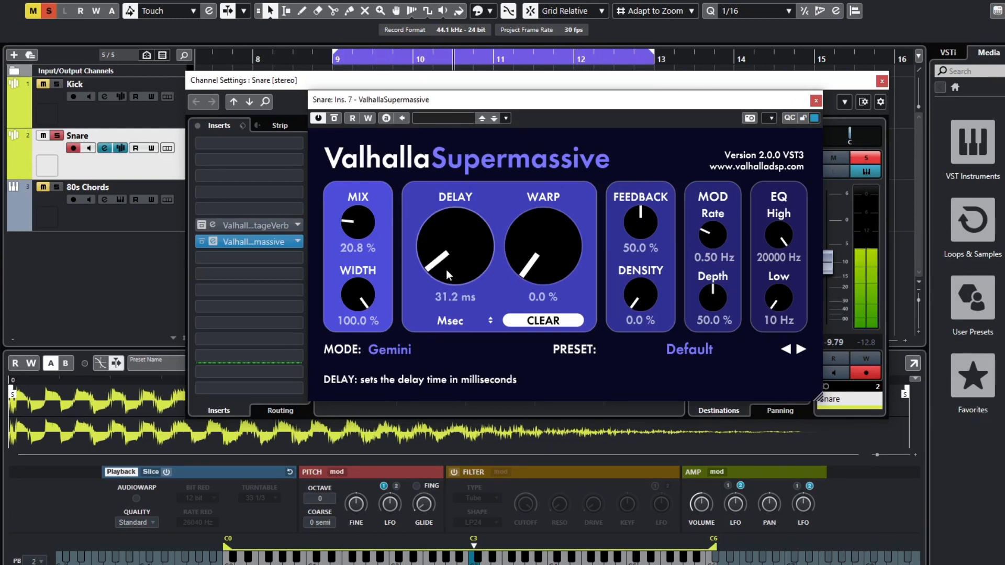
mouse_move(542, 273)
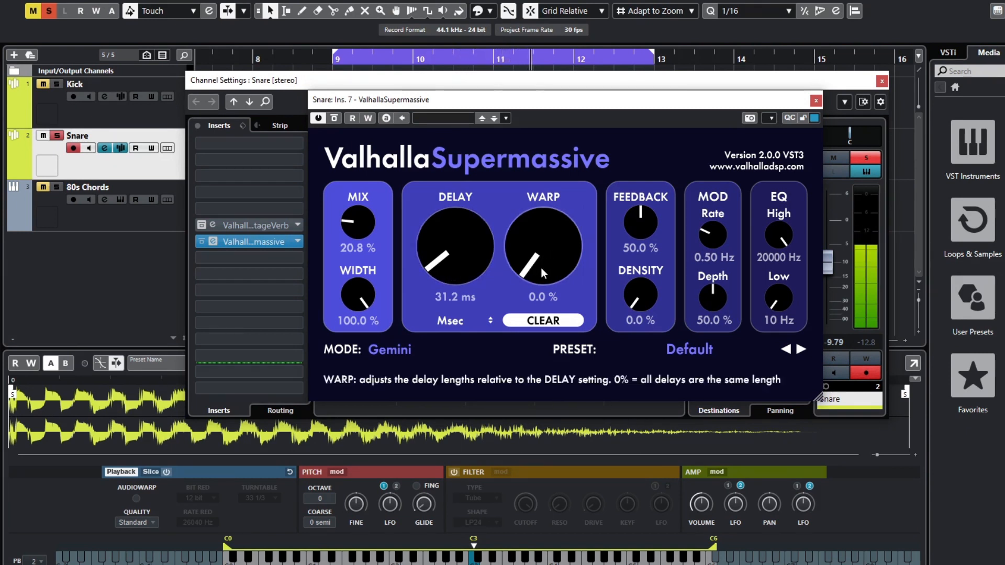
- Set warp to 25.2% and feedback to 63.6%
drag(543, 256, 538, 238)
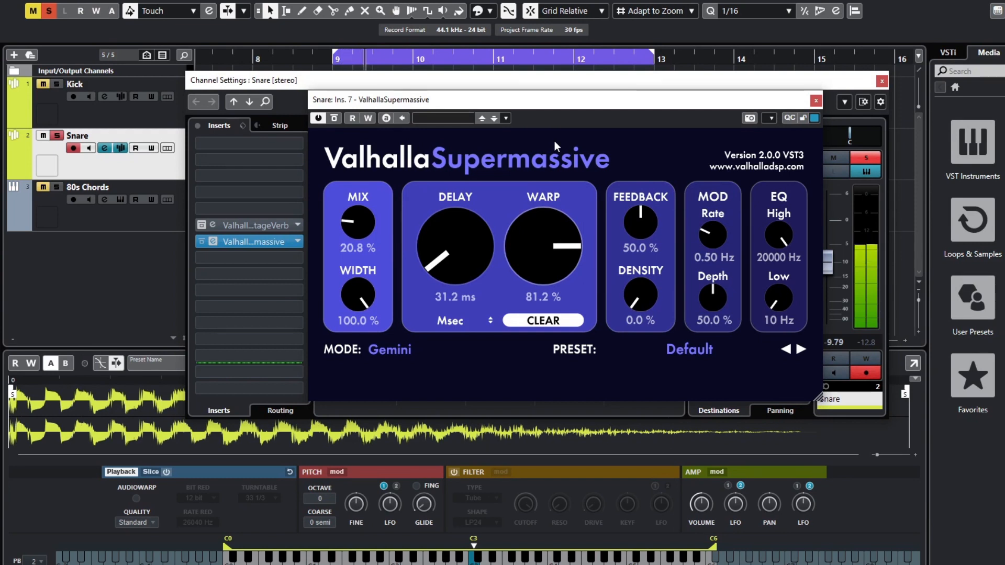
drag(542, 245, 525, 224)
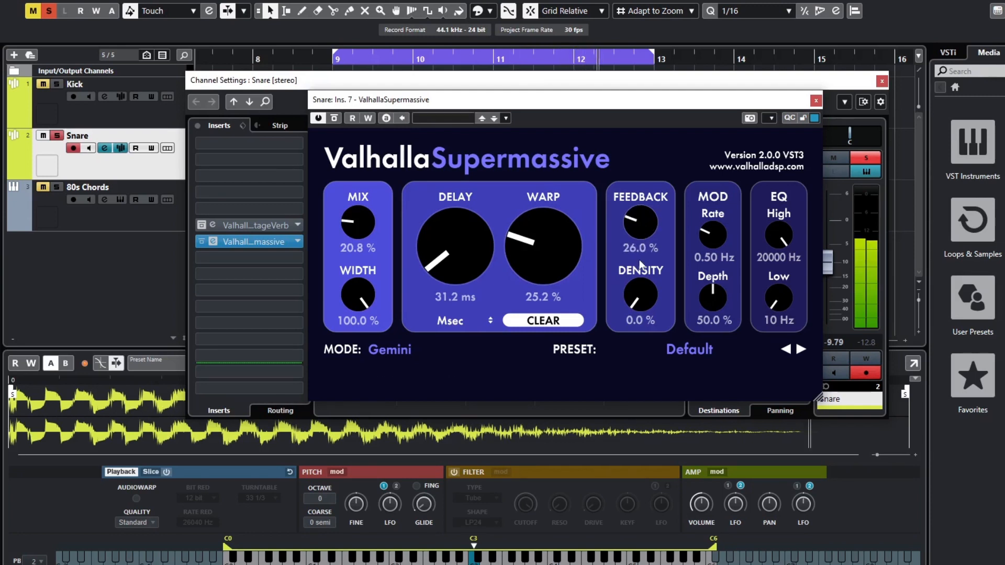
drag(639, 221, 639, 202)
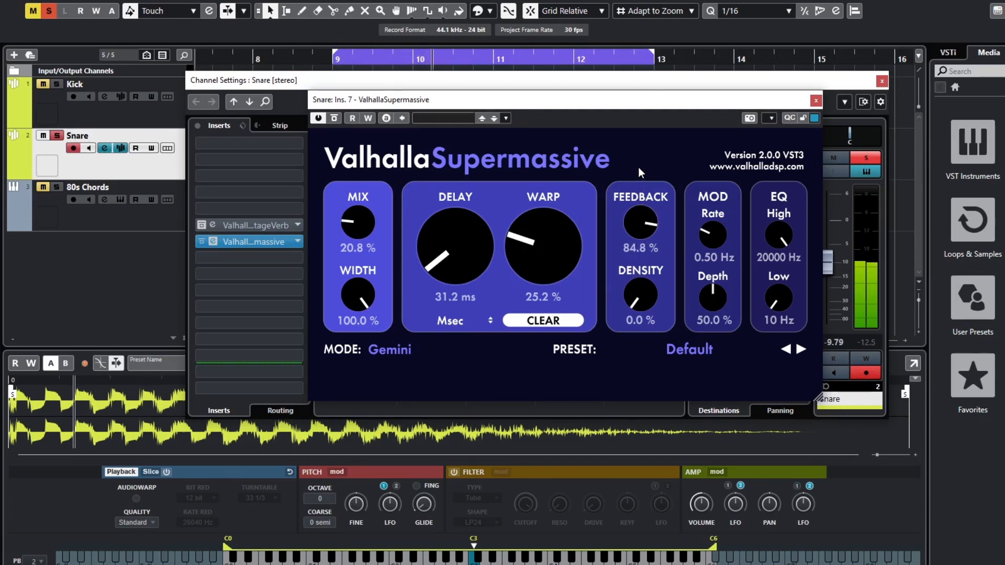
drag(639, 224, 639, 244)
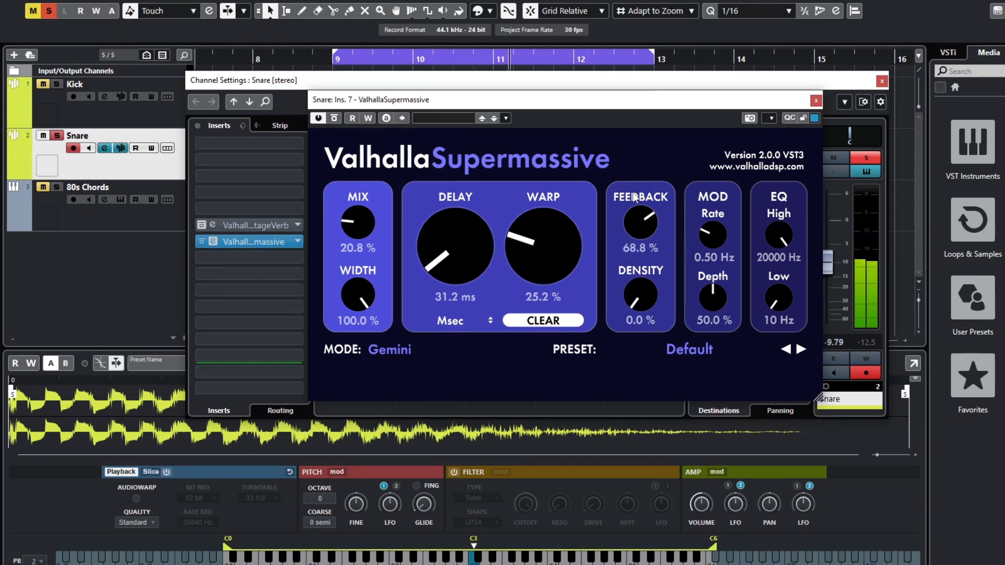
drag(640, 221, 640, 227)
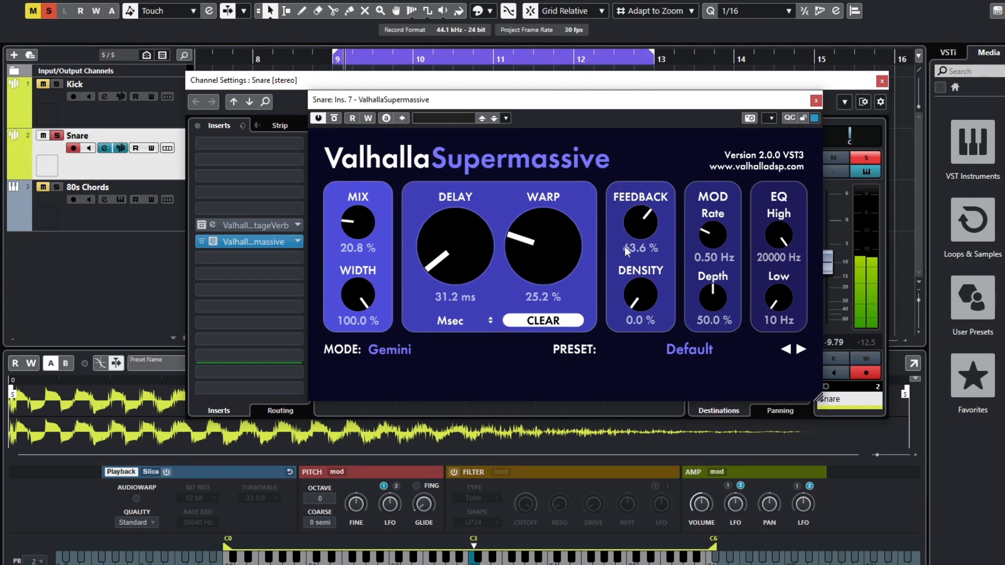
- Raise the echo density to 76.8%
drag(638, 302, 638, 281)
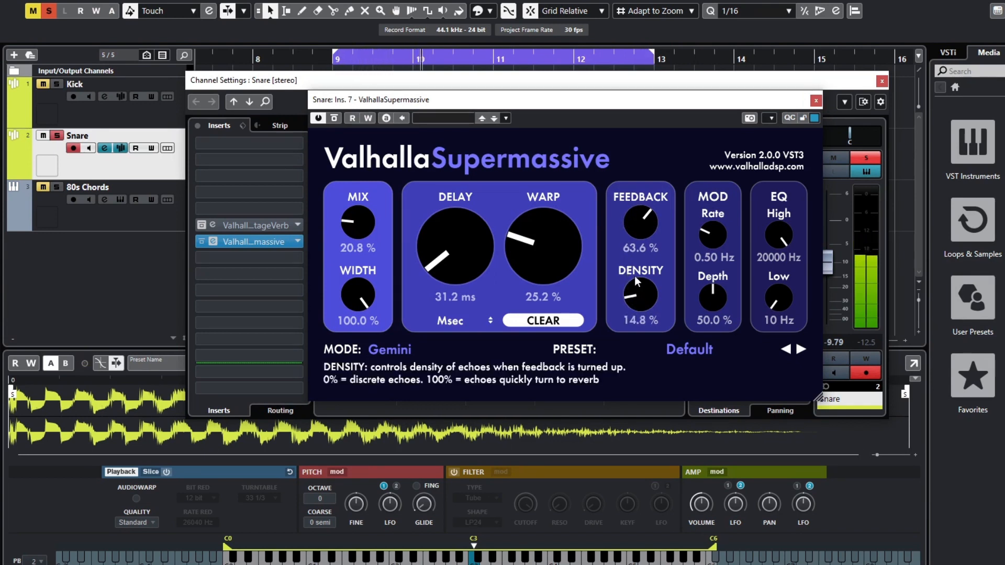
drag(640, 295, 640, 256)
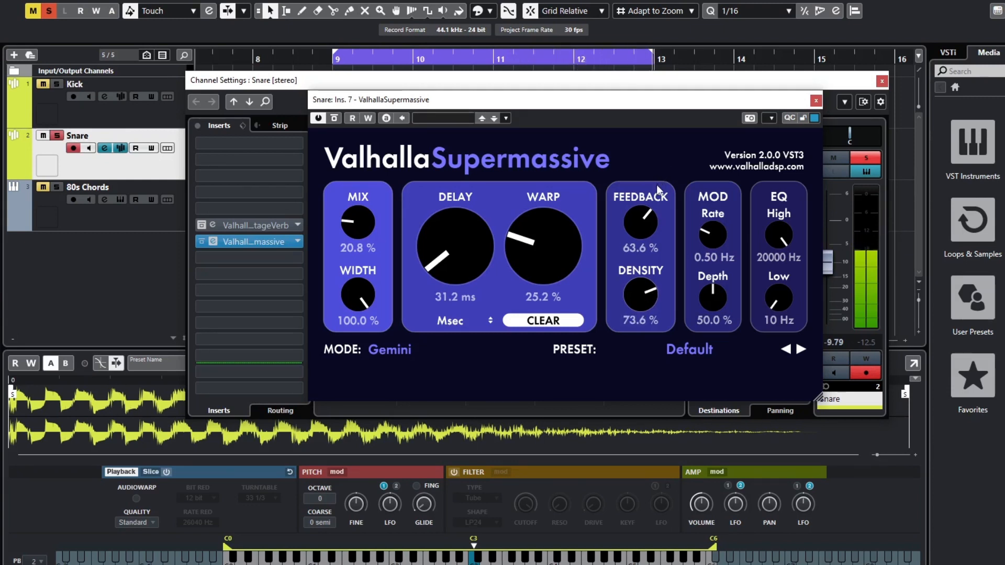
drag(640, 299, 640, 289)
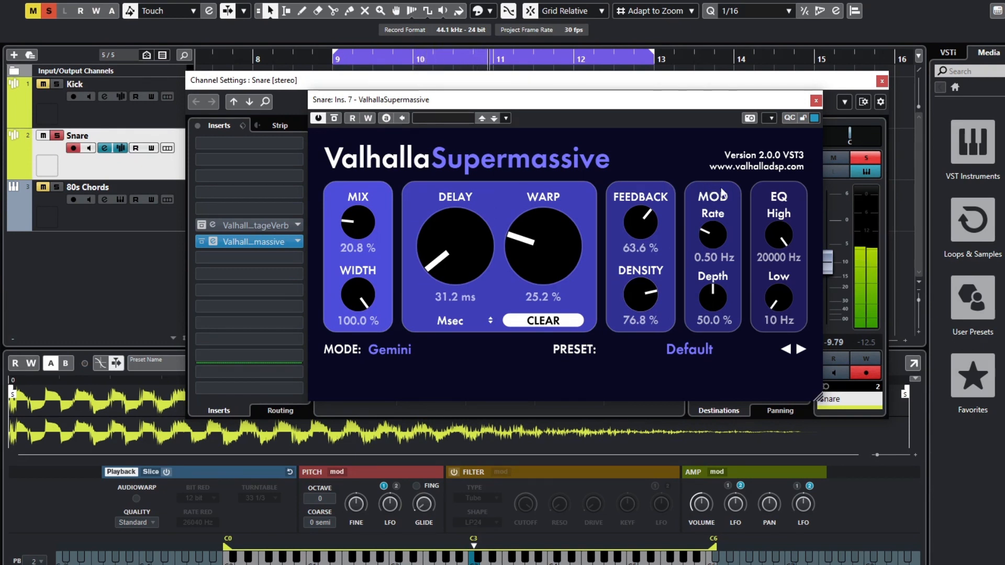
mouse_move(712, 241)
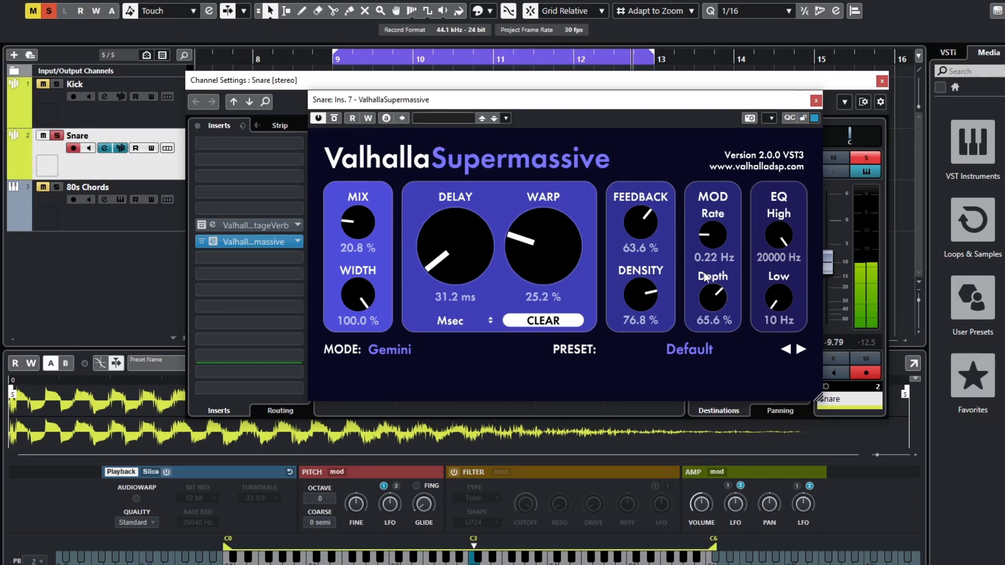
mouse_move(709, 238)
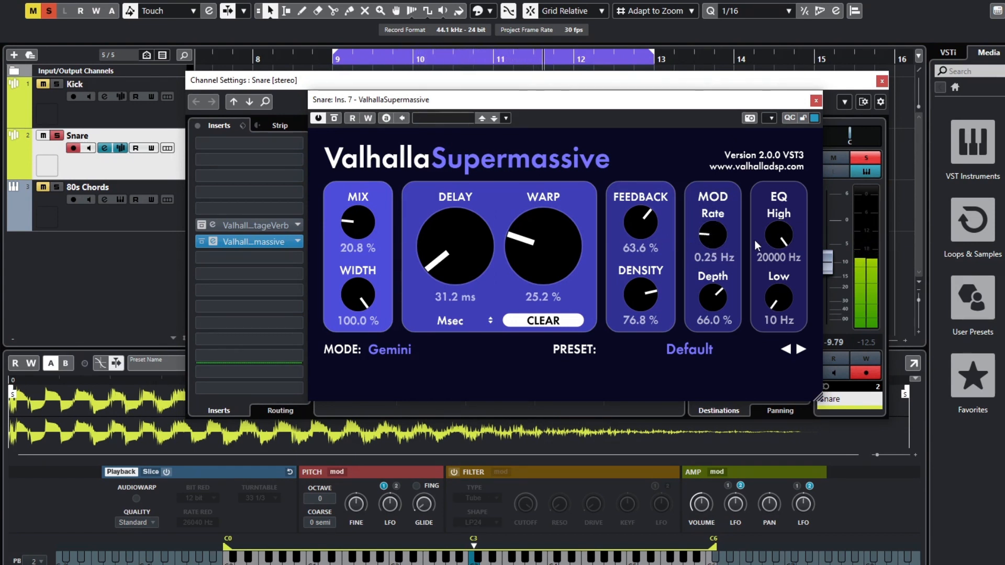
mouse_move(778, 239)
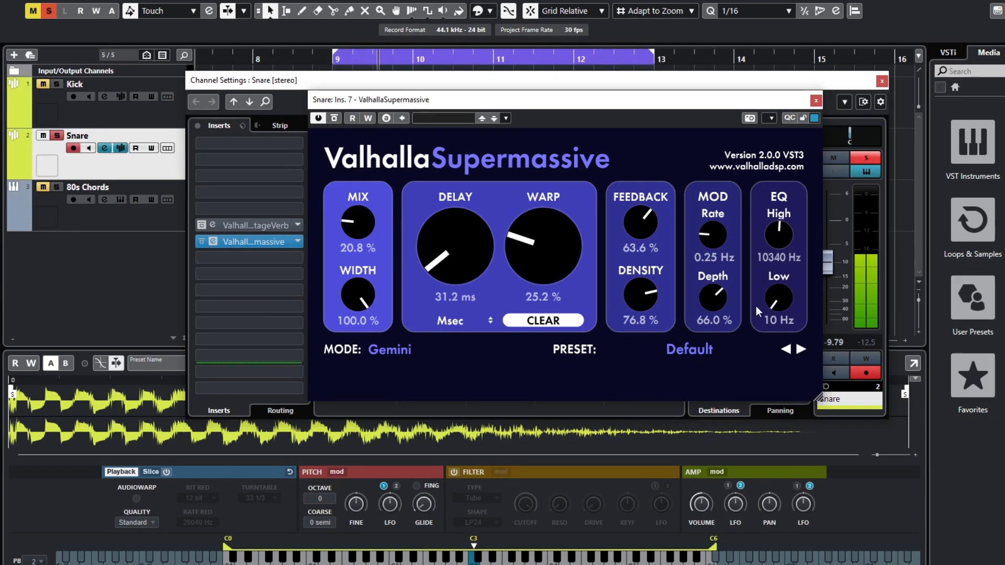
- Raise Supermassive's EQ High to 13350 Hz and re-enable the plugin after bypass comparison
drag(778, 227, 778, 218)
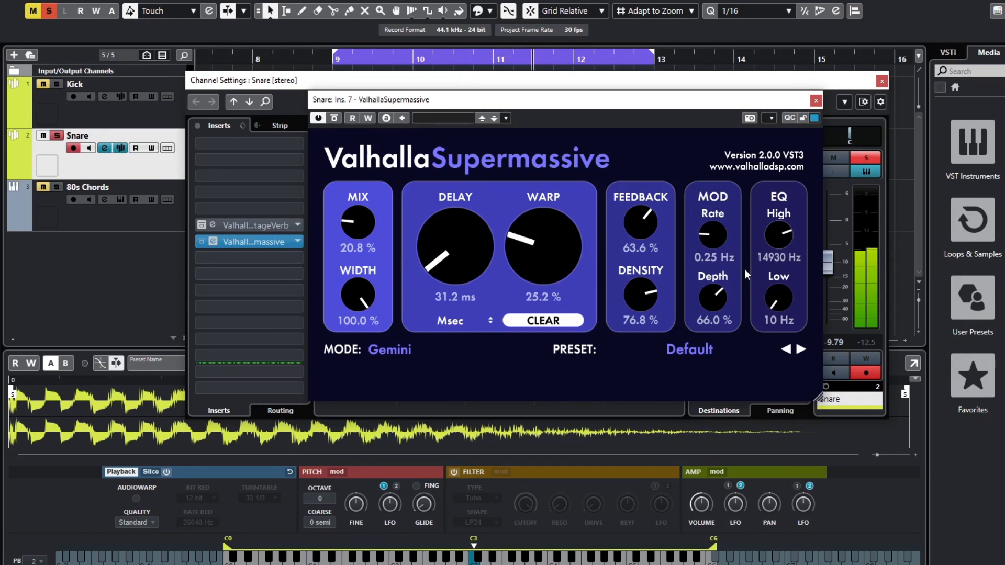
mouse_move(779, 309)
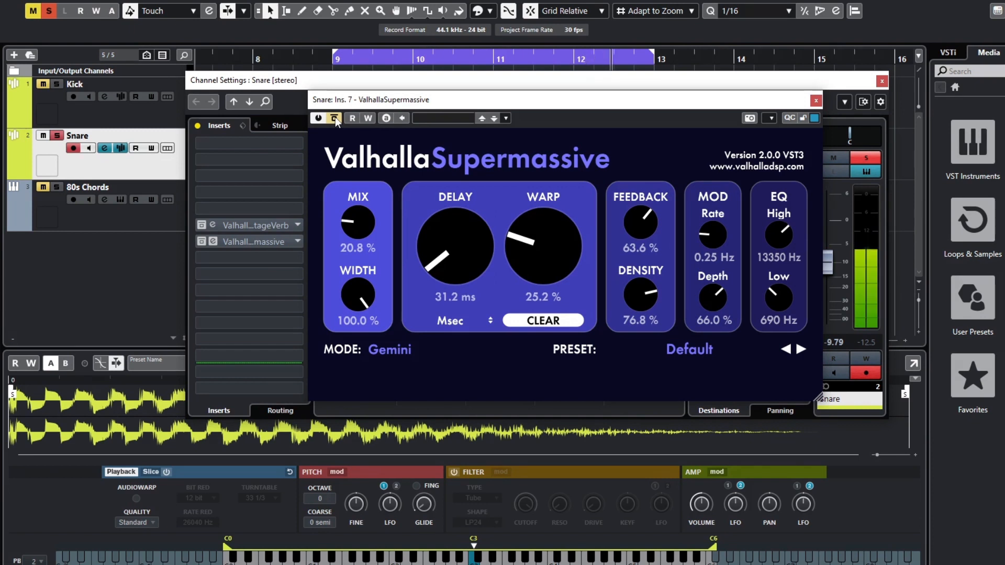
click(257, 241)
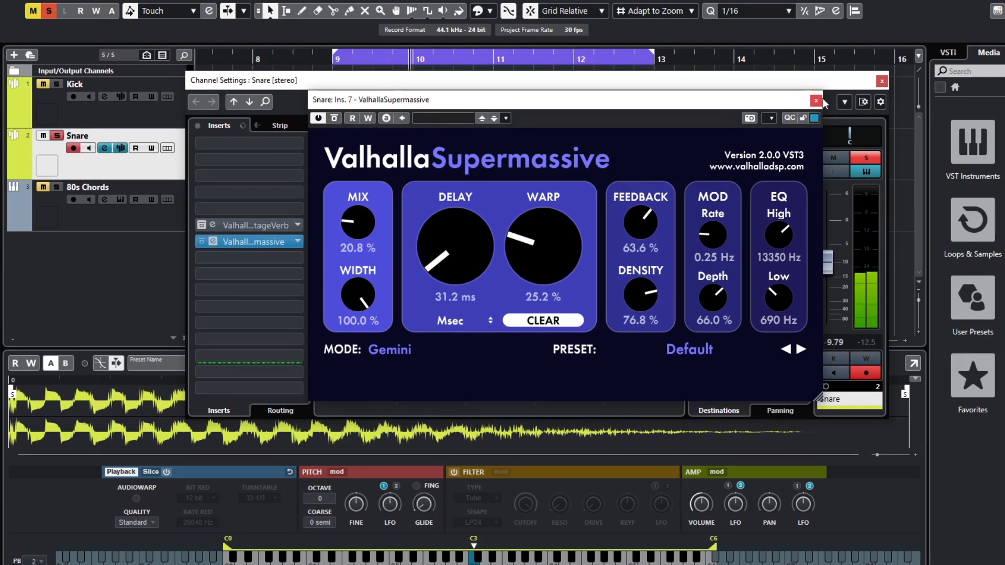
- Close Supermassive and load a Steinberg Gate from Dynamics into the next Snare insert
click(816, 102)
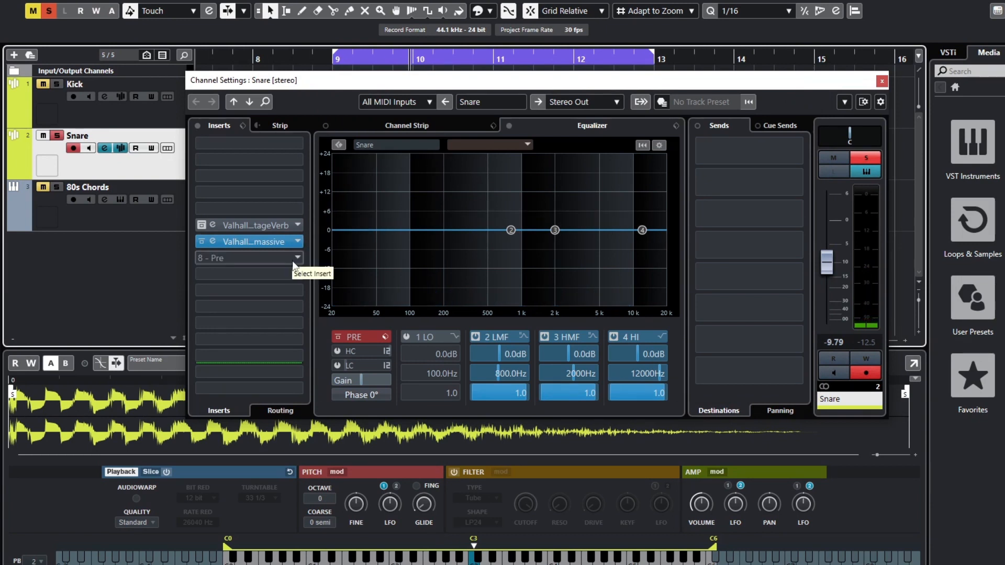
click(247, 257)
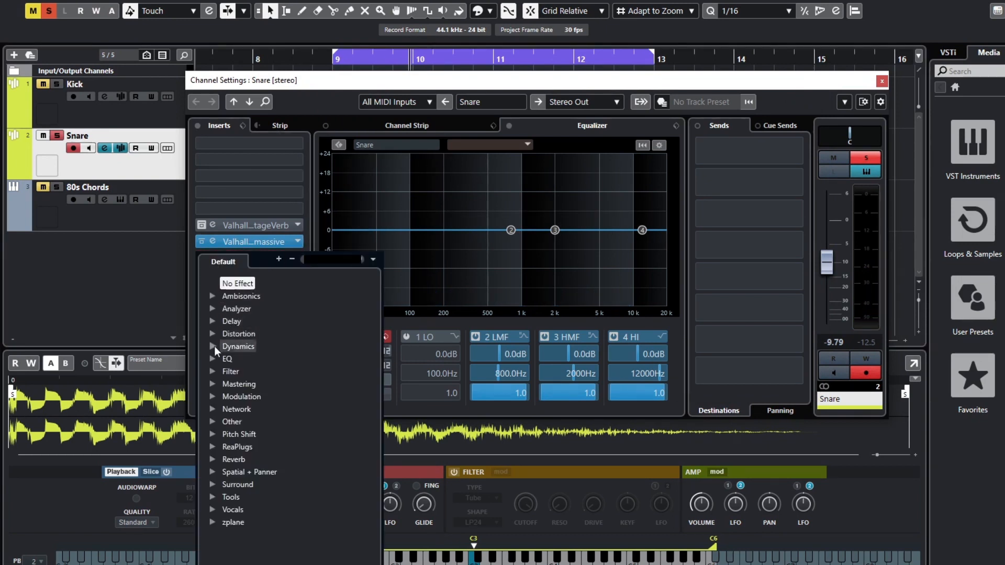
click(239, 346)
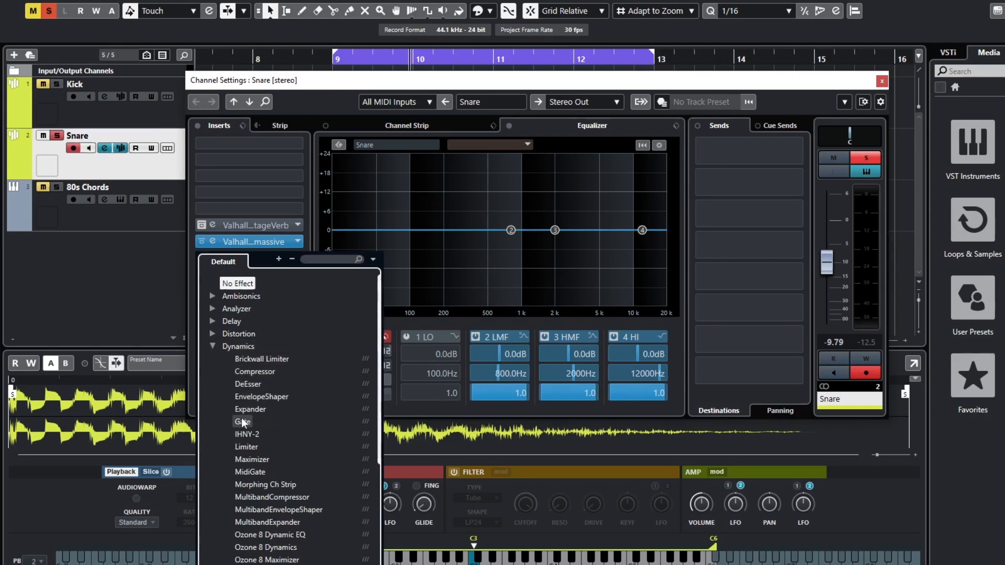
click(242, 422)
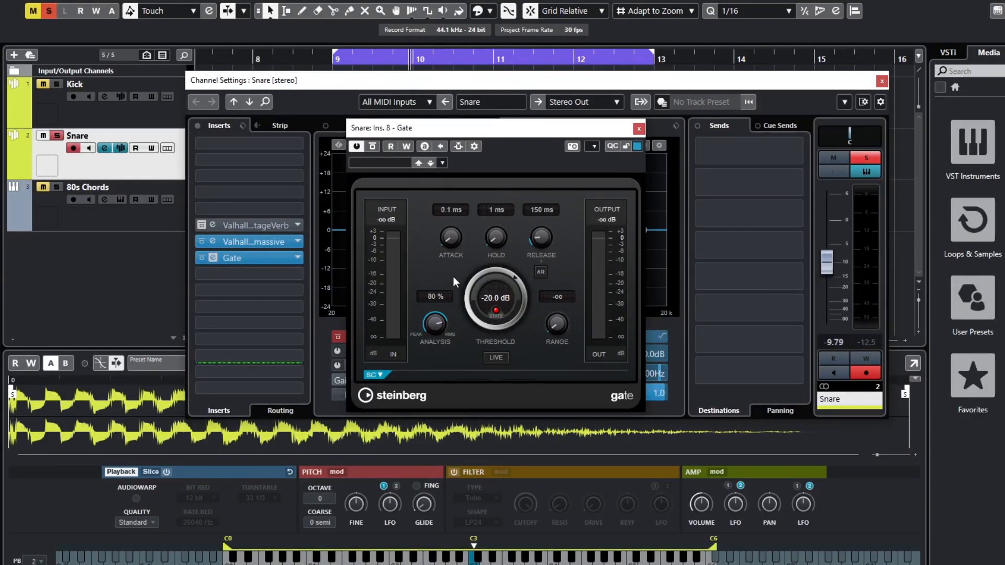
mouse_move(496, 241)
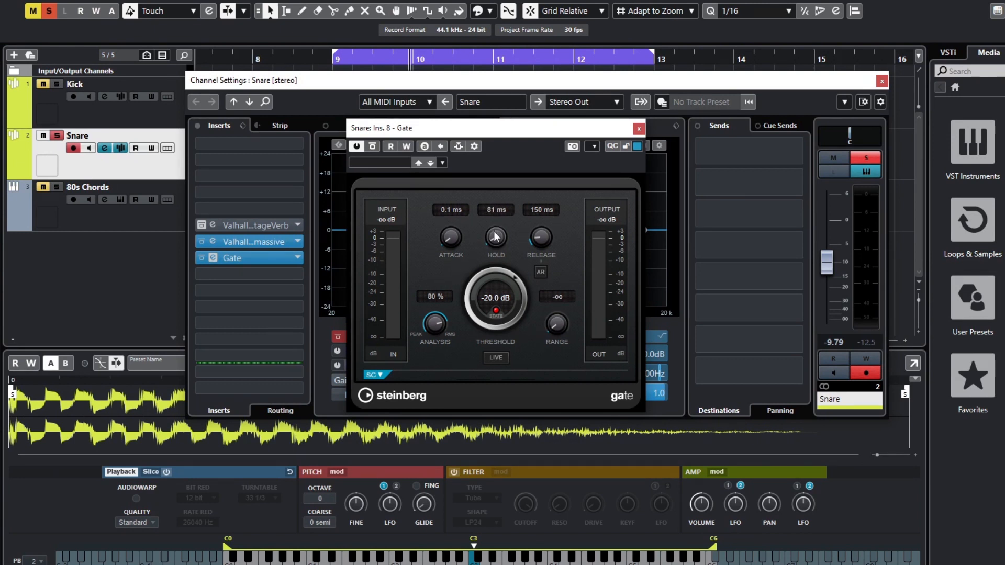
- Roughly lengthen hold, raise threshold and set the Gate release to 91 ms
drag(496, 238, 495, 230)
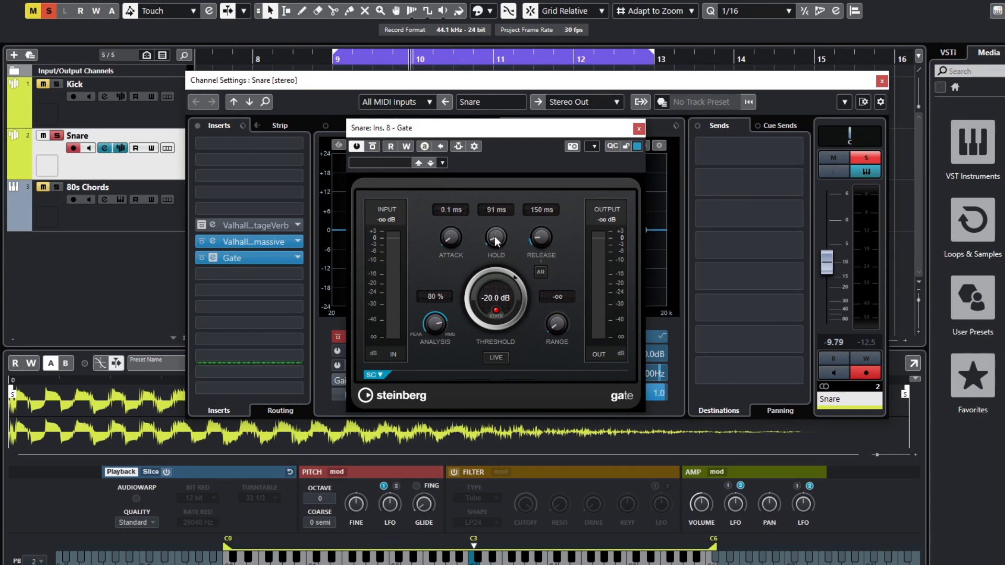
drag(540, 236, 540, 250)
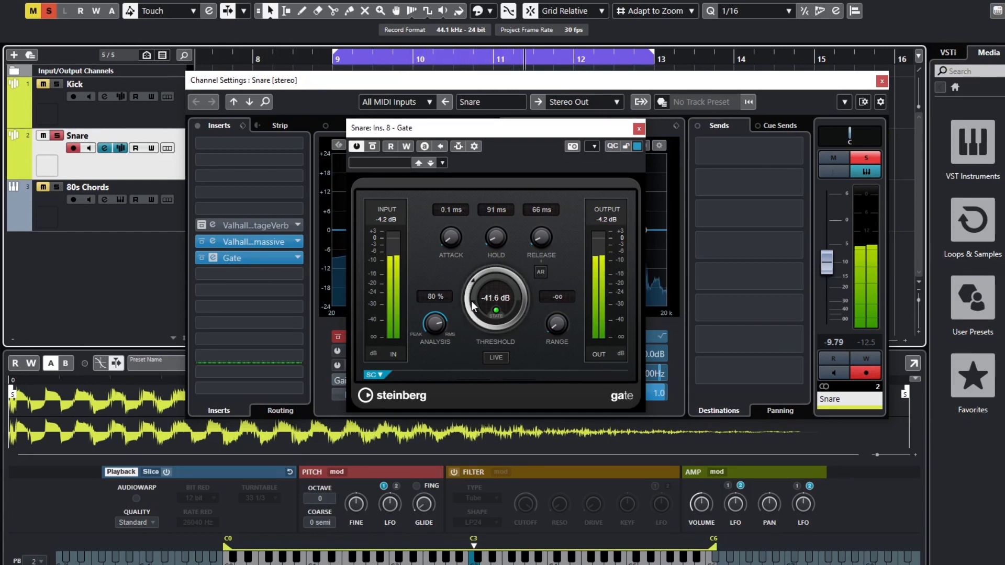
drag(496, 298, 495, 275)
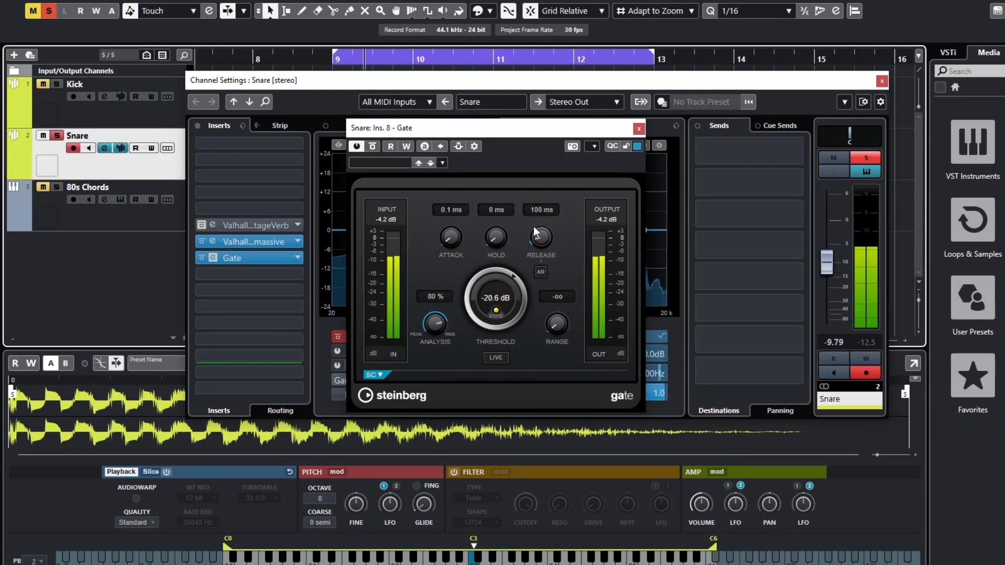
mouse_move(496, 239)
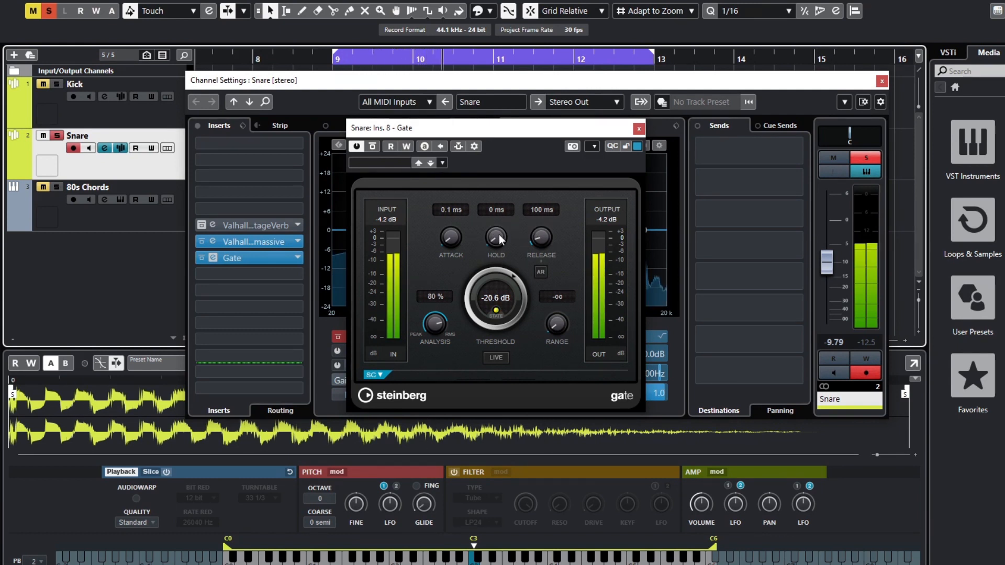
drag(495, 239, 495, 247)
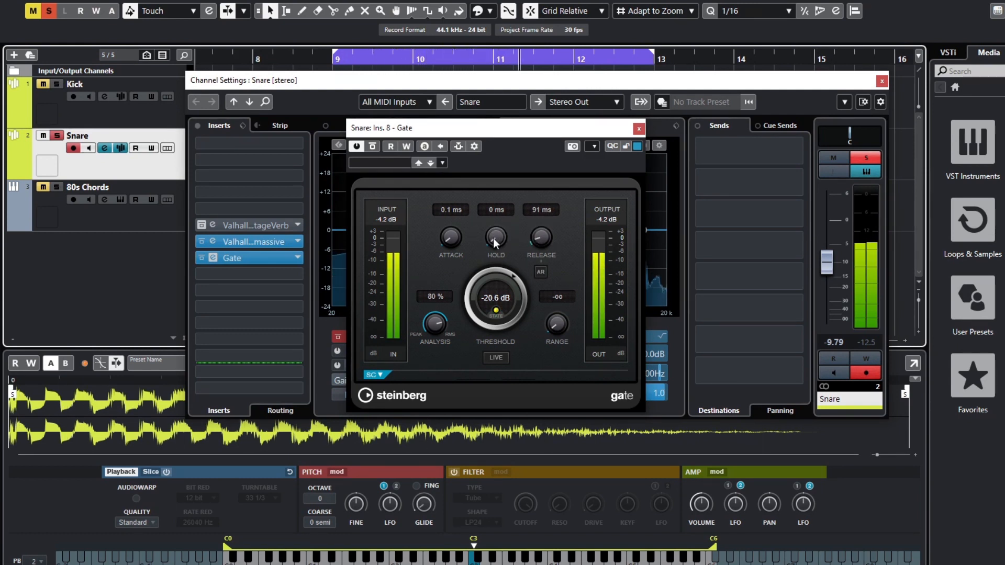
- Set the Gate hold to 140 ms and threshold to -23.0 dB
drag(495, 238, 495, 218)
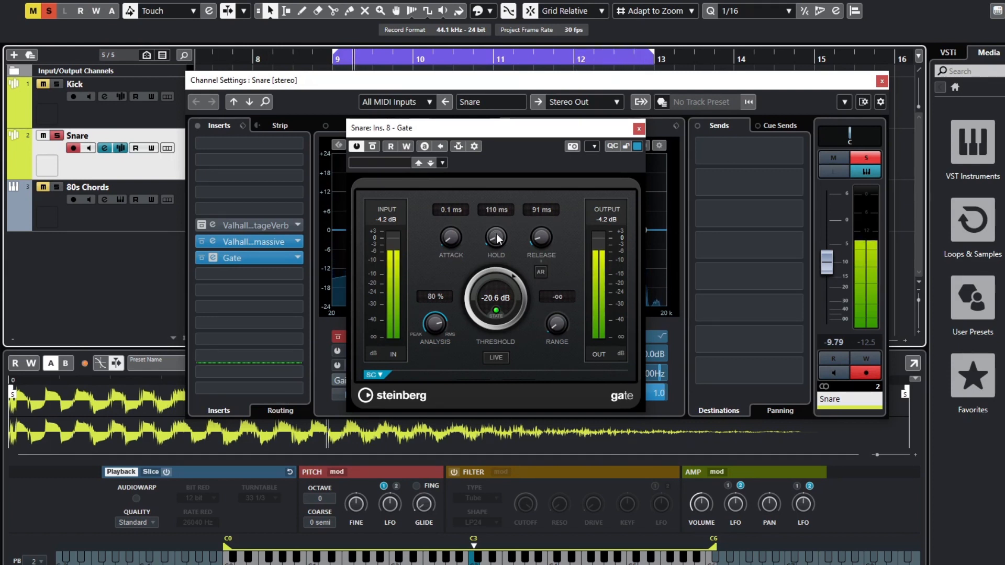
drag(495, 238, 495, 218)
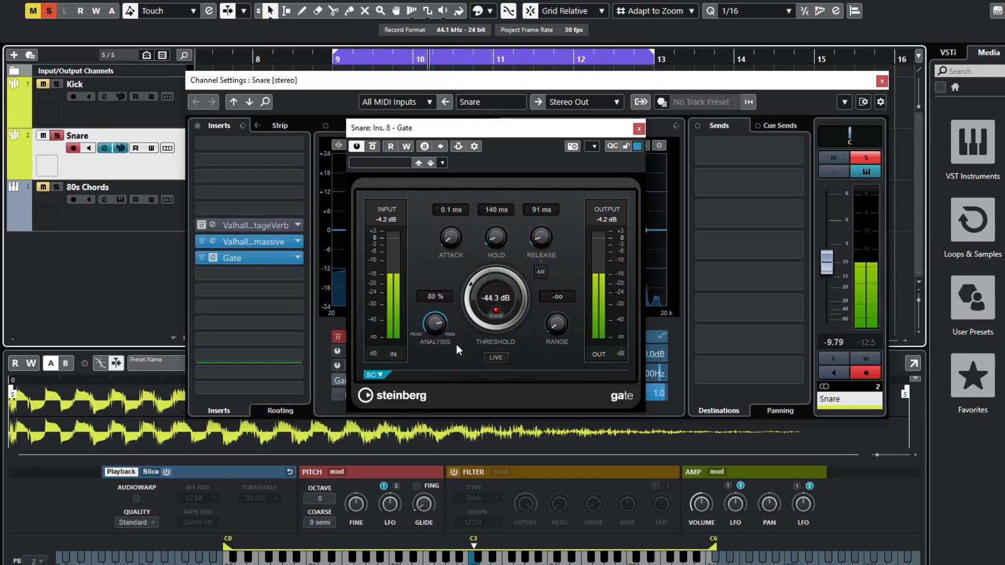
drag(495, 298, 495, 307)
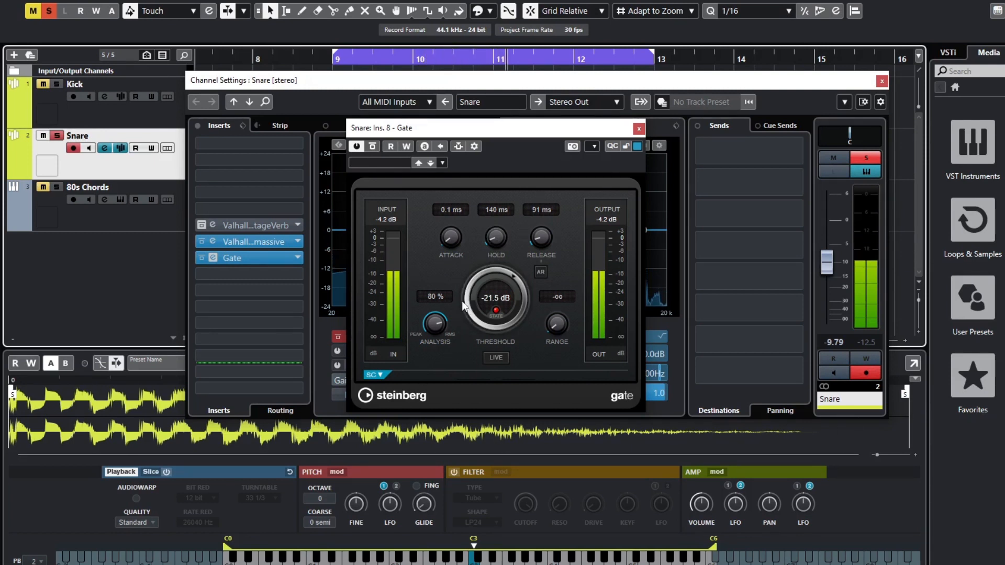
drag(495, 297, 495, 307)
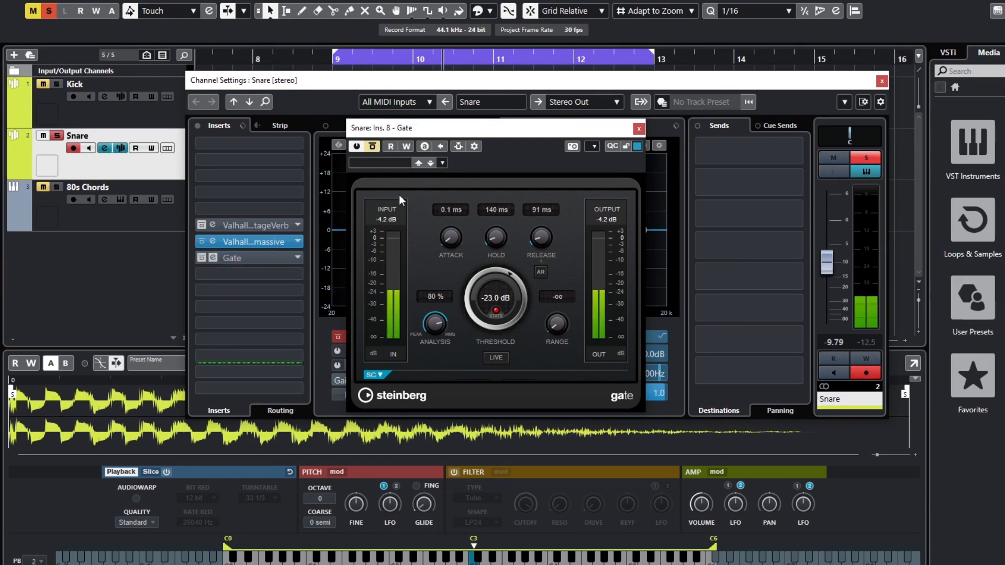
mouse_move(372, 146)
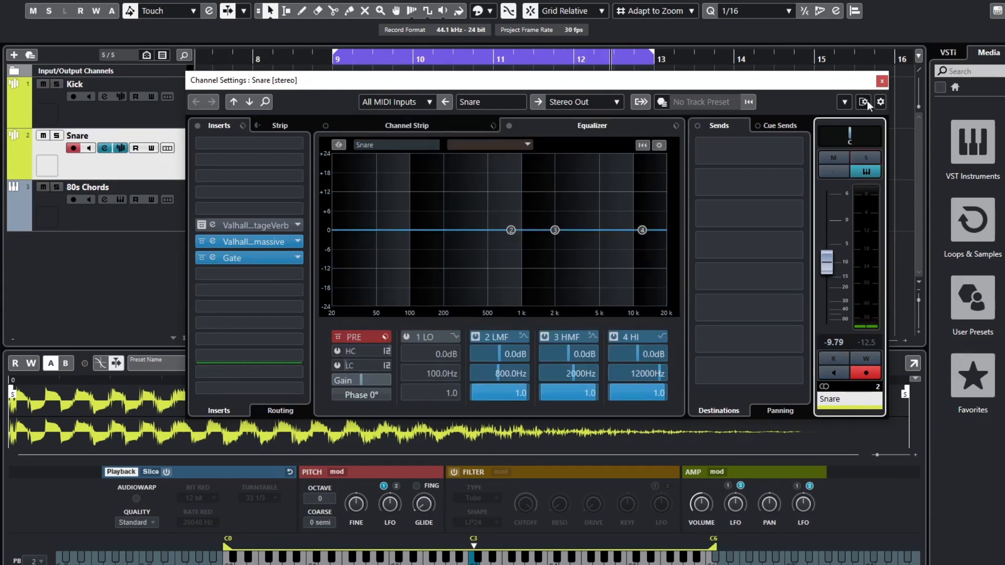
- Close Channel Settings, solo Kick then Snare to compare, and clear solo
click(881, 81)
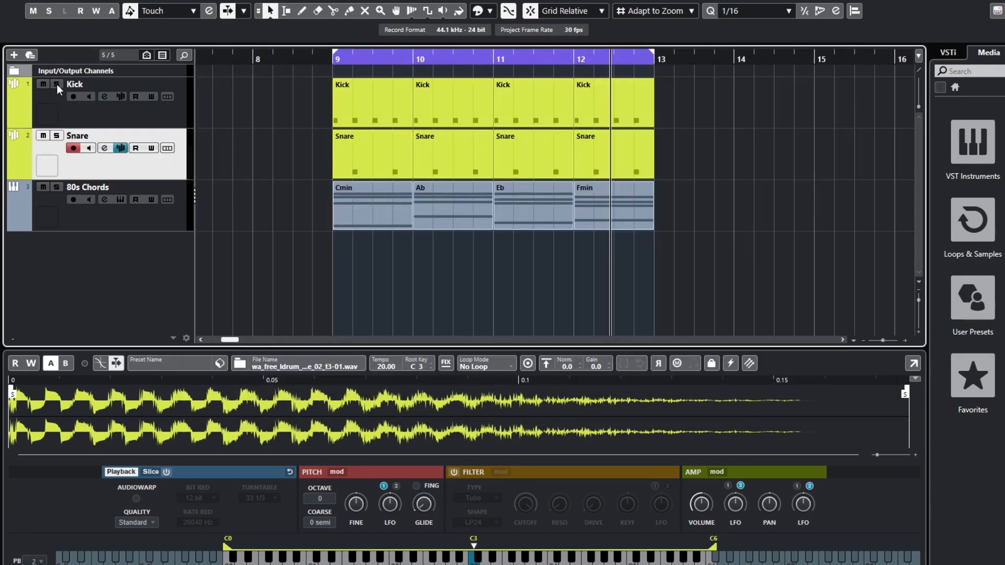
click(52, 84)
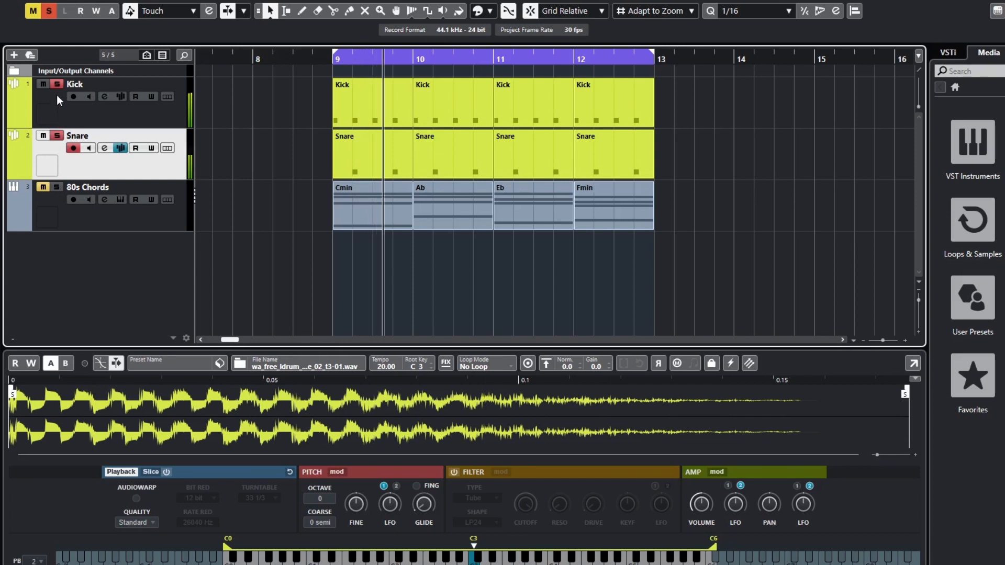
click(75, 84)
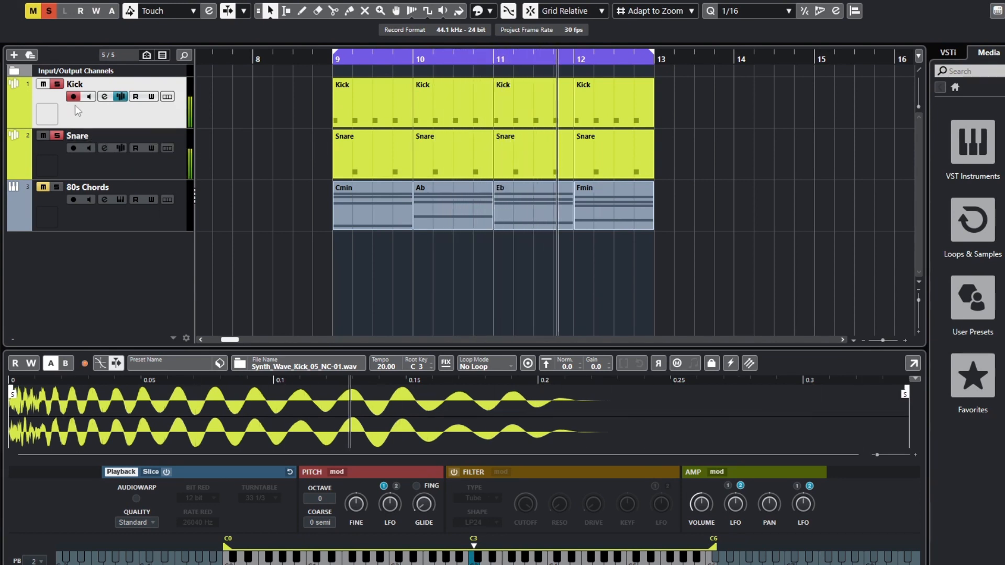
click(53, 137)
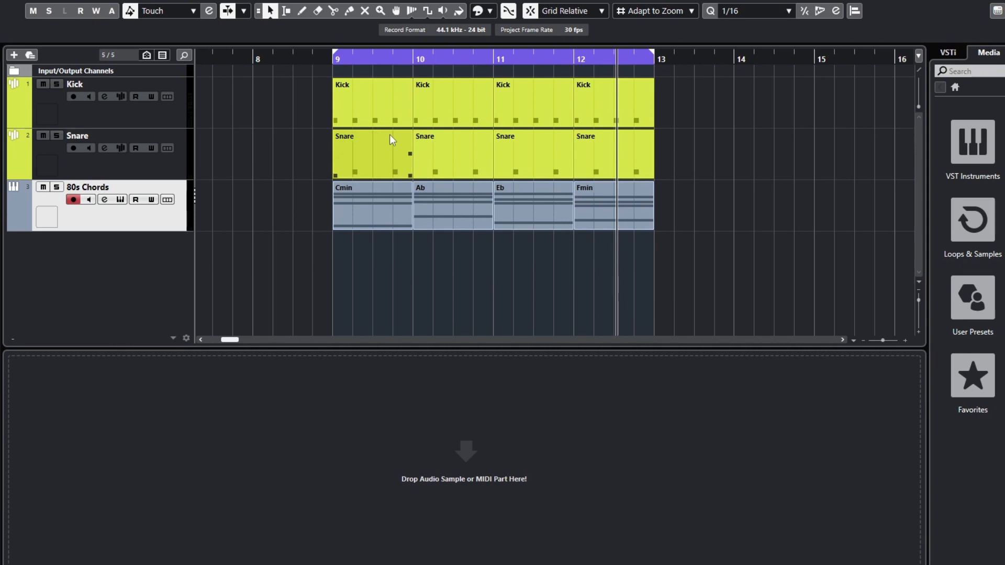
- Colour the 80s Chords track and its parts magenta
click(19, 212)
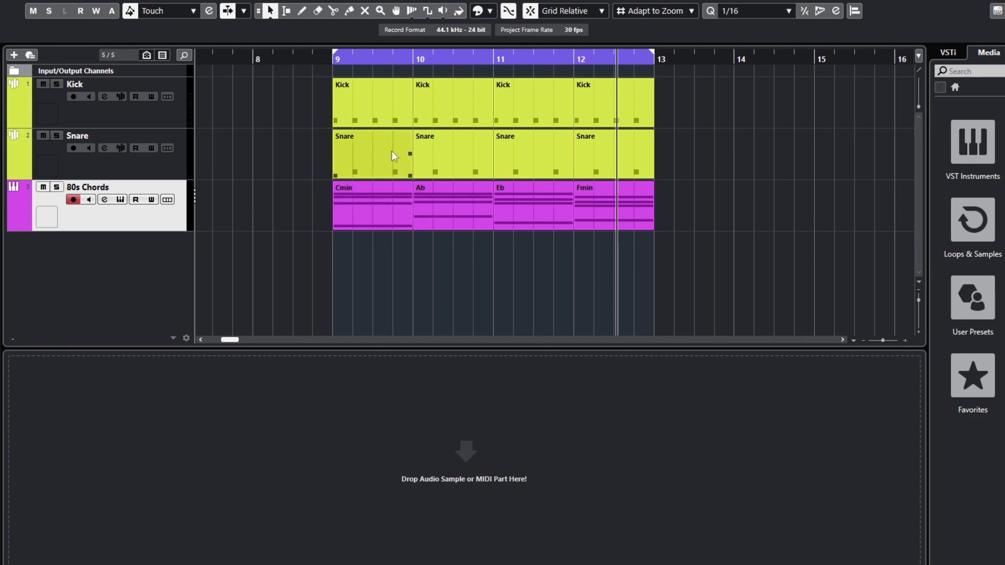
click(476, 208)
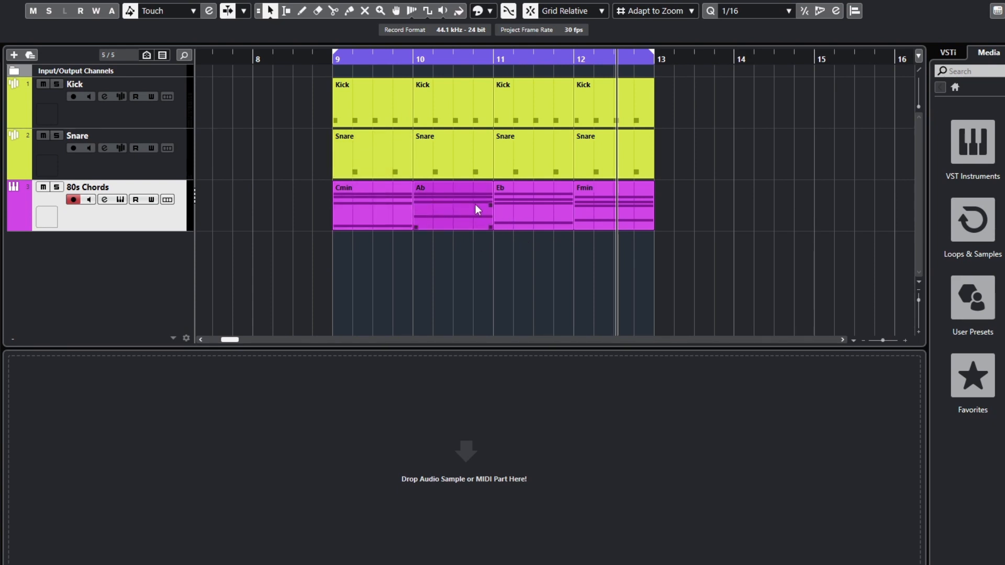